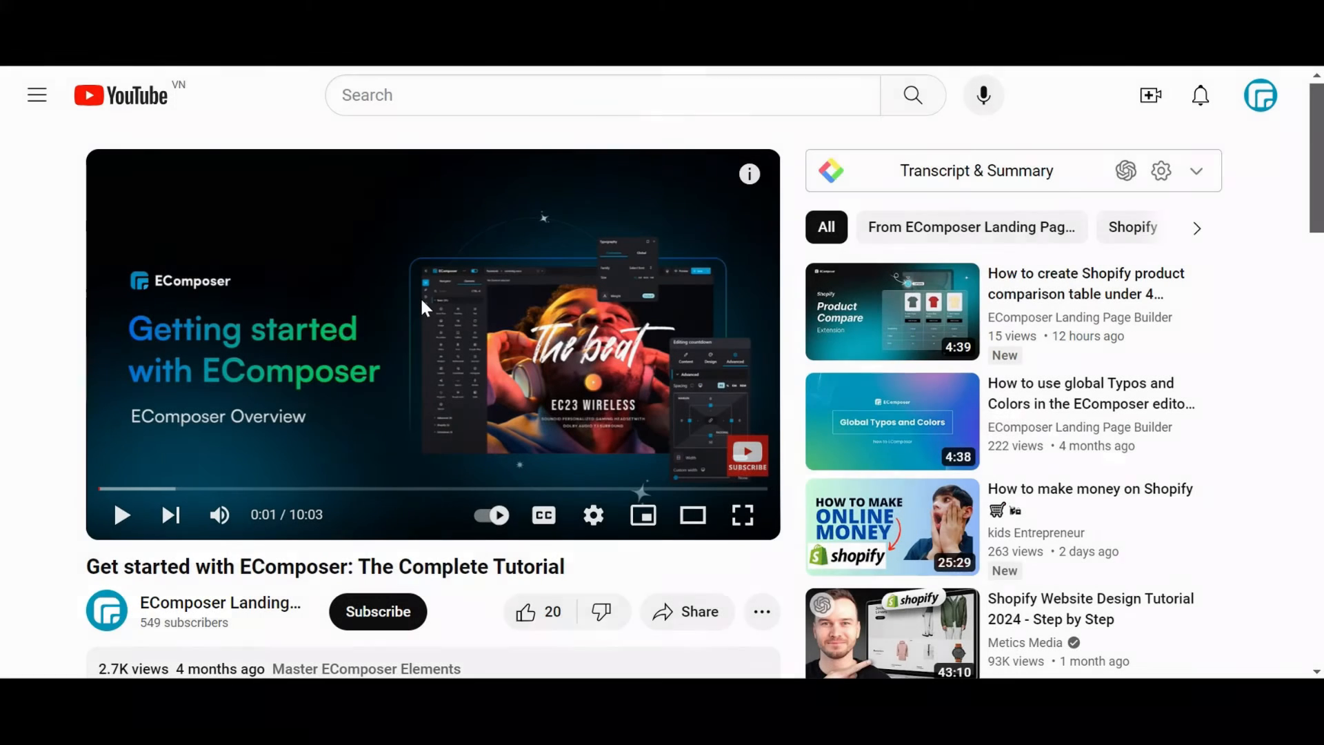
Subscribe to the EComposer channel and expand the full tutorial description
scroll(down, 3)
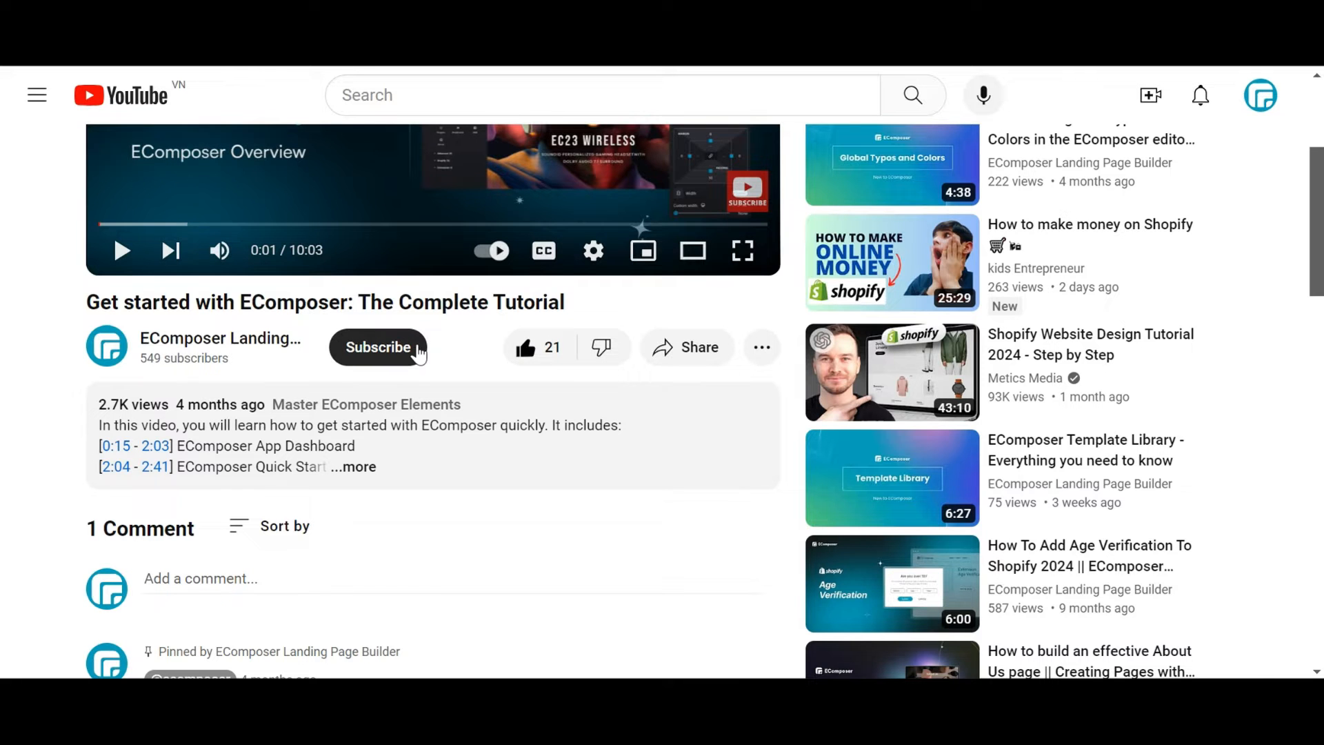
click(378, 347)
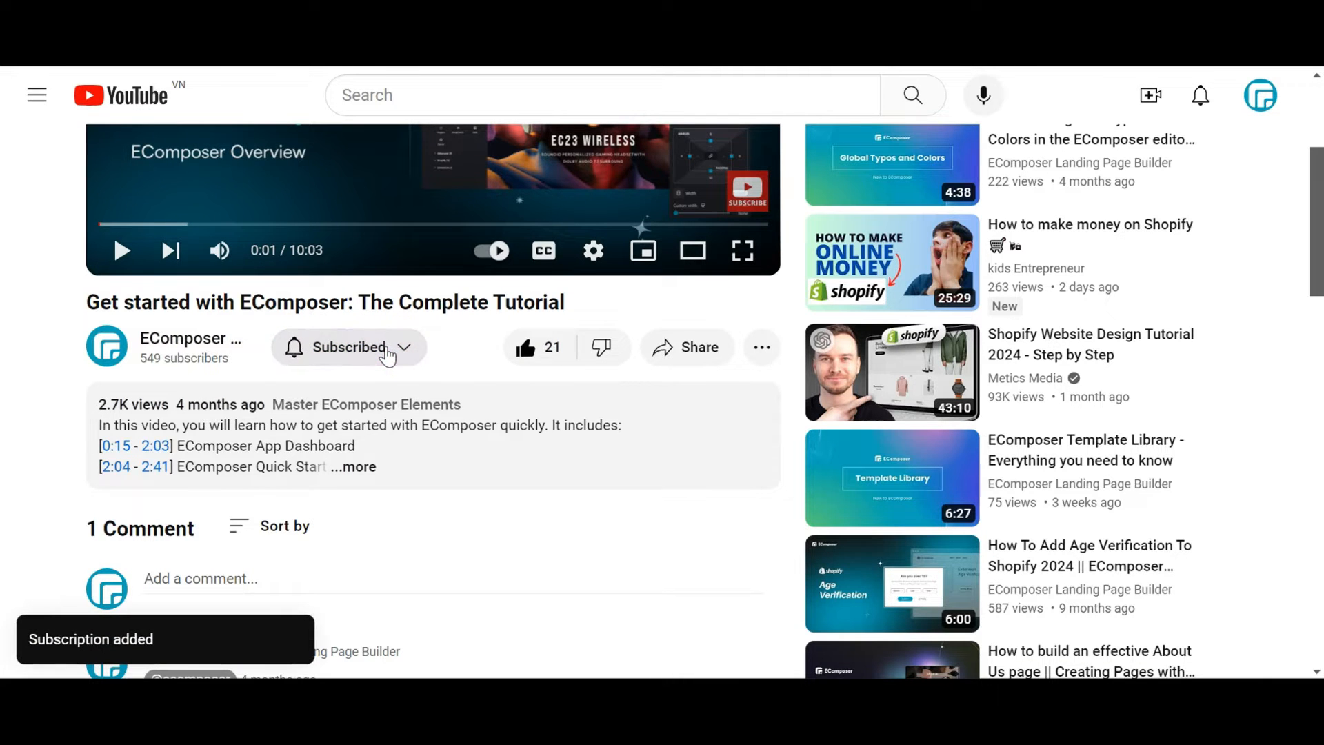
click(354, 467)
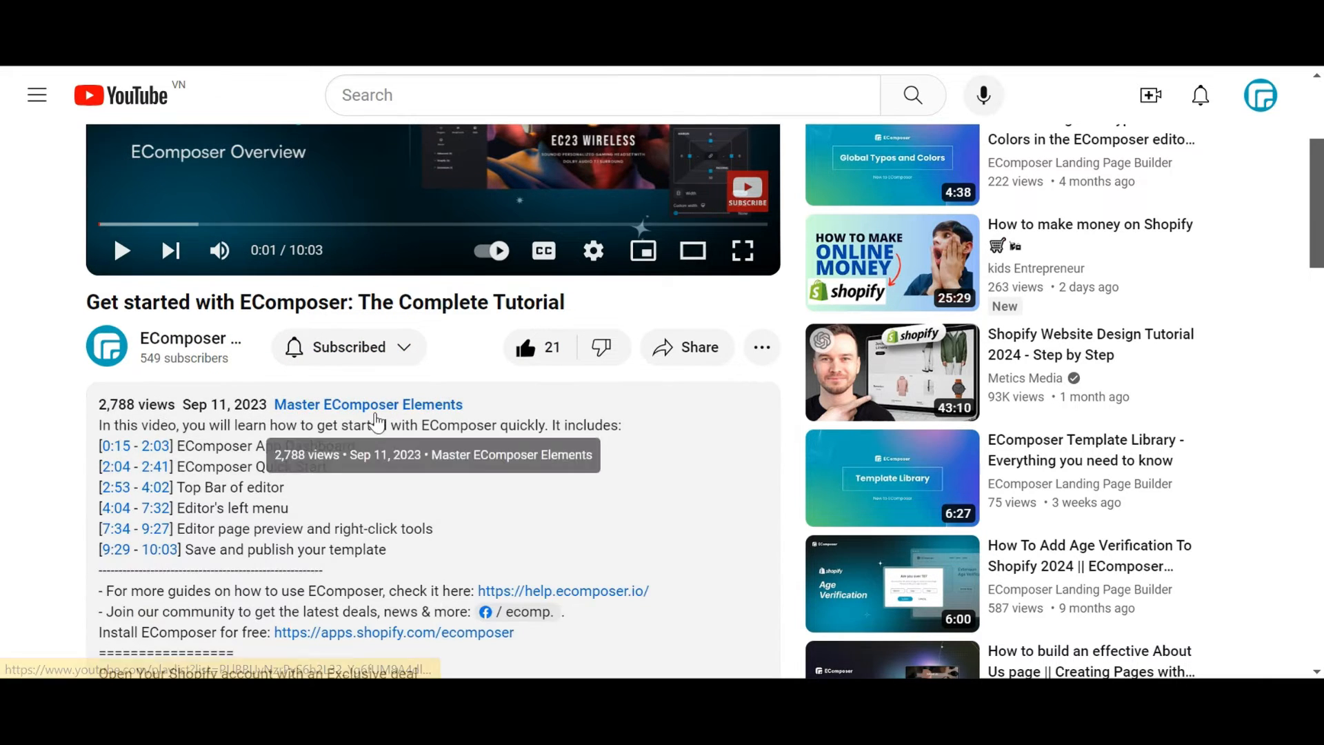
scroll(down, 3)
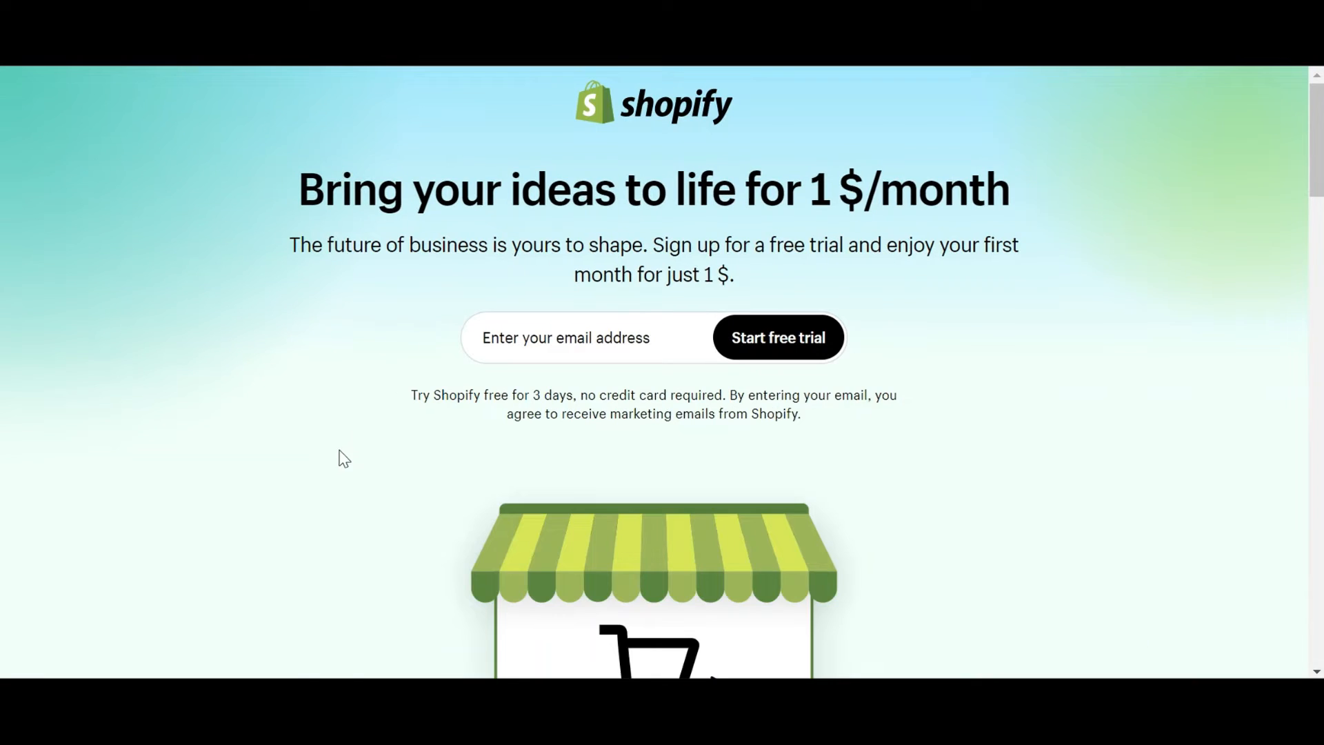
mouse_move(265, 124)
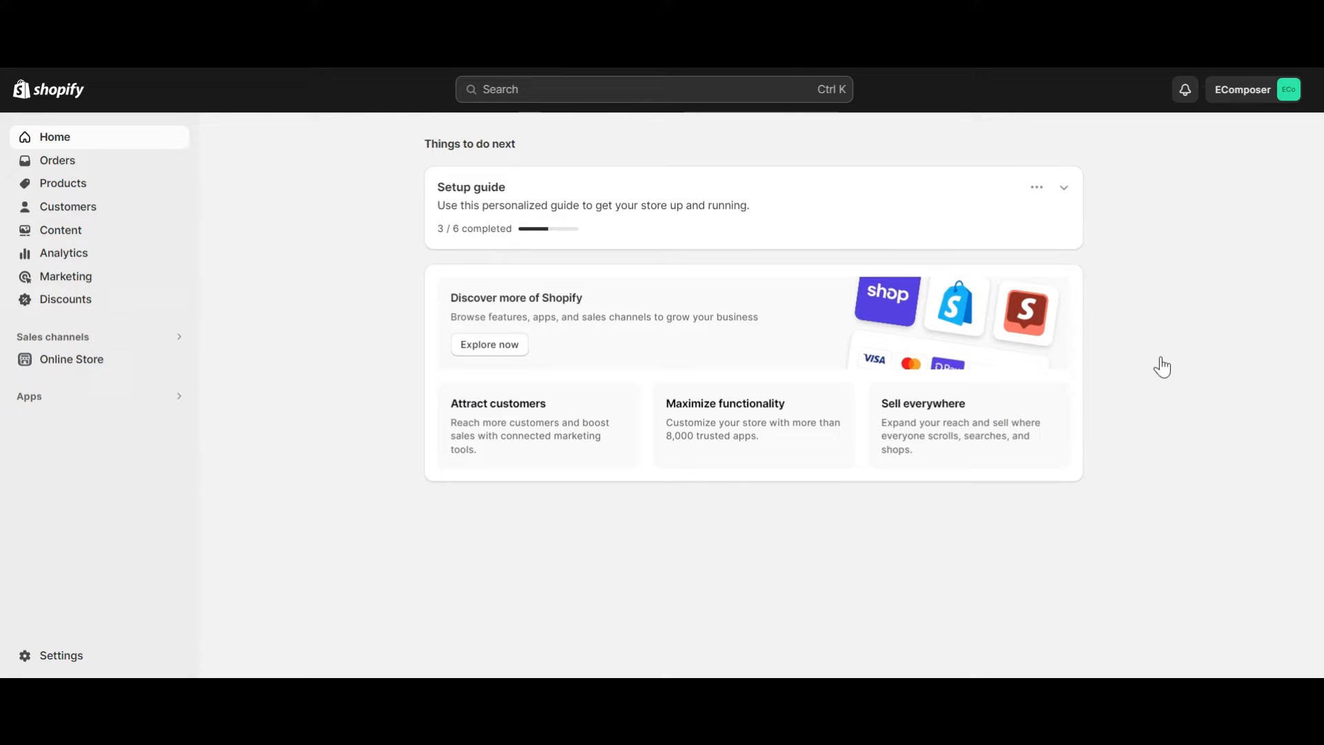
mouse_move(1165, 366)
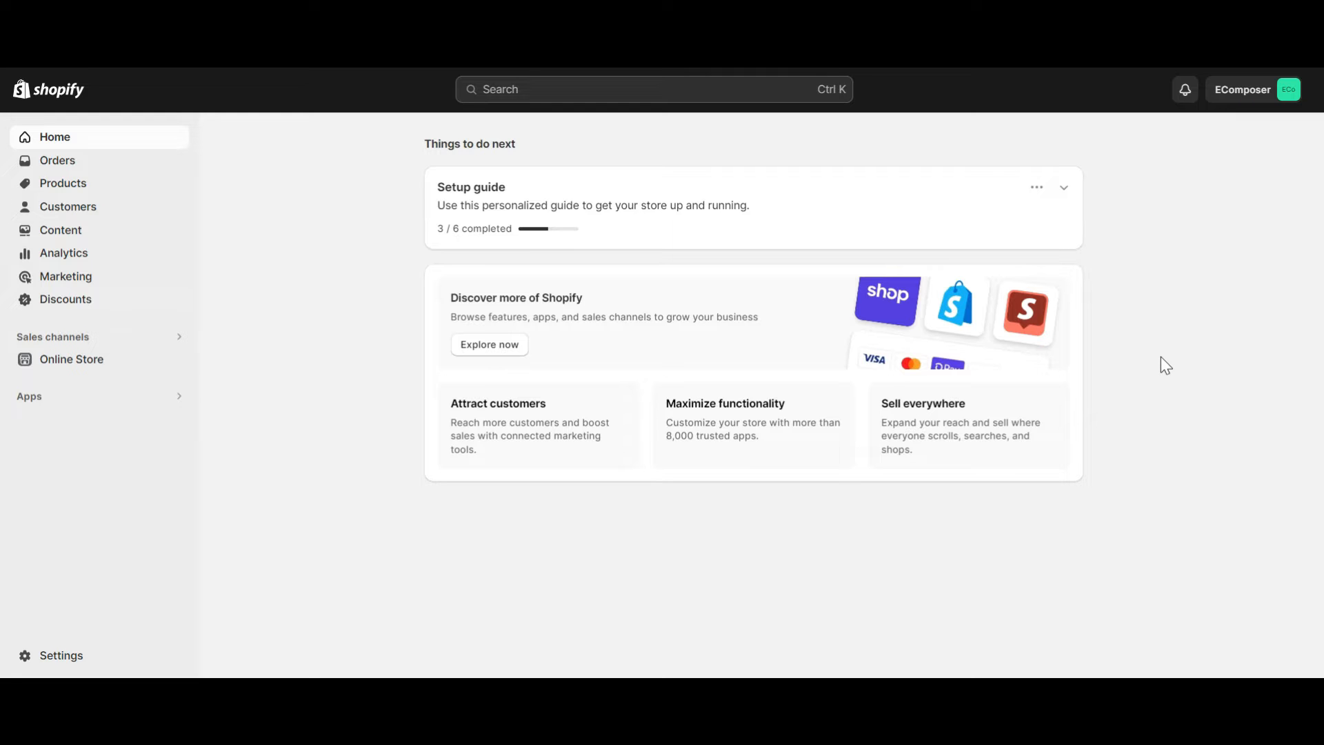
Browse Products and the Collections list (Long Sleeve, Watch, Sweat Suit, New Arrivals), then return home
click(60, 184)
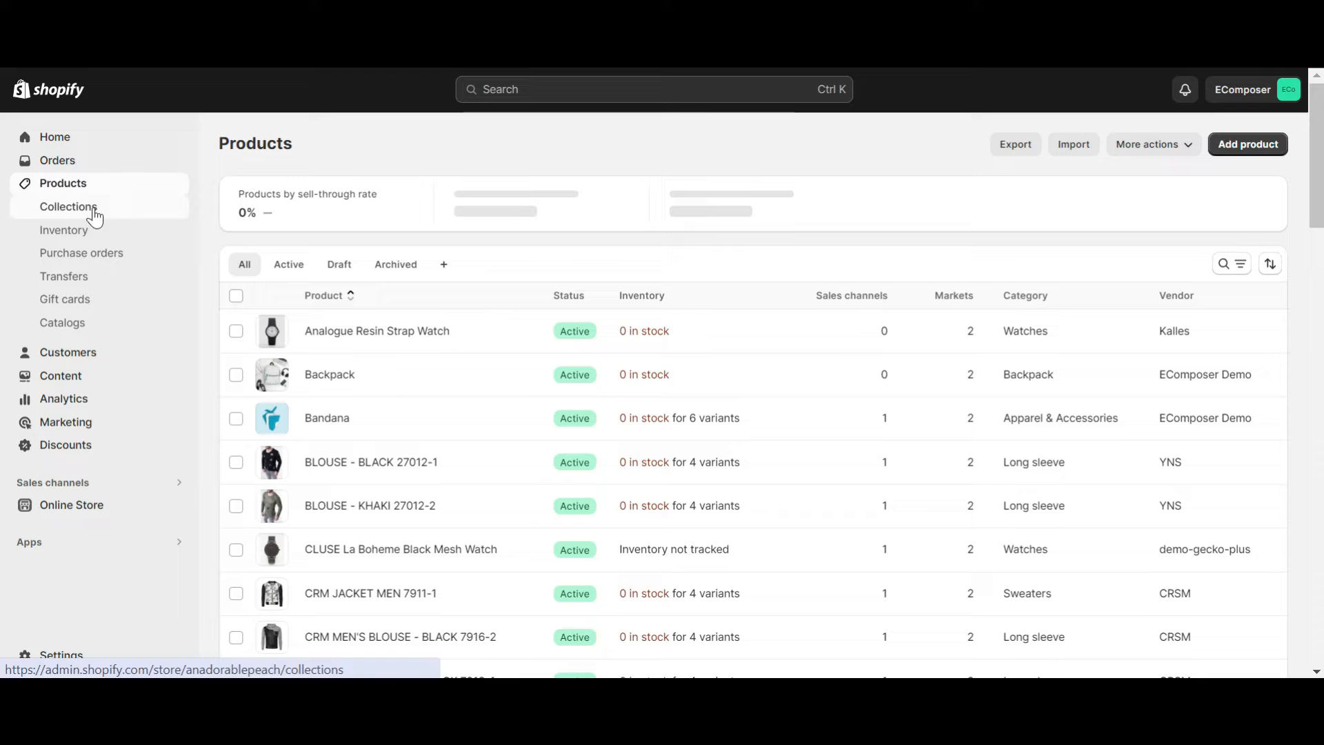
click(68, 206)
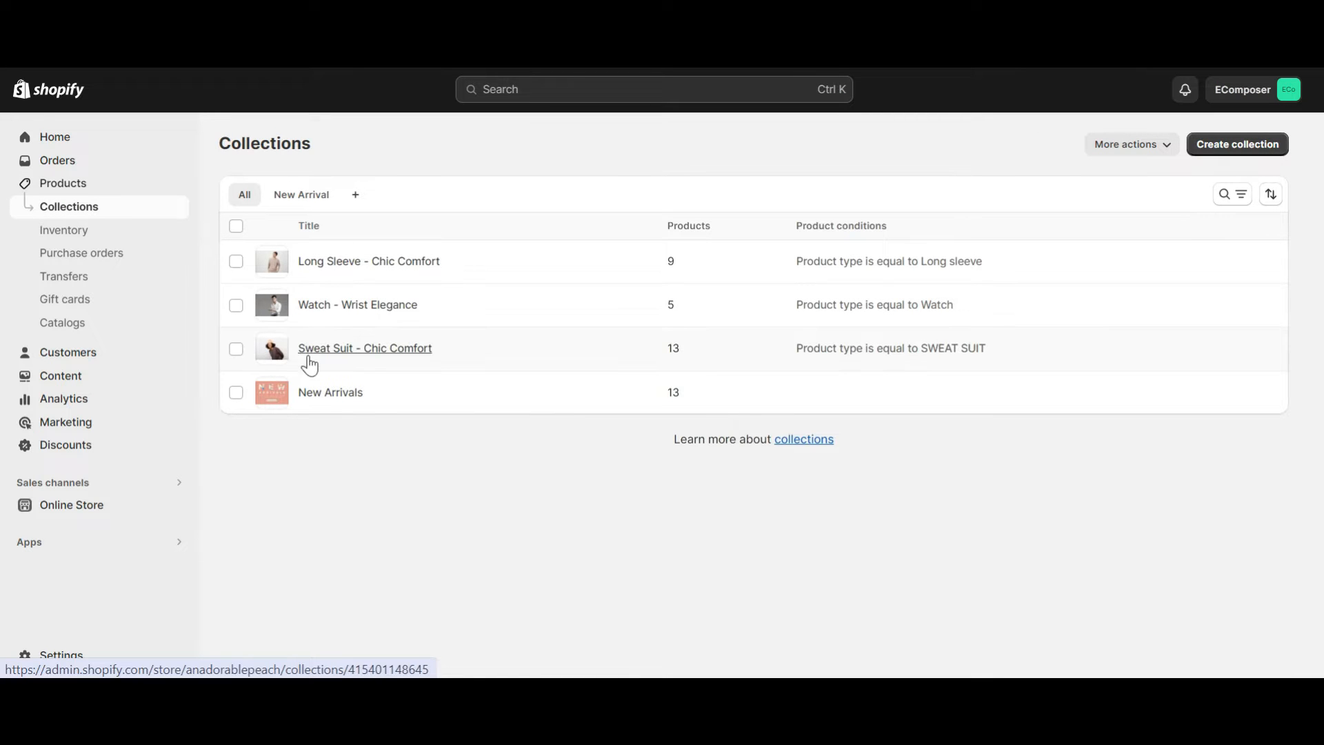
mouse_move(346, 506)
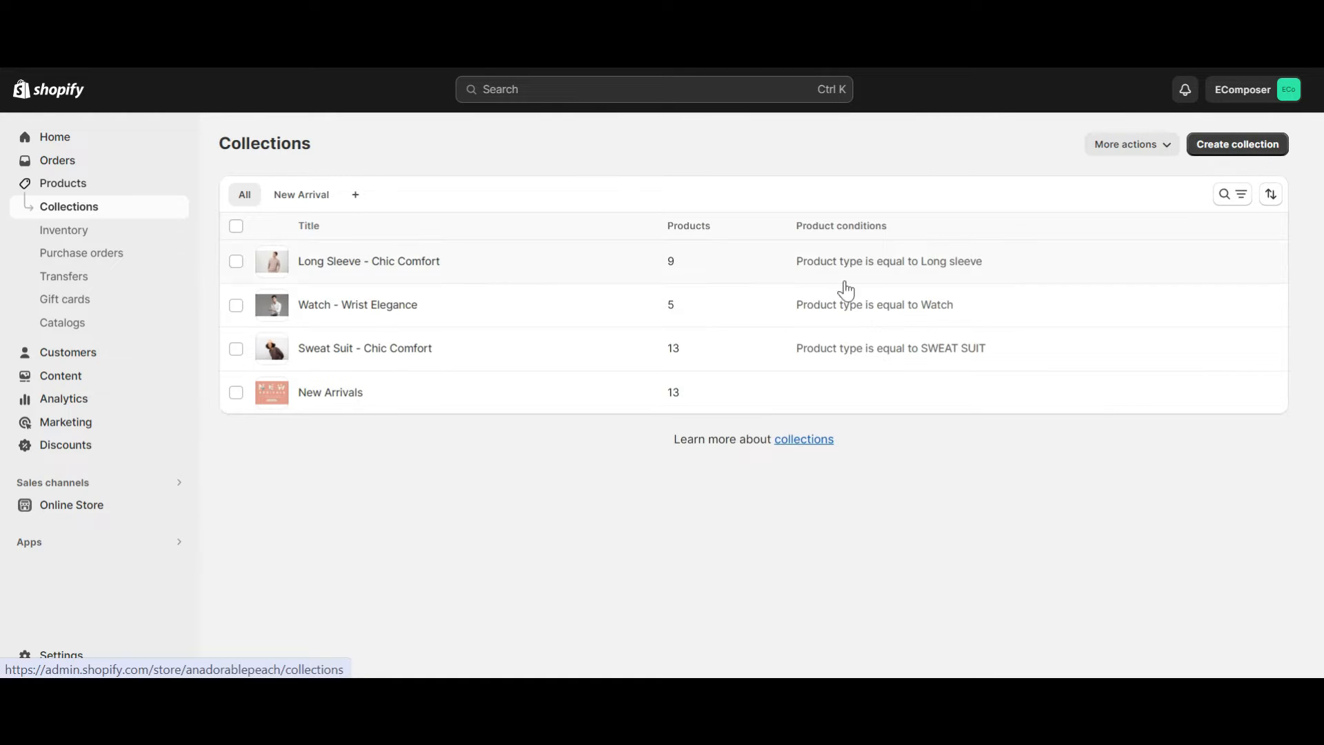
mouse_move(64, 174)
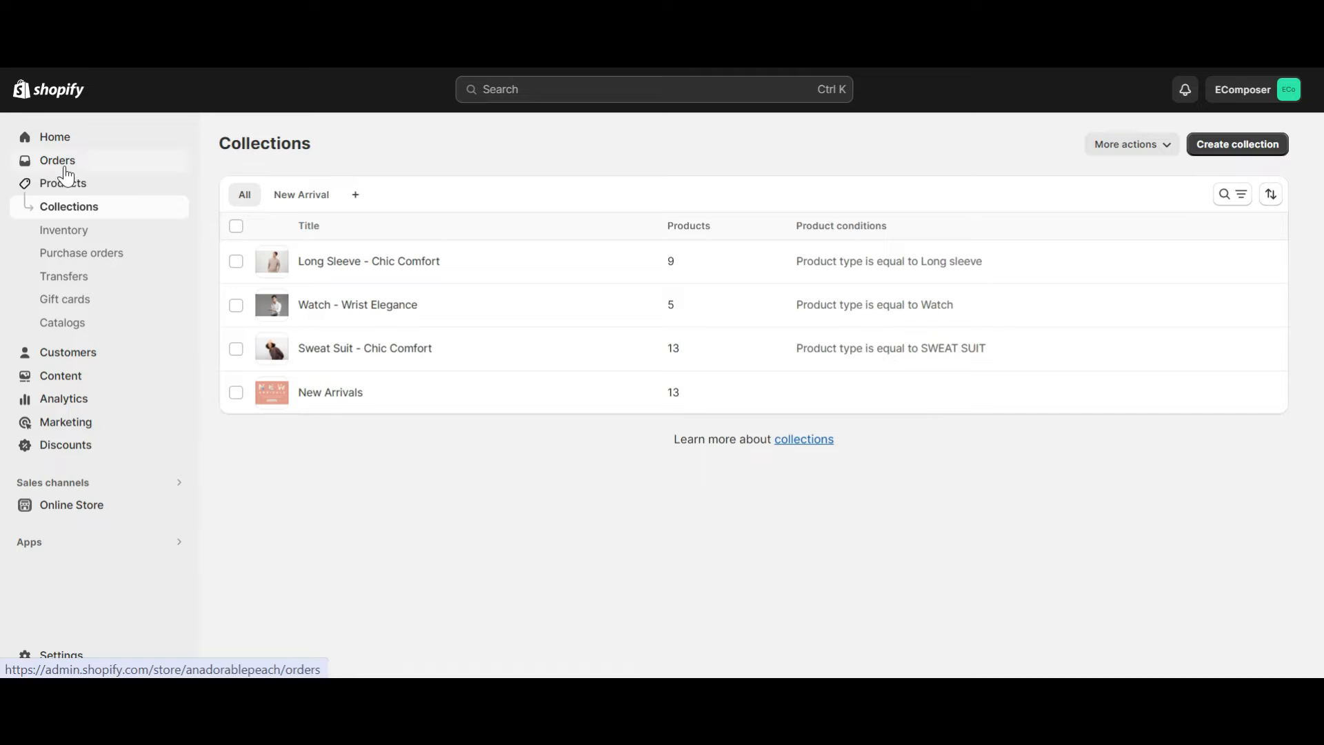
click(54, 136)
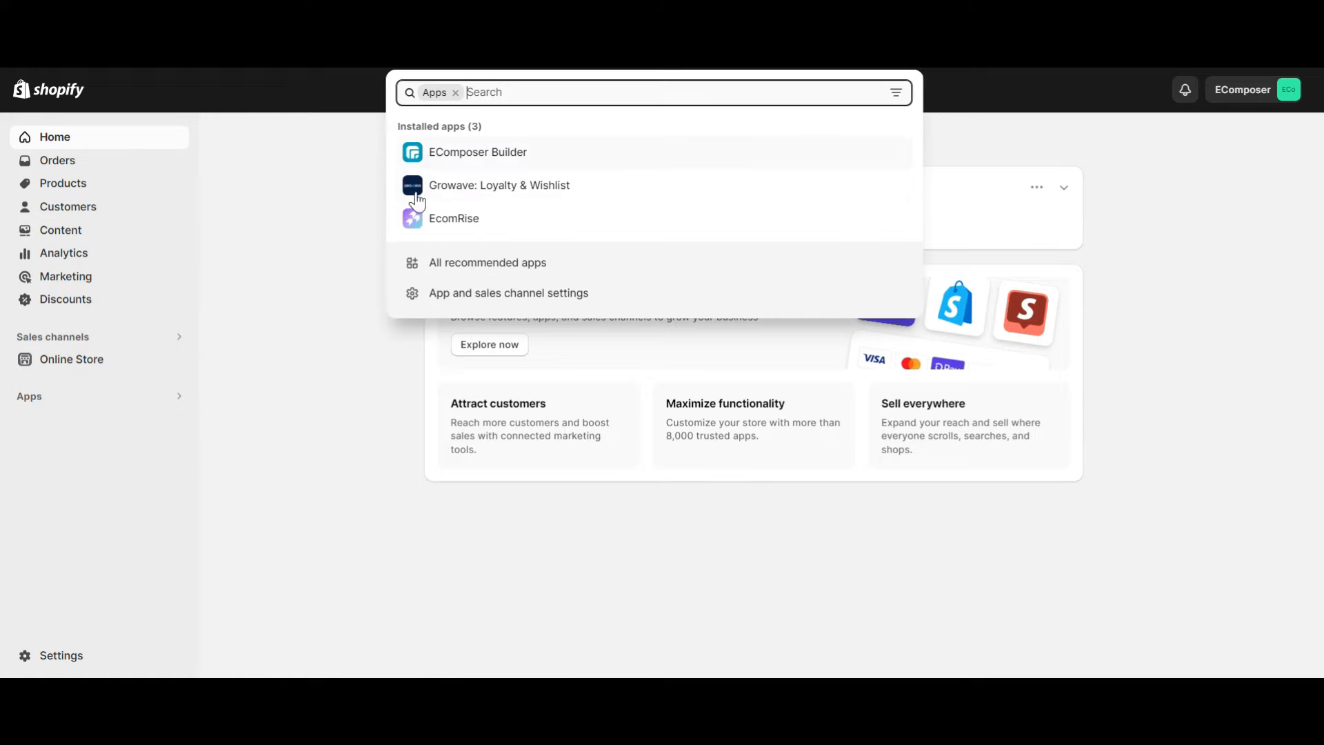
Launch EComposer Builder from the apps and start building a new page
click(477, 151)
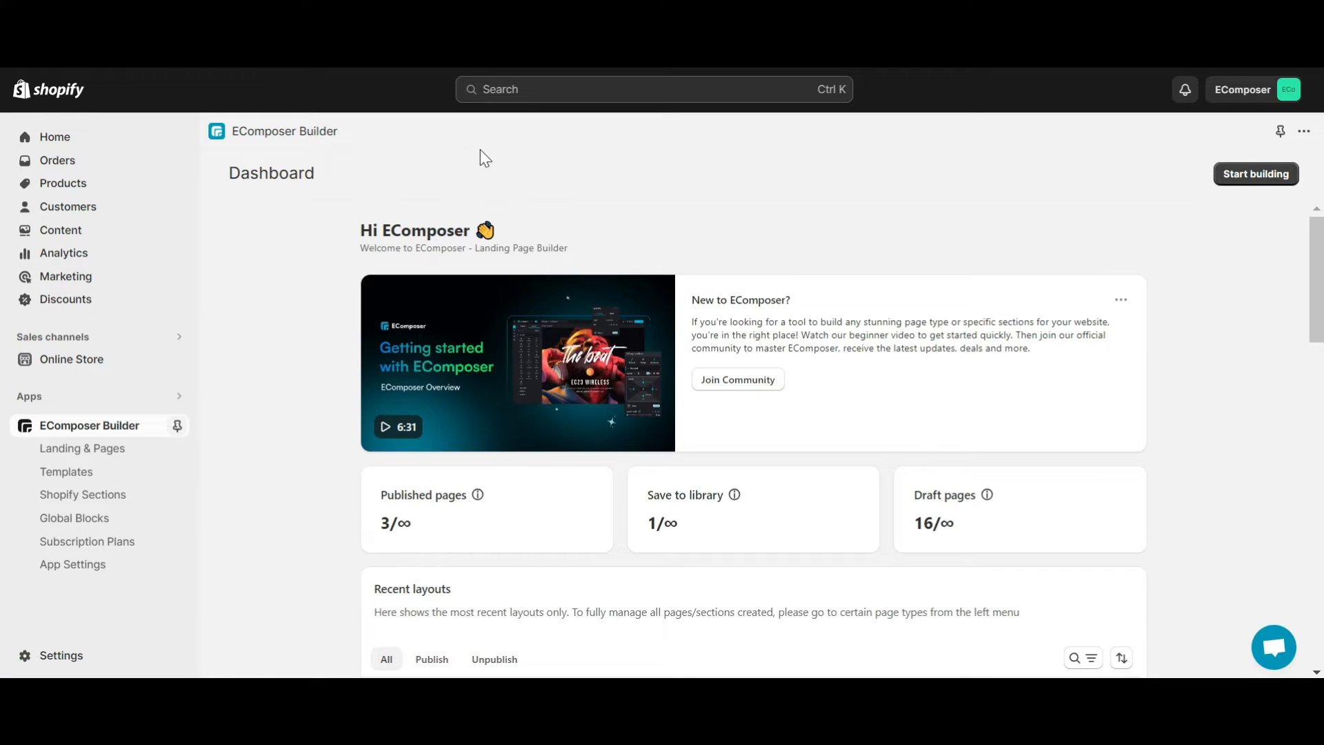
mouse_move(1213, 203)
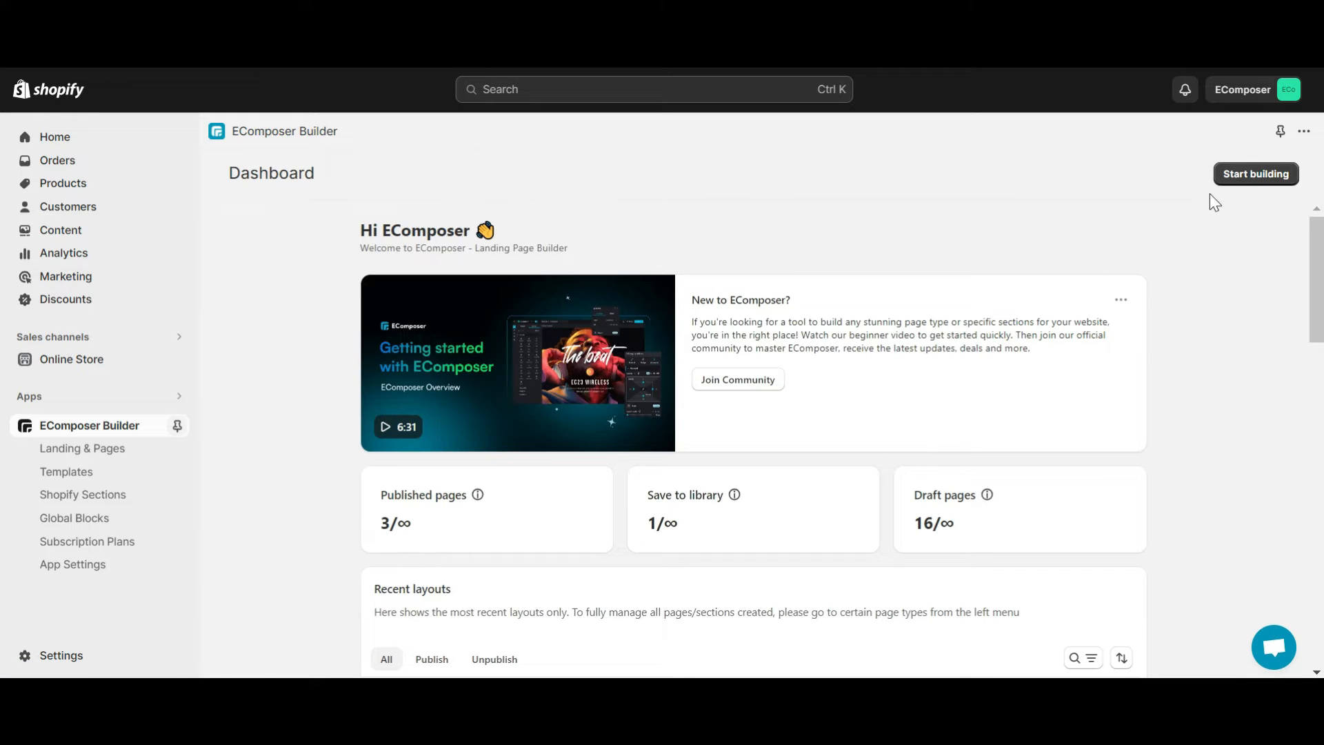
click(1255, 173)
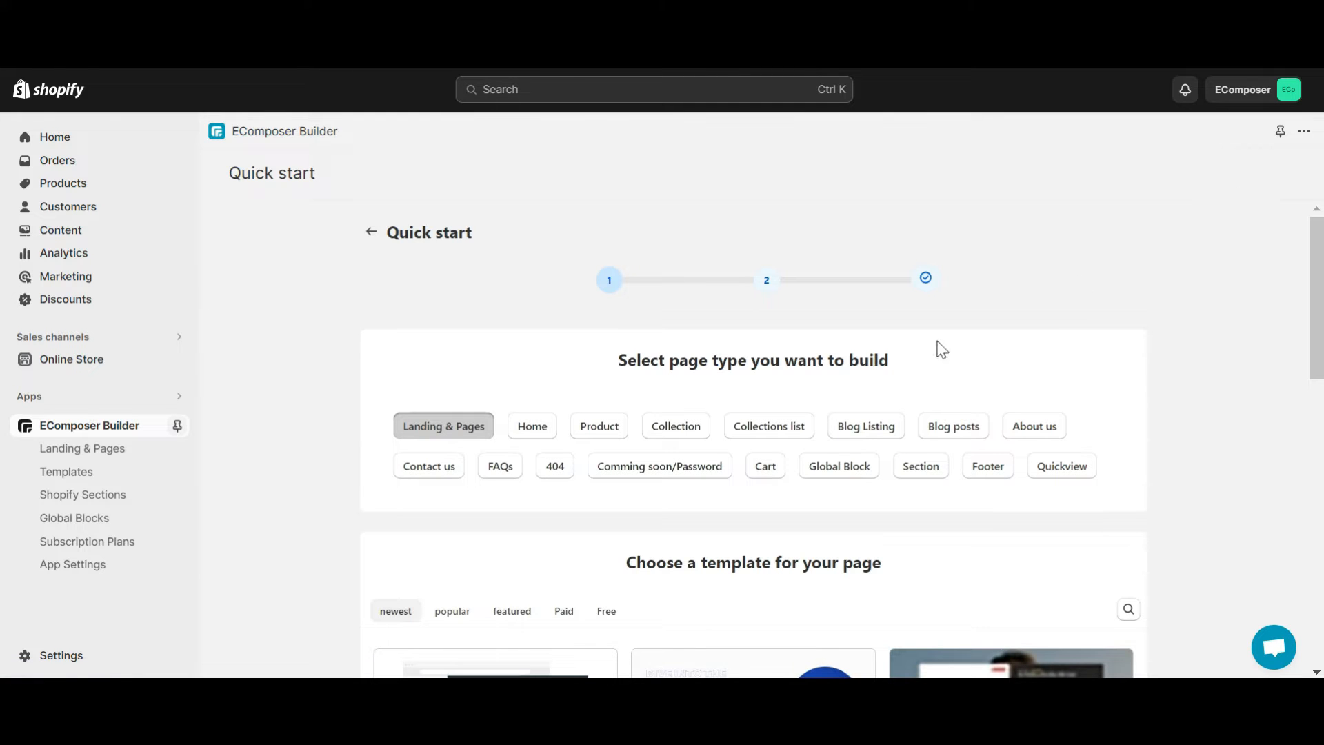
Choose the Collections list page type with the Blank template
click(769, 426)
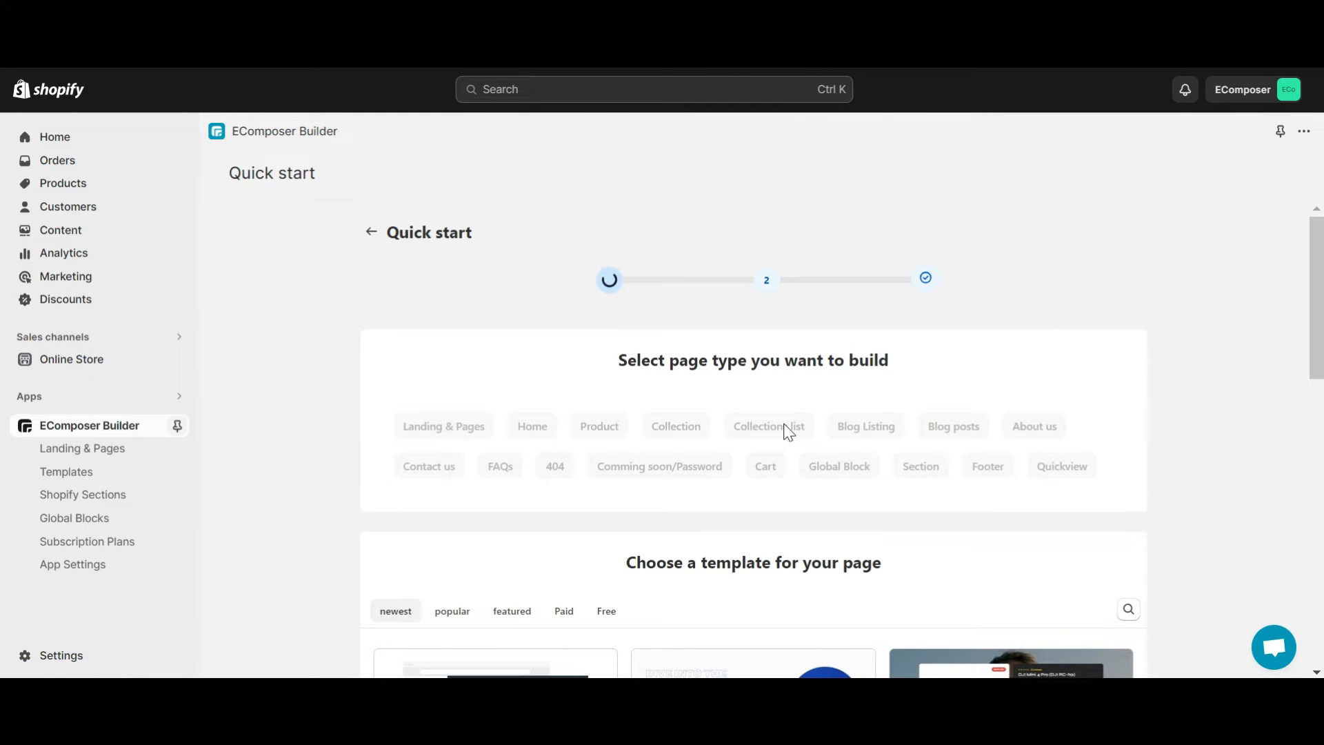
click(769, 426)
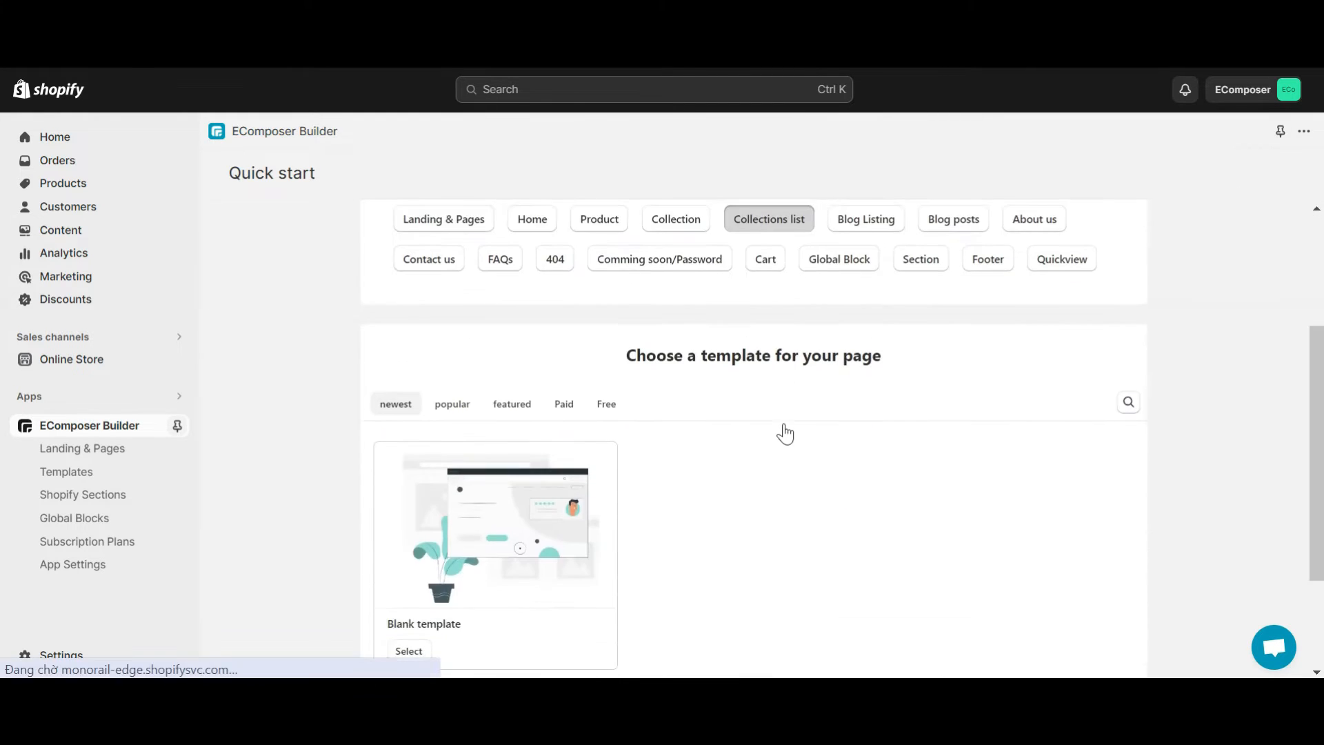
click(409, 650)
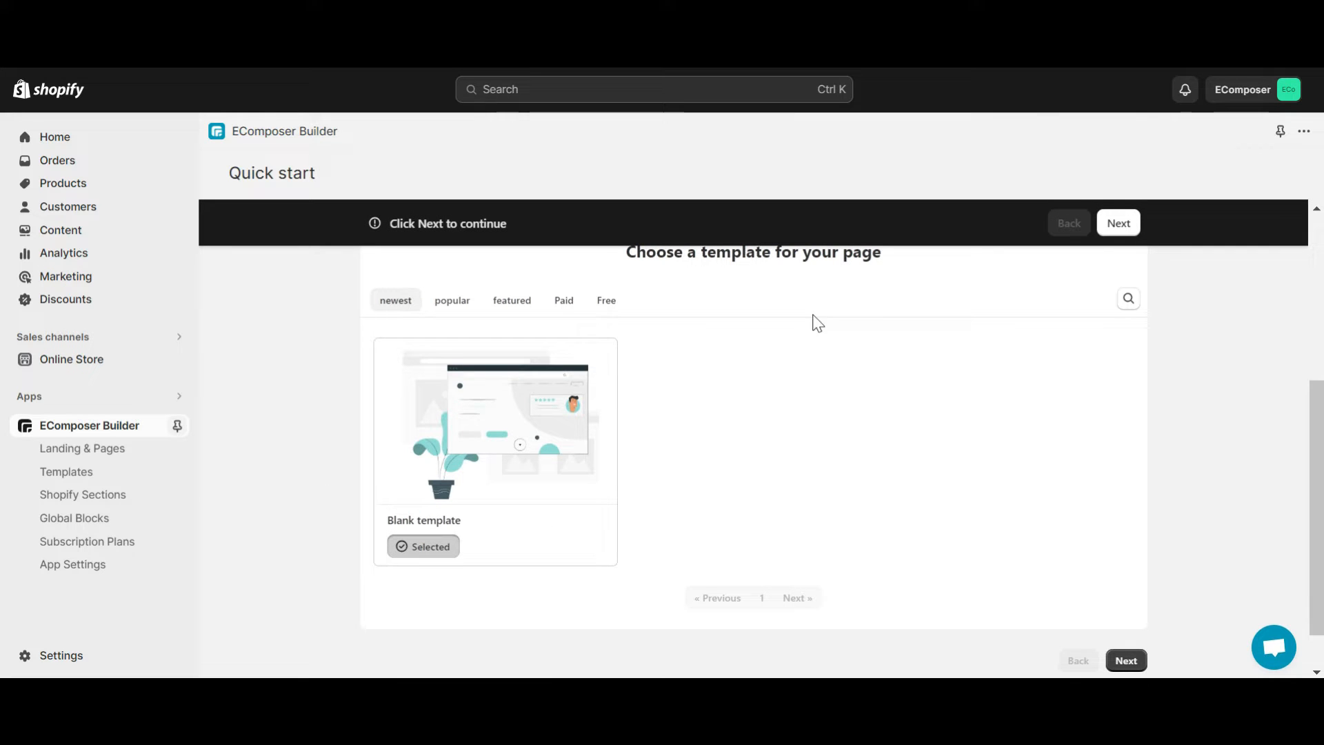
click(1119, 223)
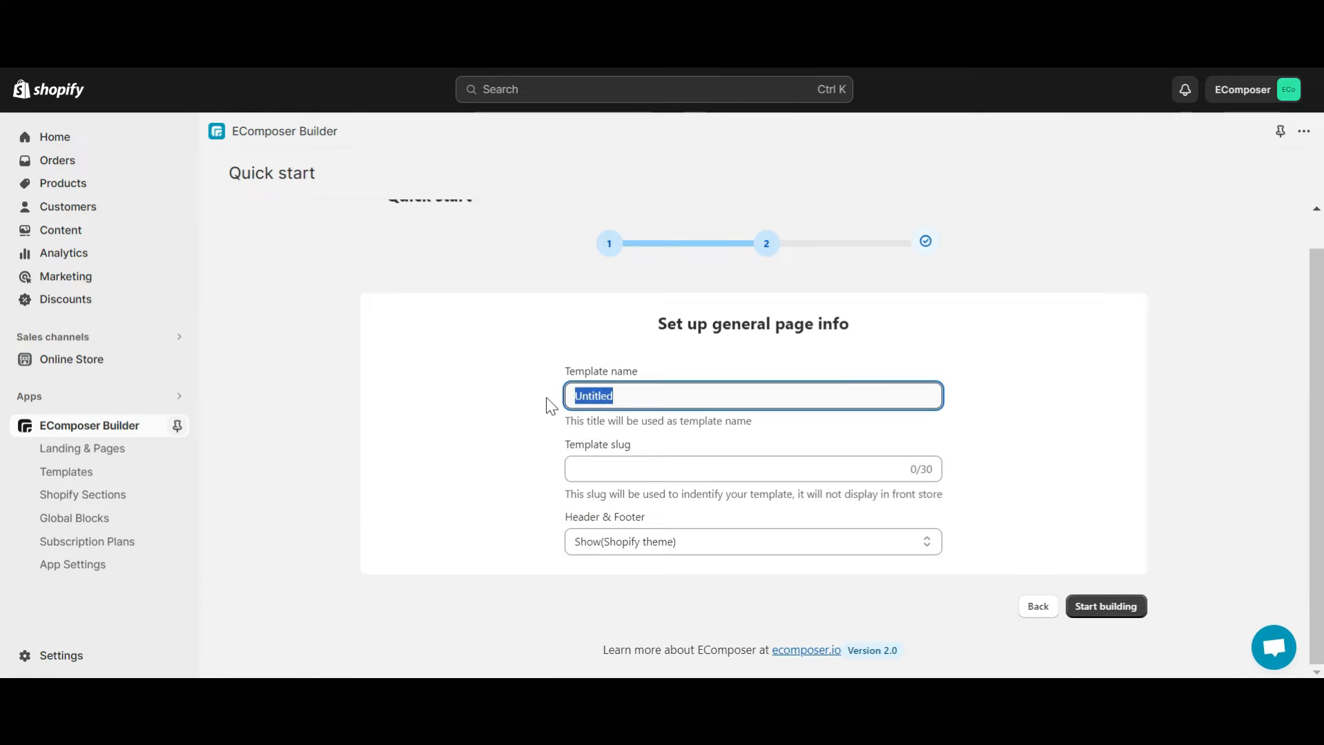
Name the template 'My Collection List' and launch the editor
text(My Co)
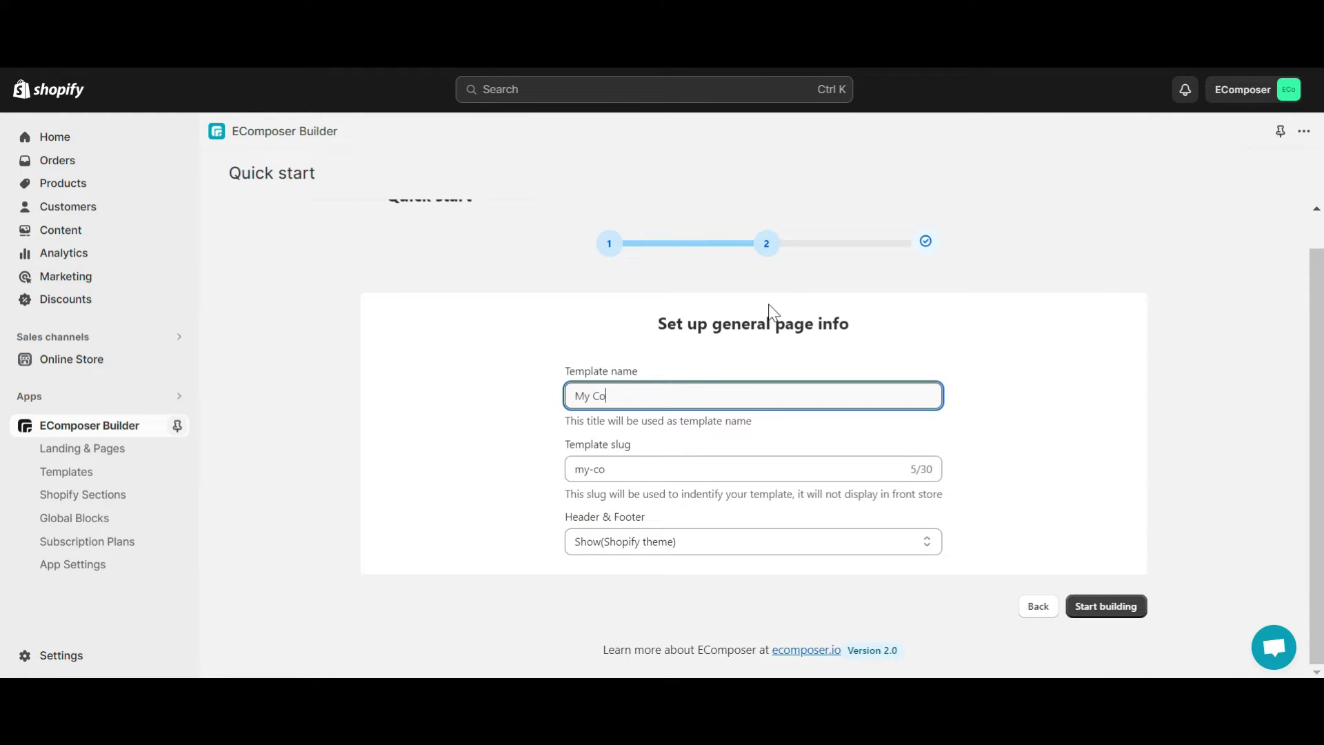
text(llection)
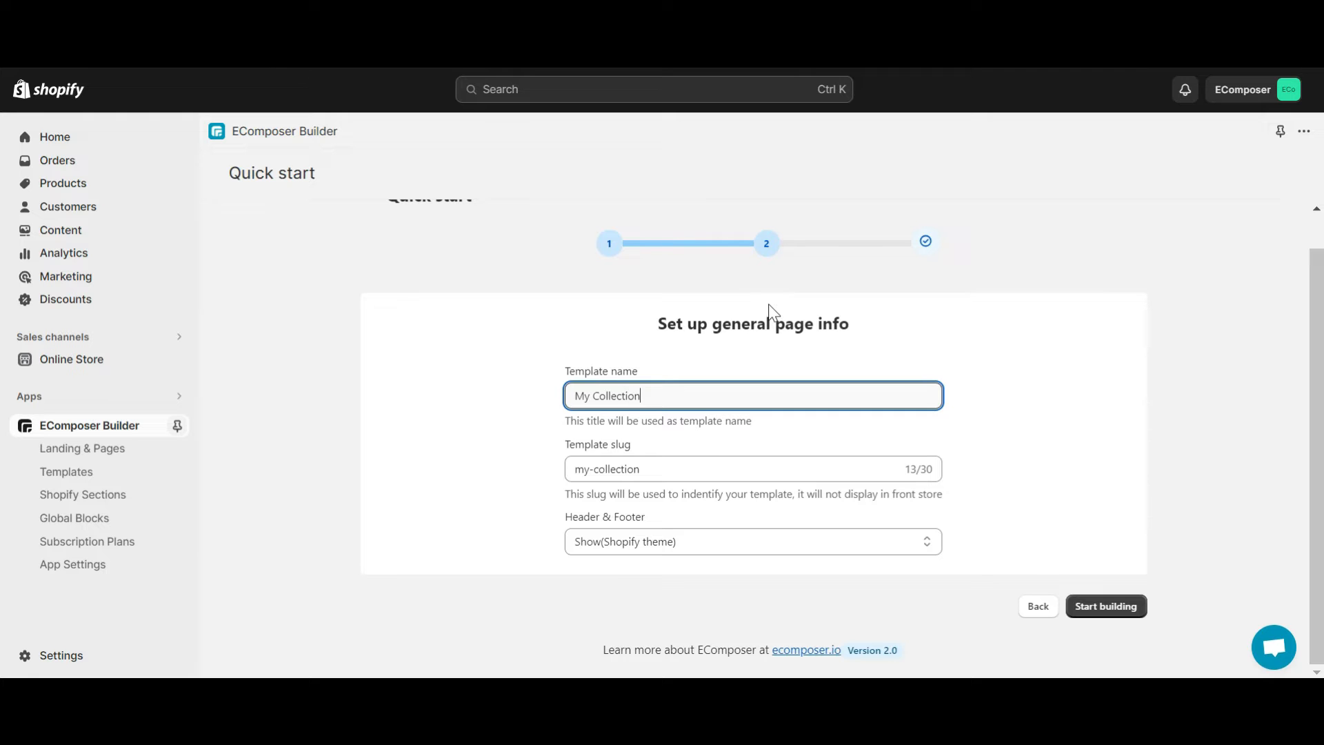
text(List)
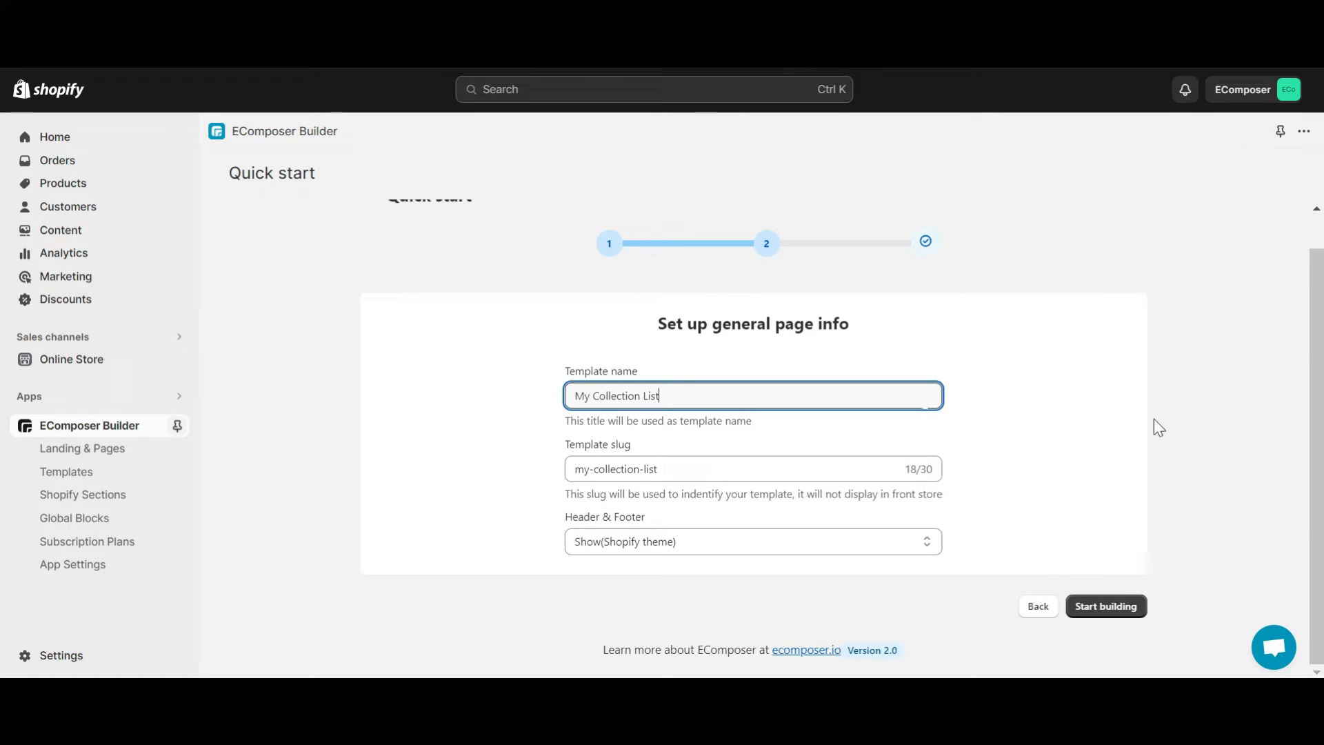
click(1107, 607)
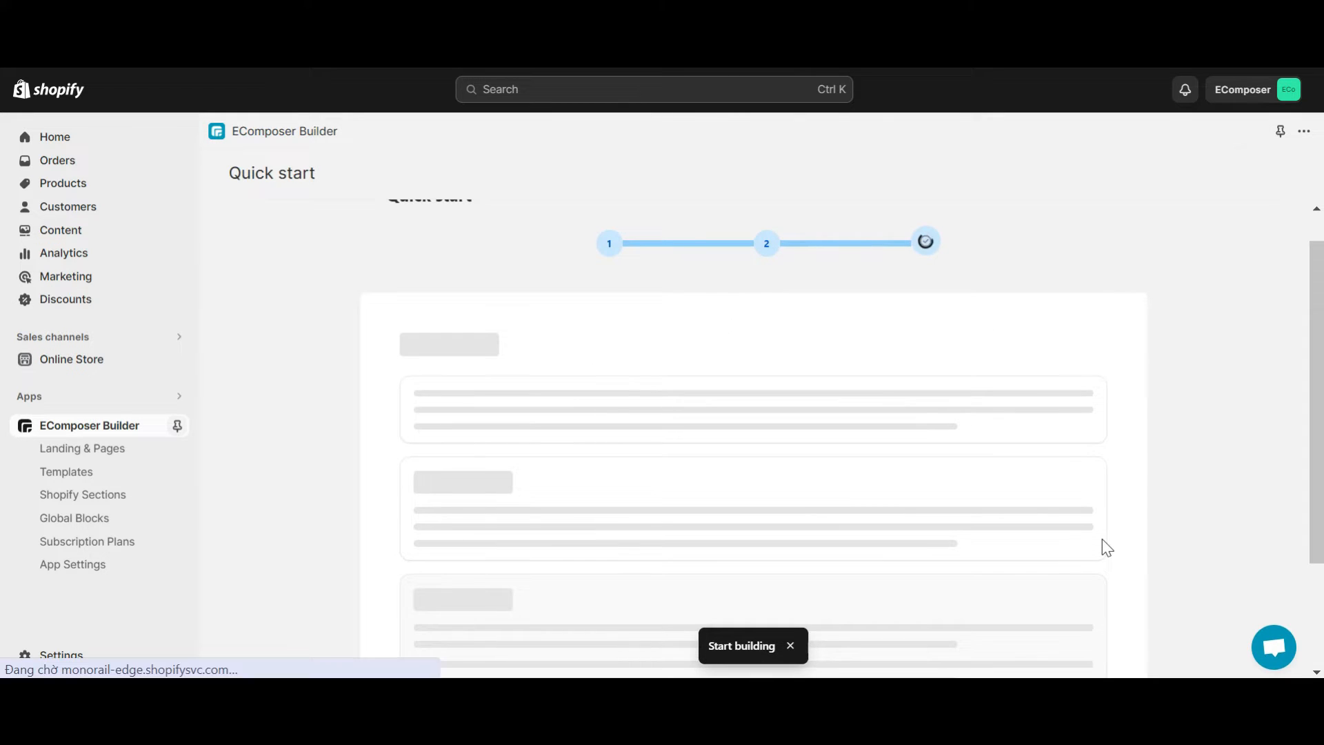
Give Section 1 a clothing-rack background image with a 0.13-opacity overlay
click(742, 646)
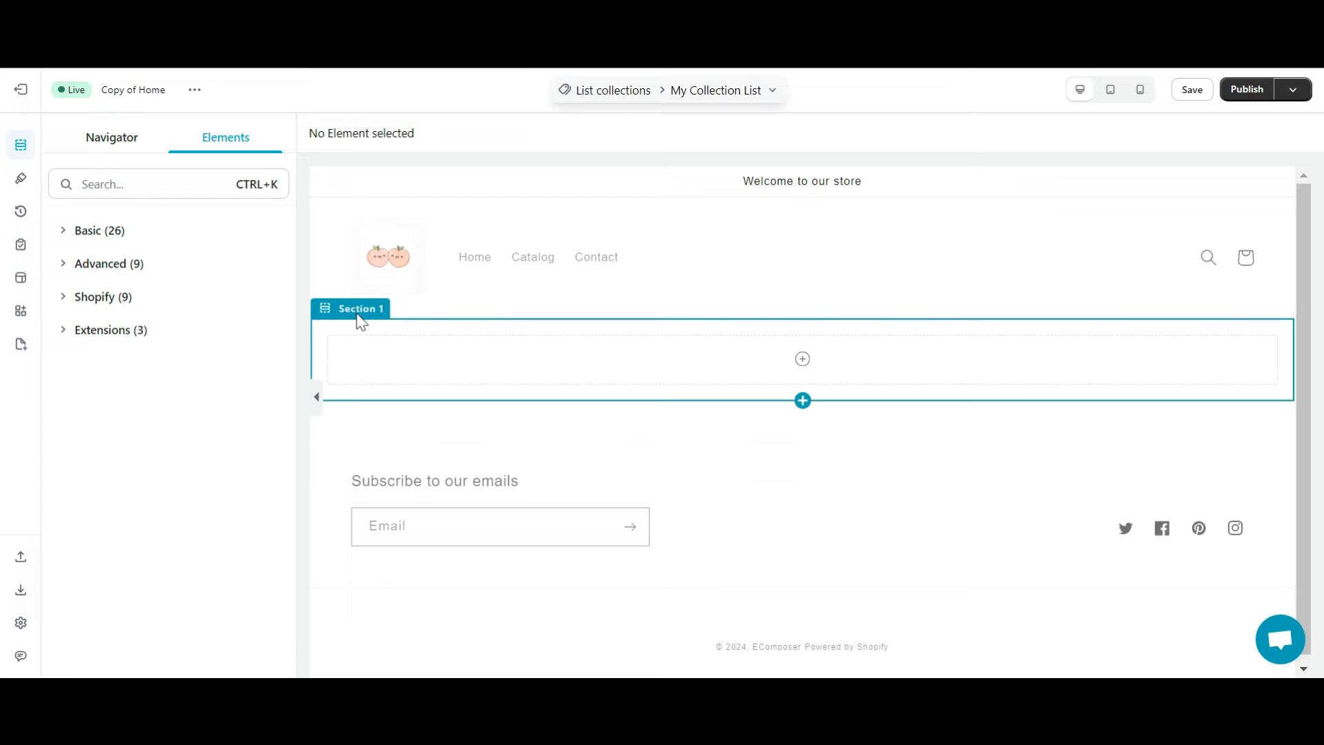
click(350, 309)
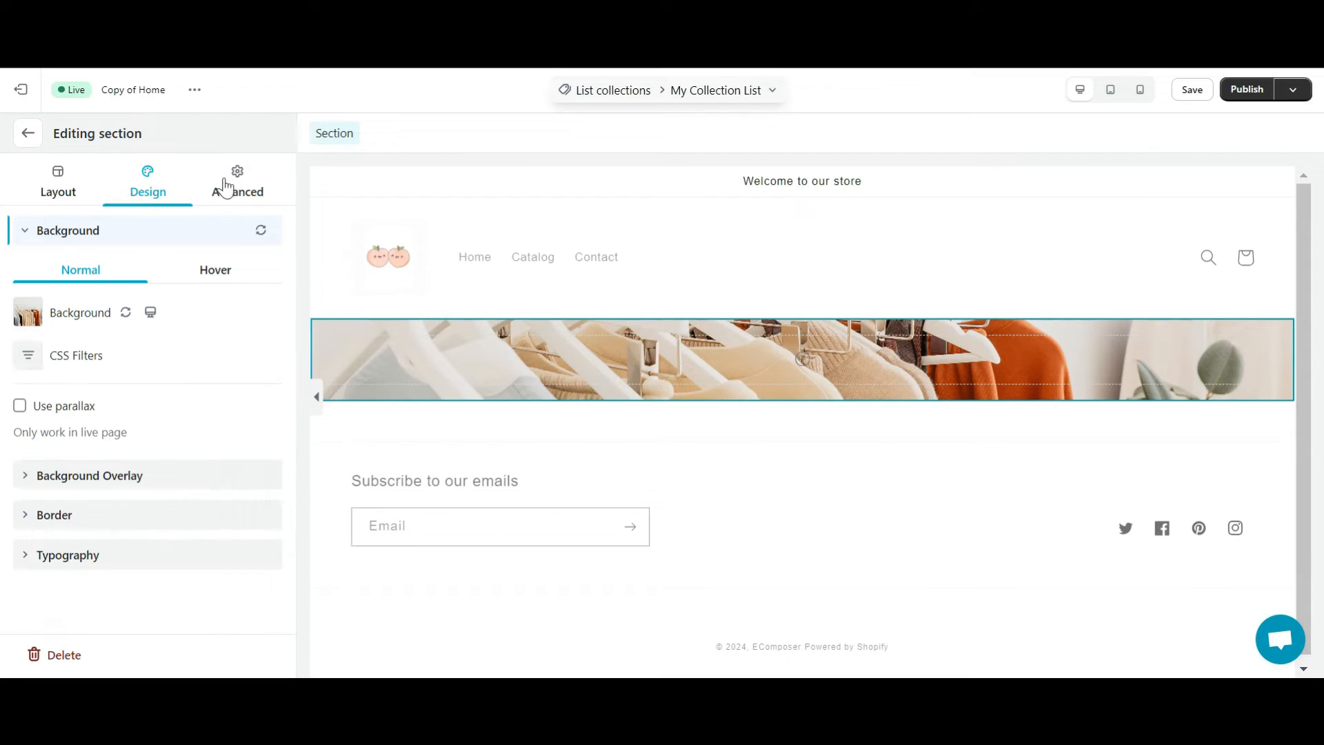
click(237, 170)
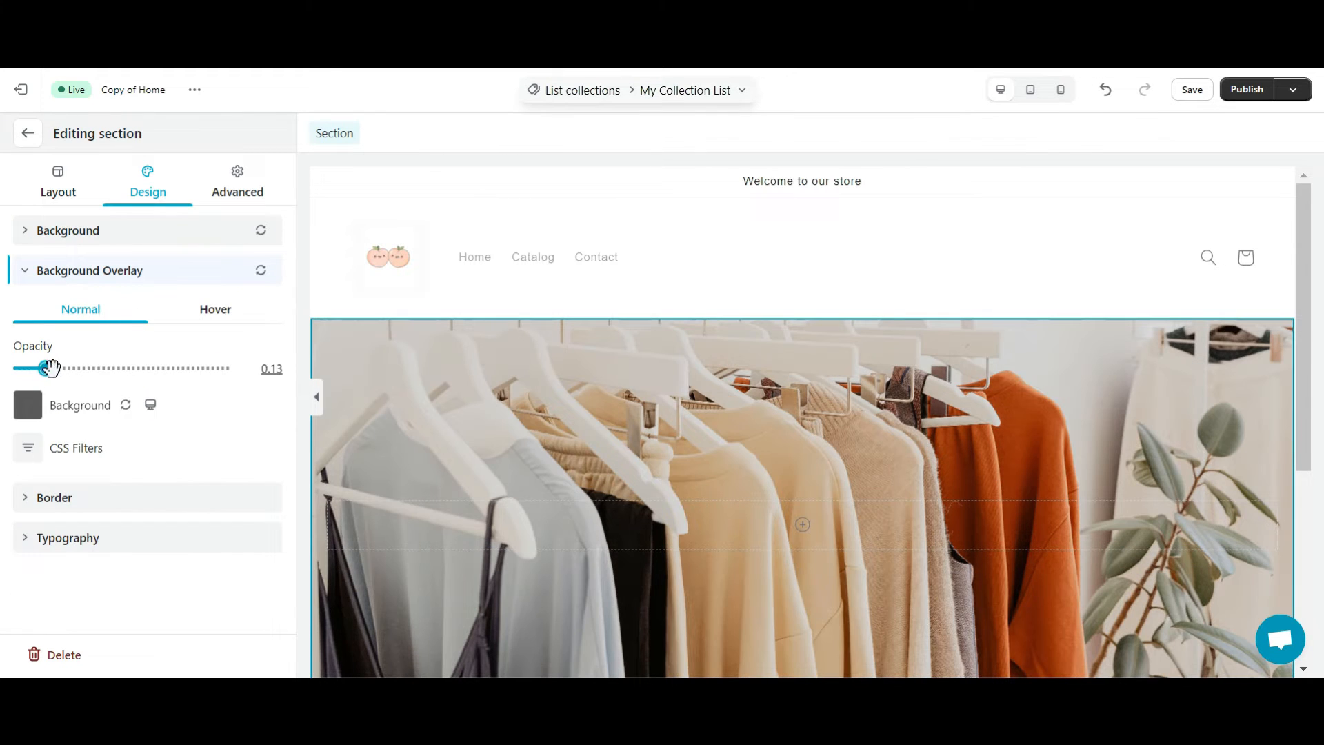
click(27, 404)
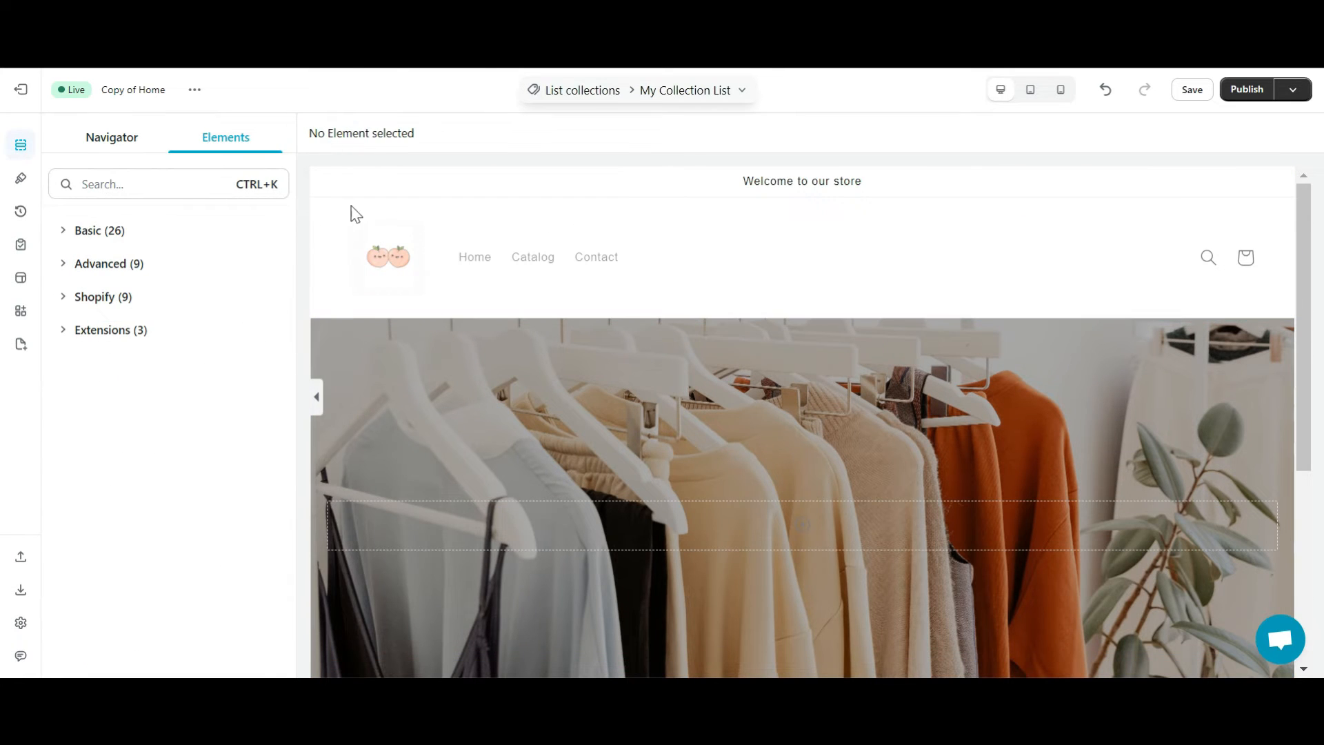
mouse_move(1191, 240)
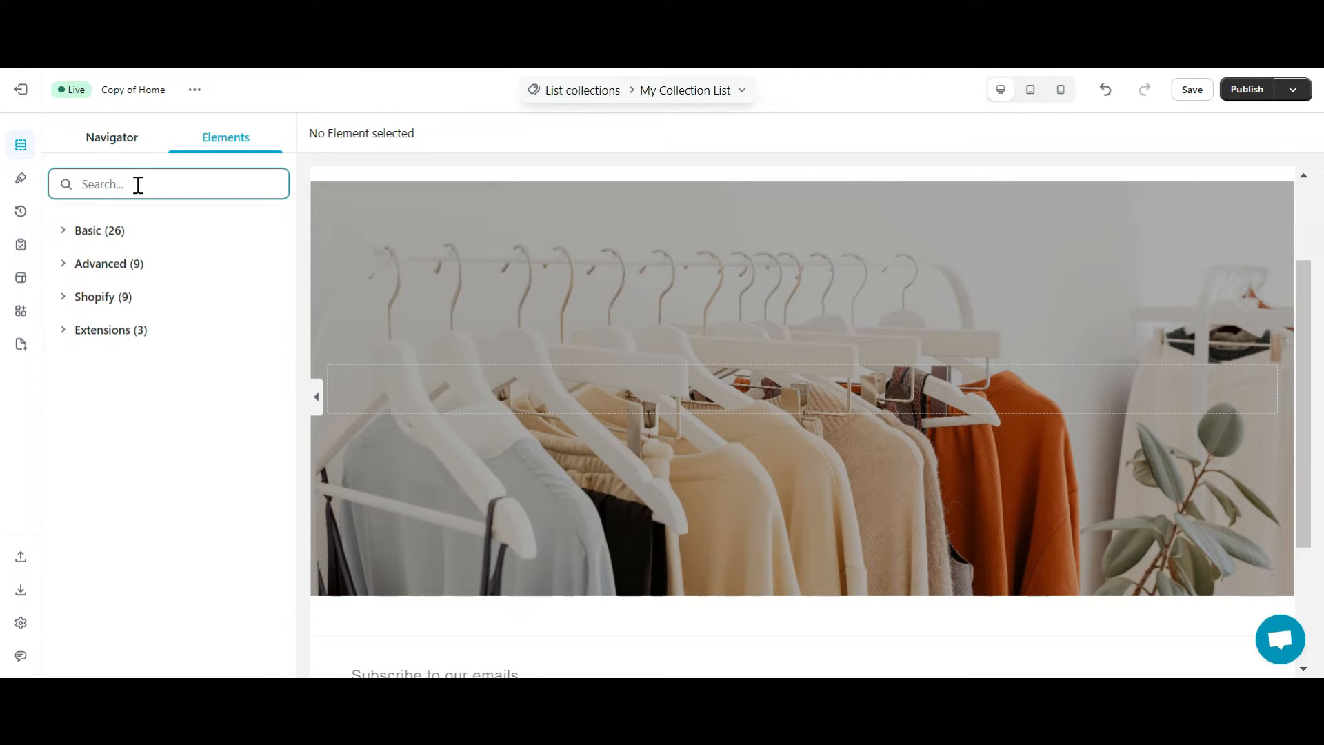
Add a 'Collection' heading to the hero with font size 60 and white text
text(Heading)
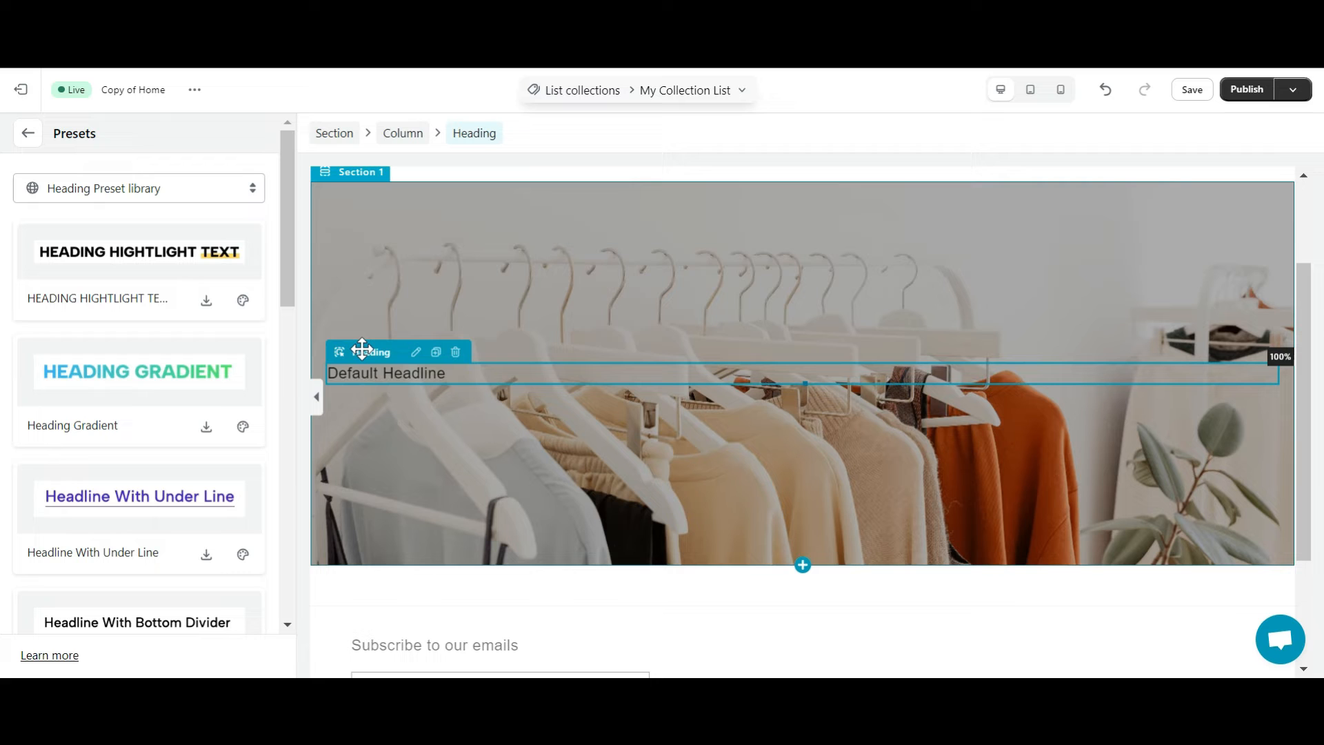
mouse_move(28, 134)
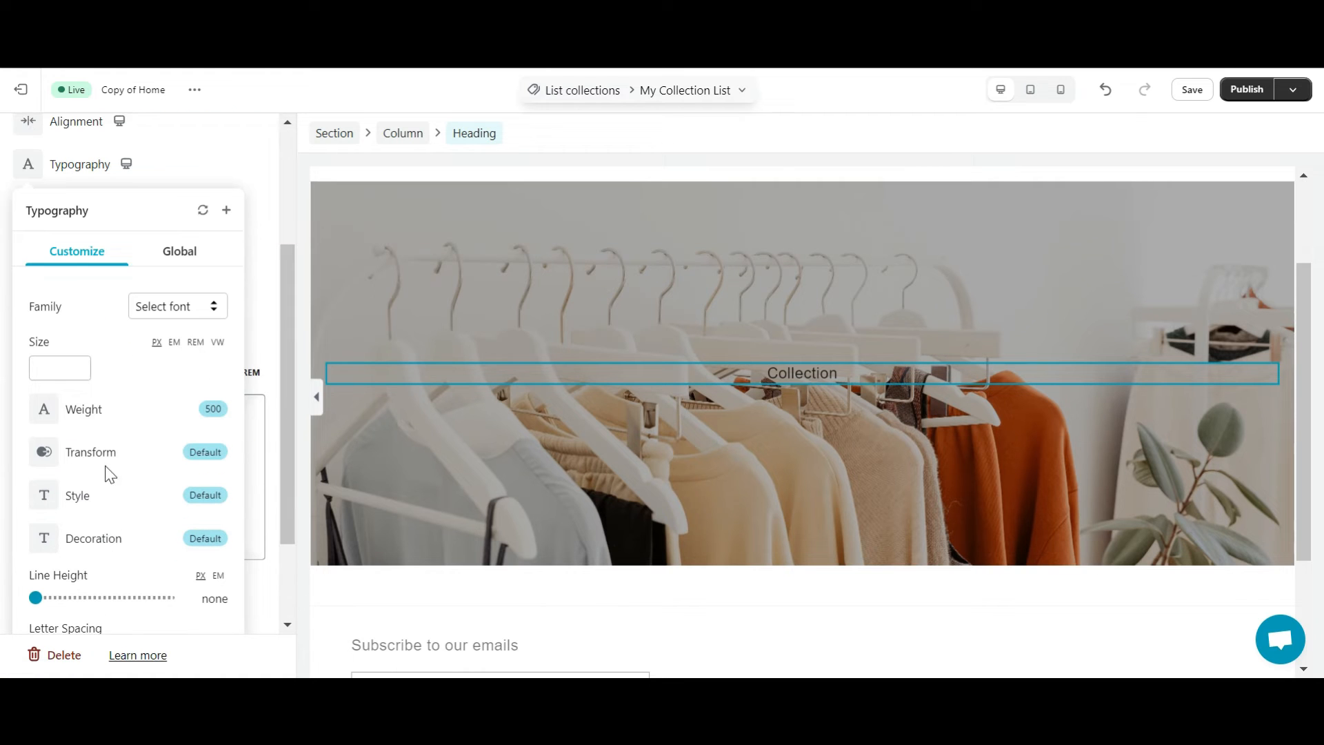
click(55, 368)
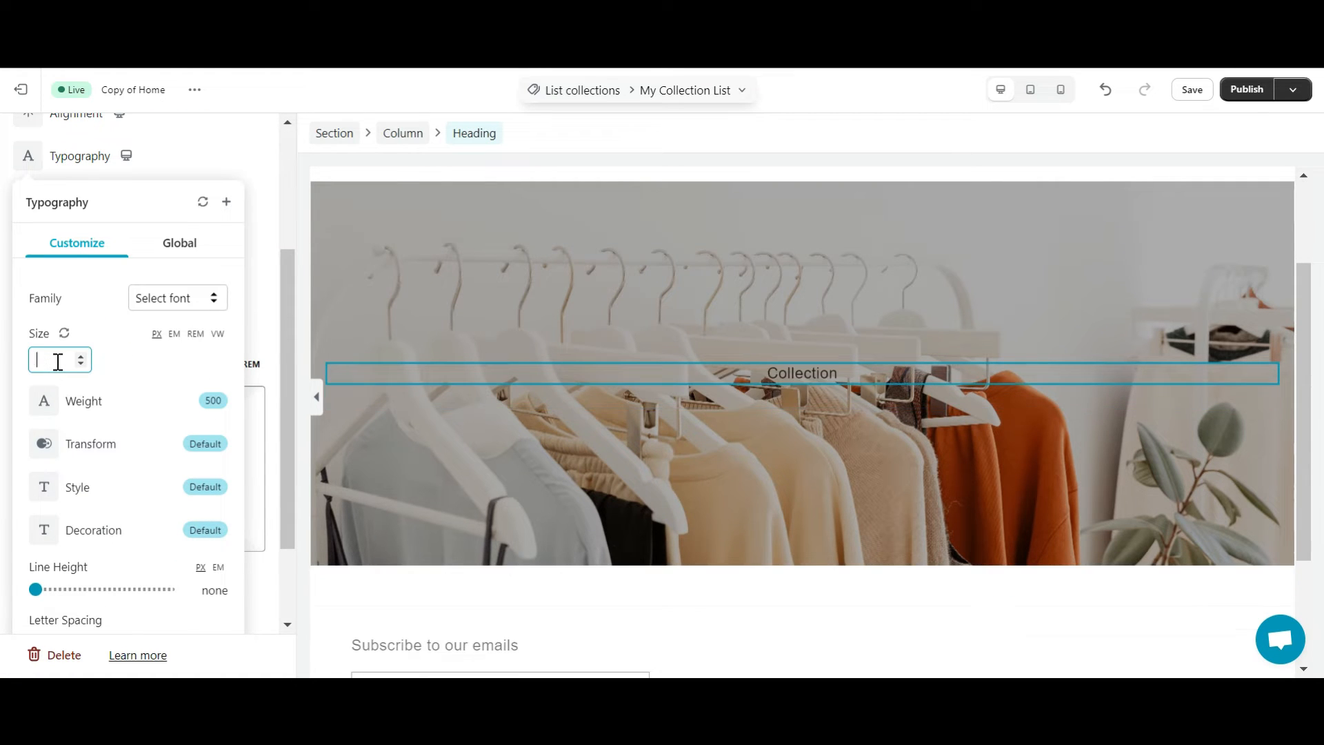
text(60)
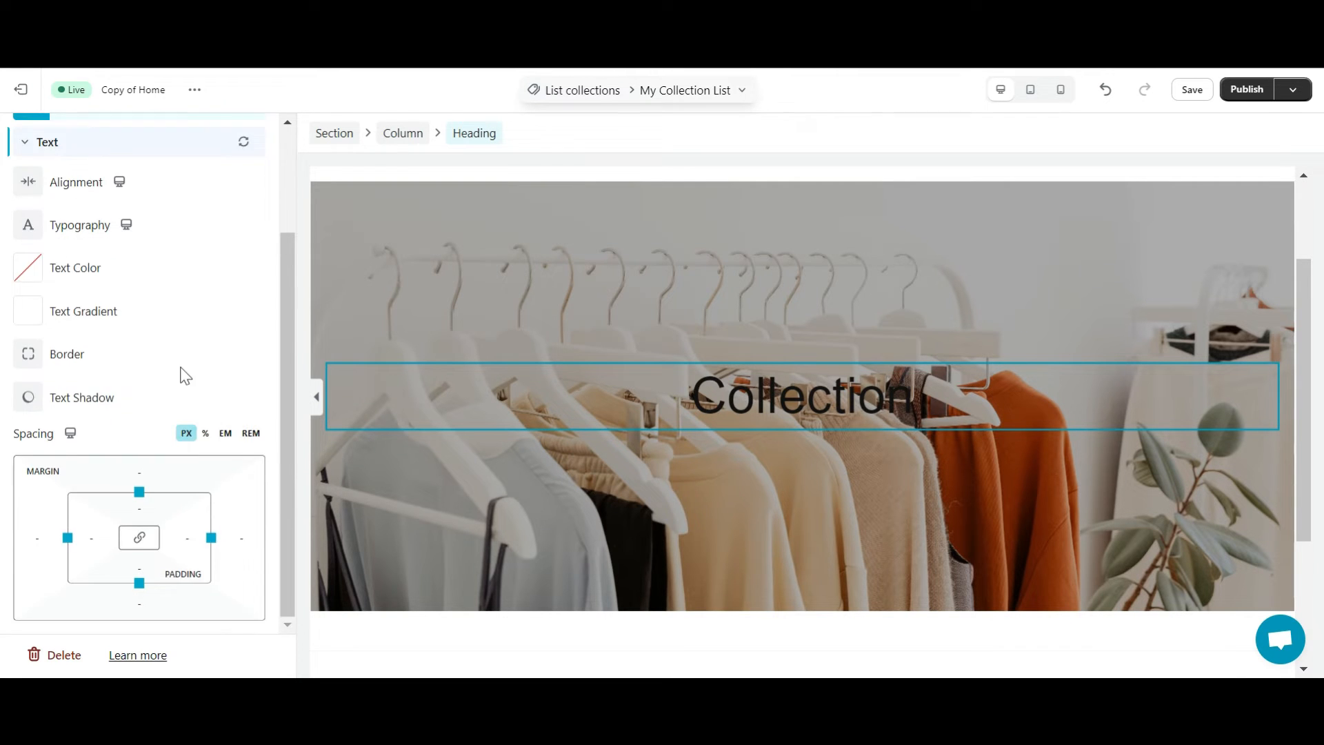
click(27, 268)
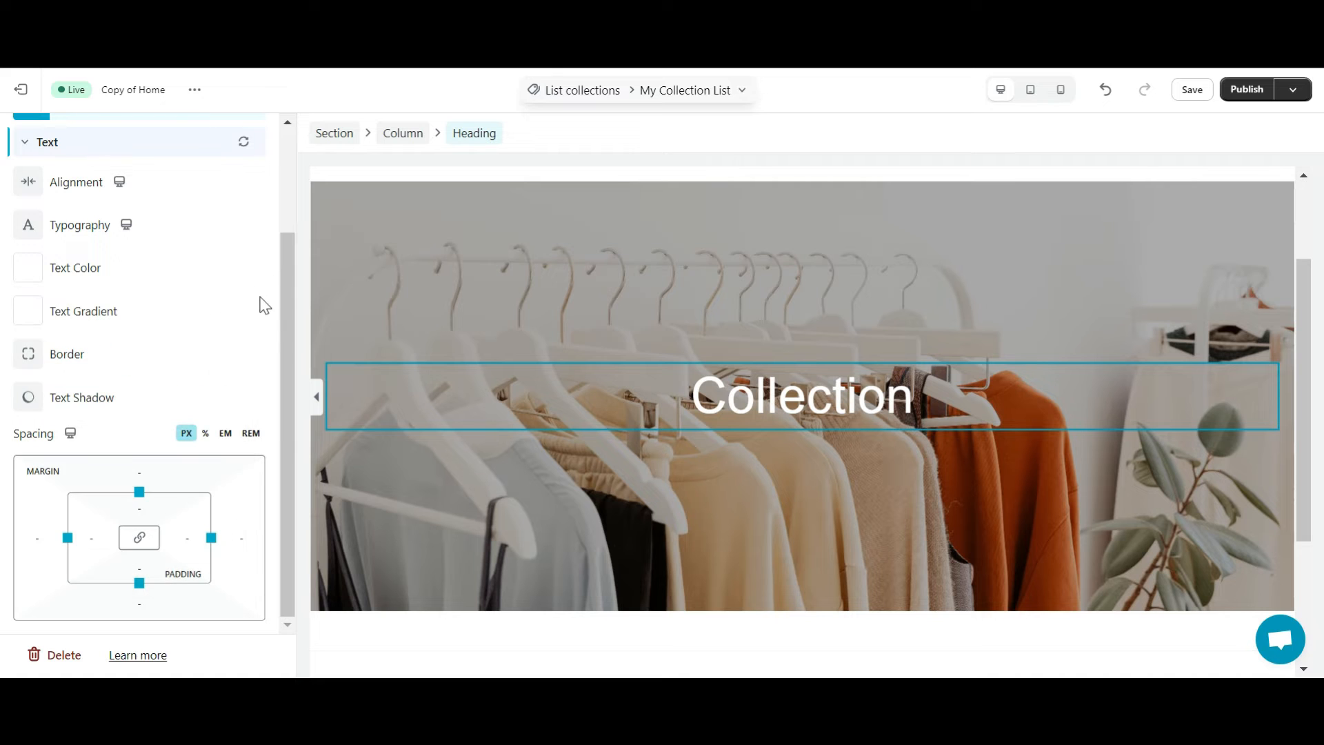
click(19, 144)
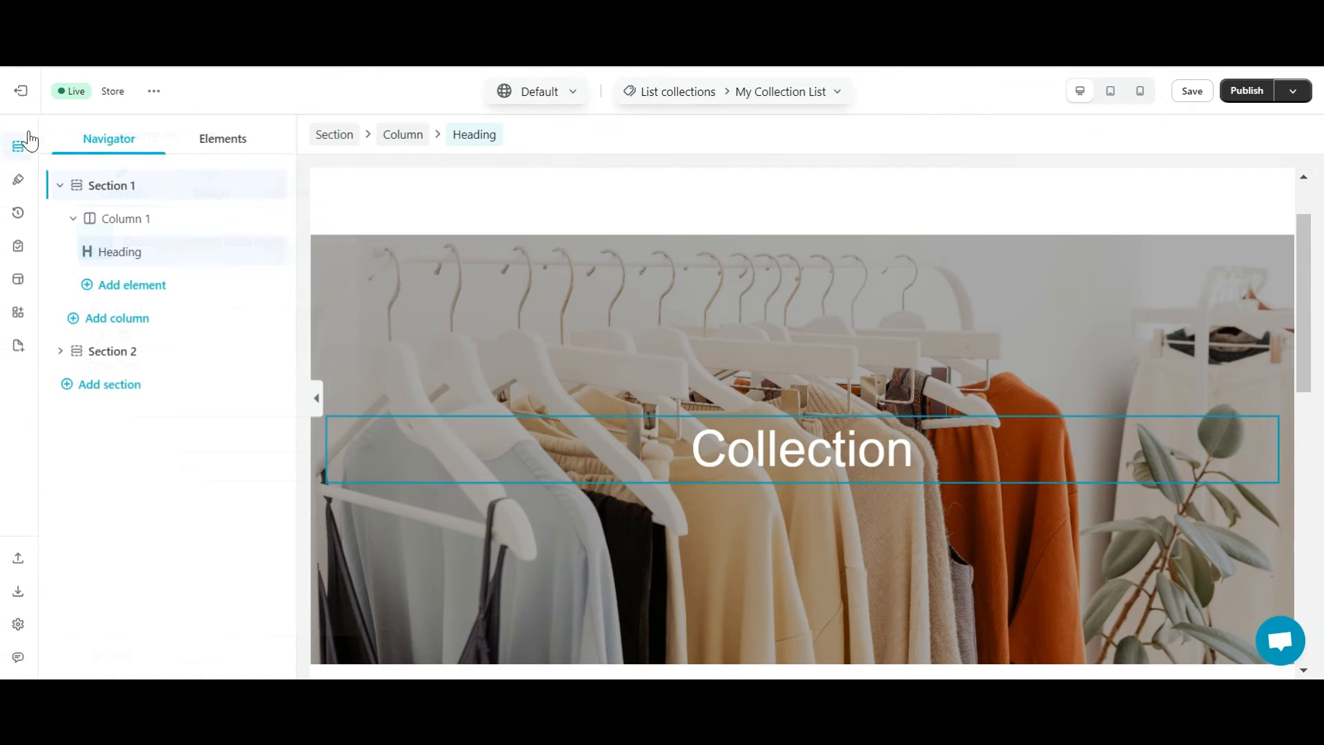
click(223, 139)
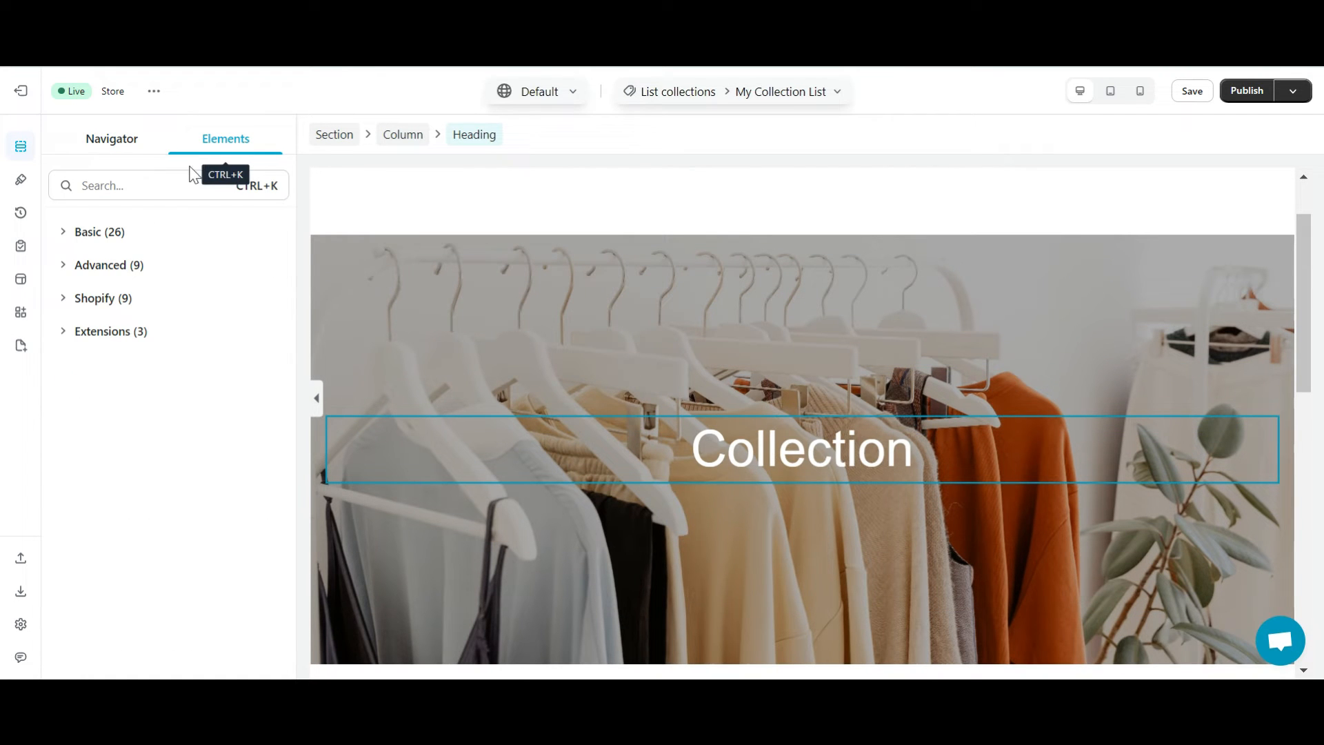
Add white #ffffff, size-25 text 'Explore curated fashion collections for every style and occasion.' below the heading
click(88, 232)
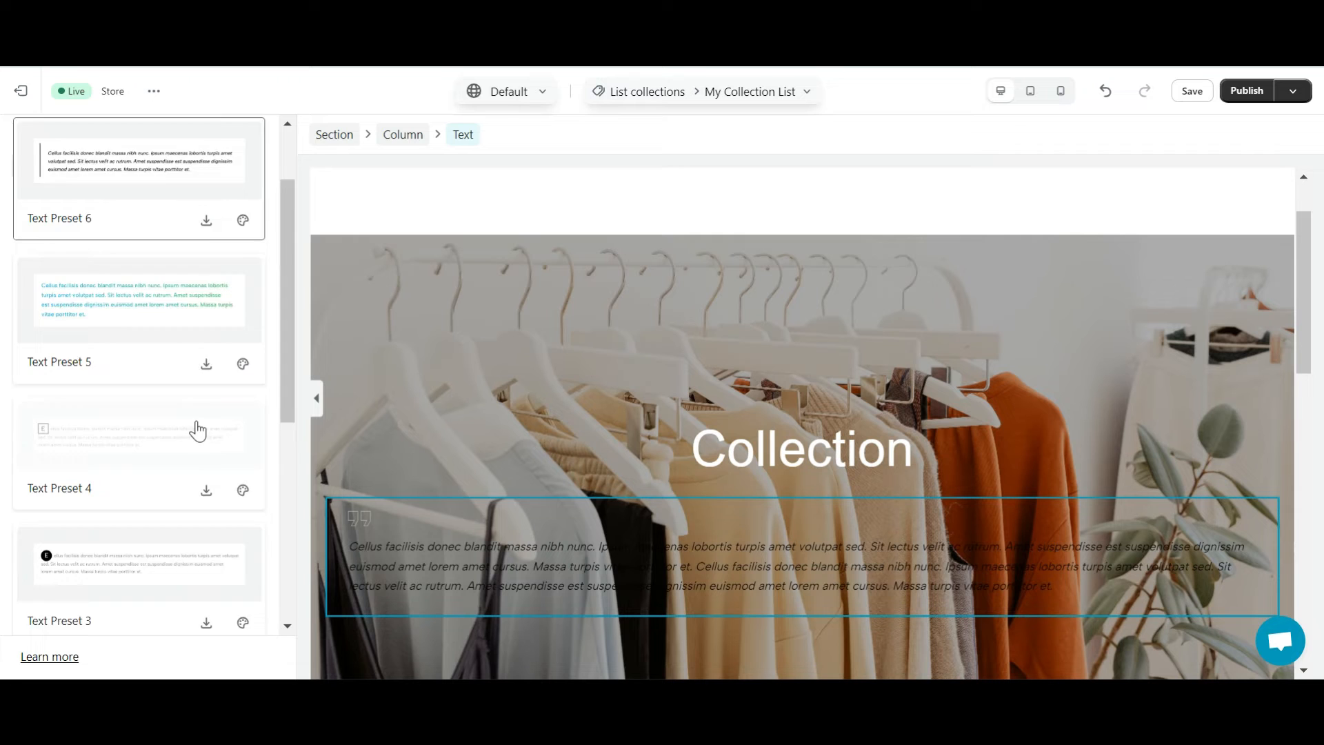
scroll(down, 3)
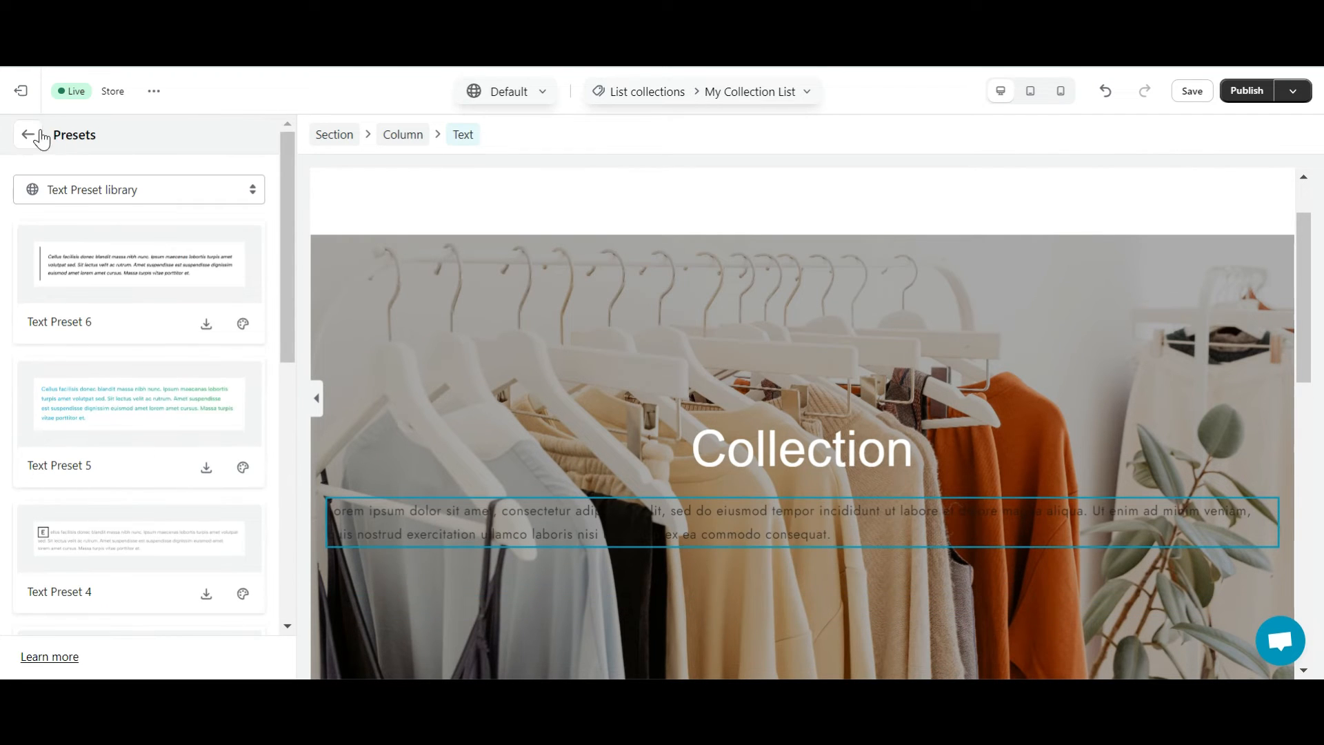
click(29, 135)
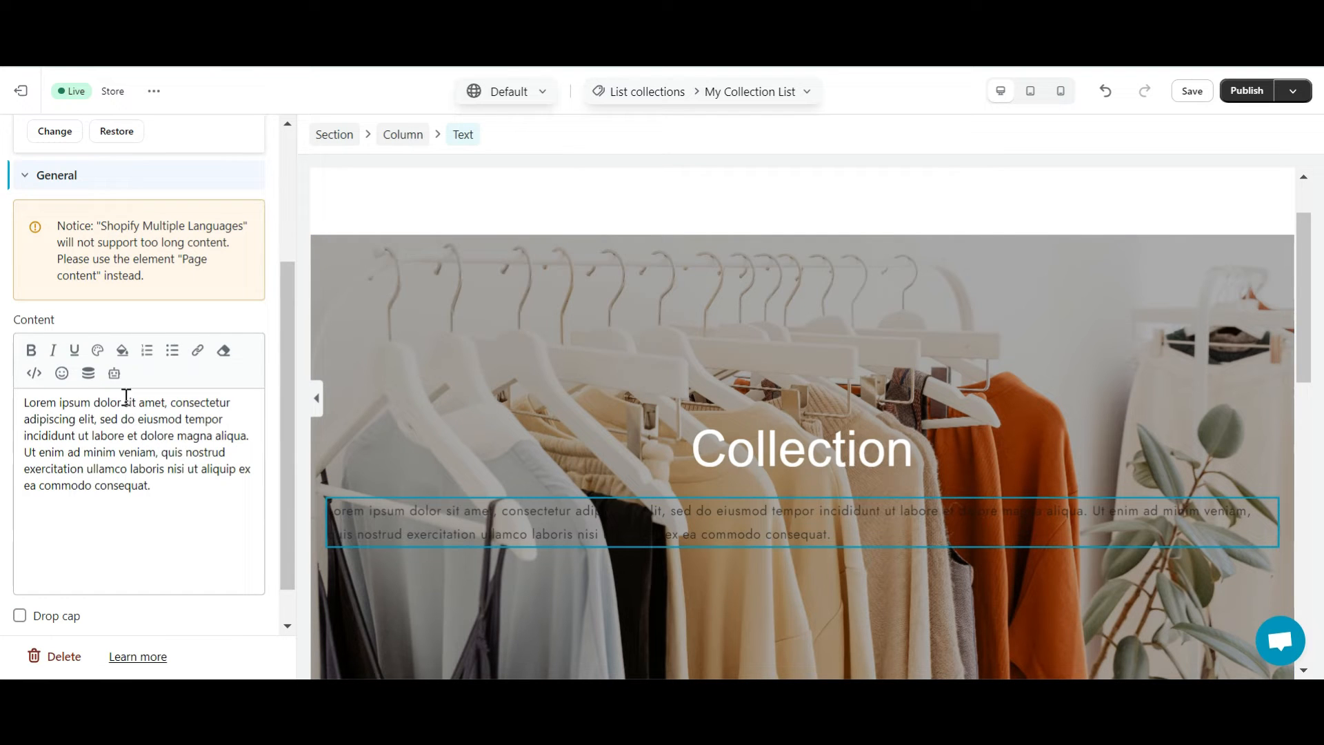
text(Explore curated fashion collections for every style and occasion.)
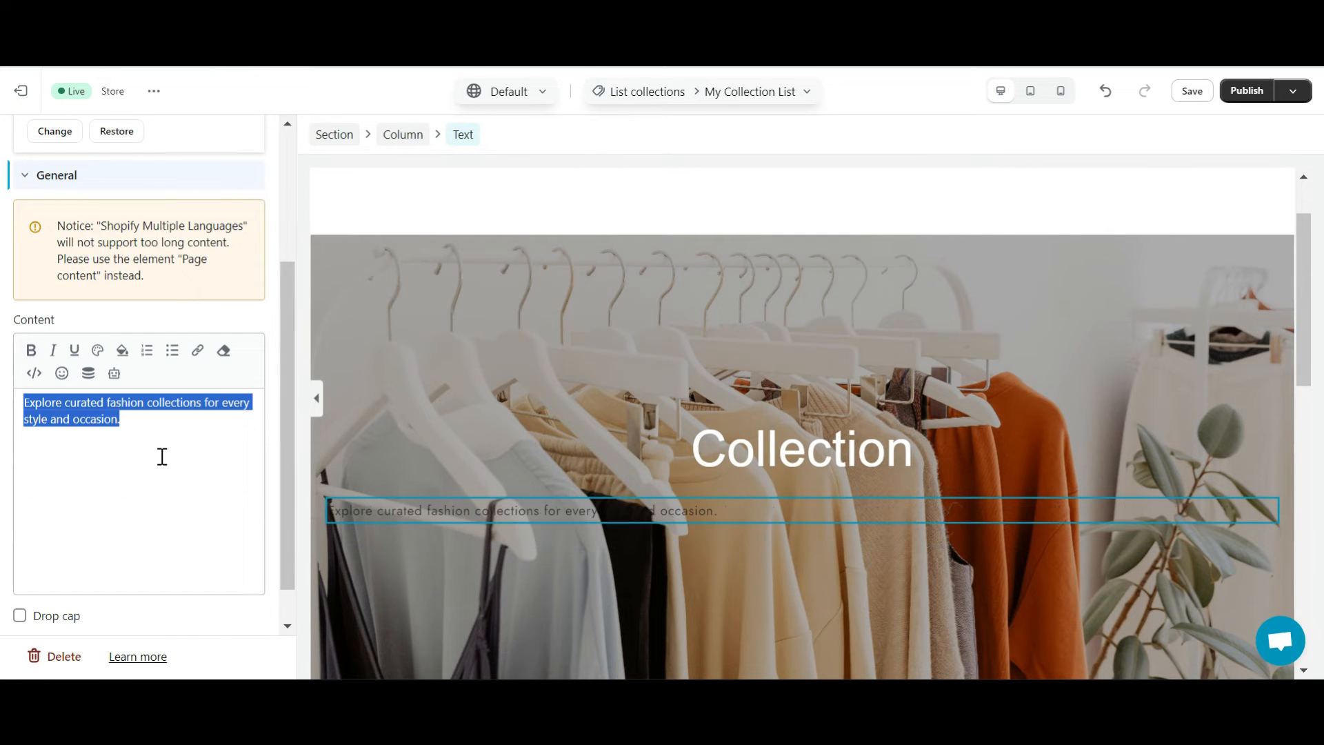
click(139, 182)
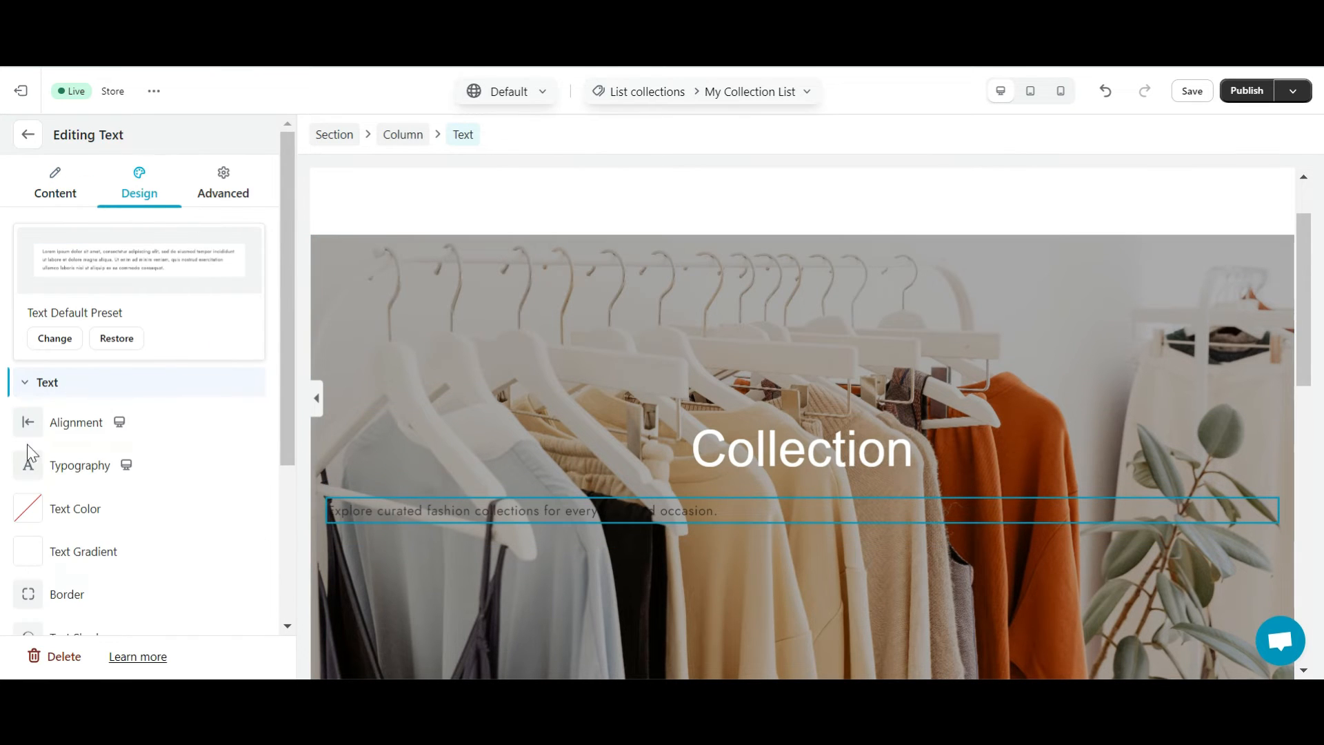
mouse_move(31, 476)
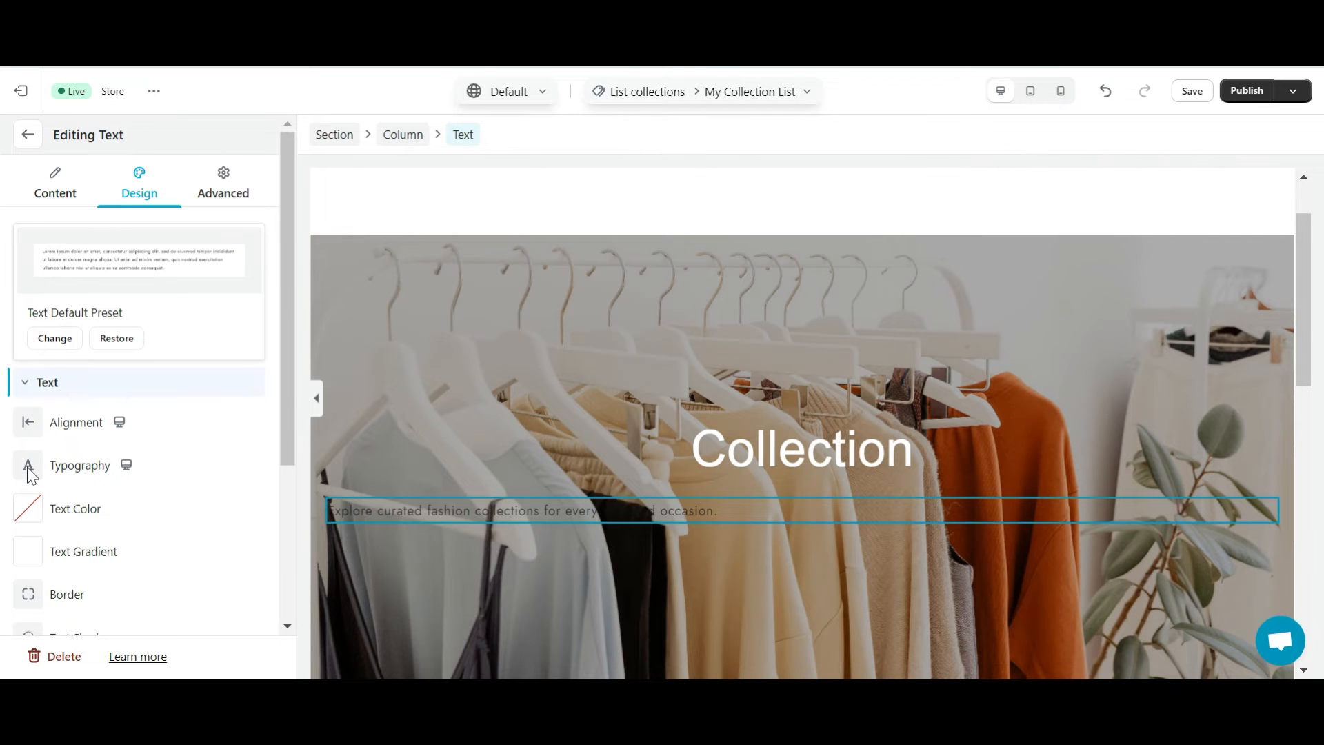
mouse_move(28, 423)
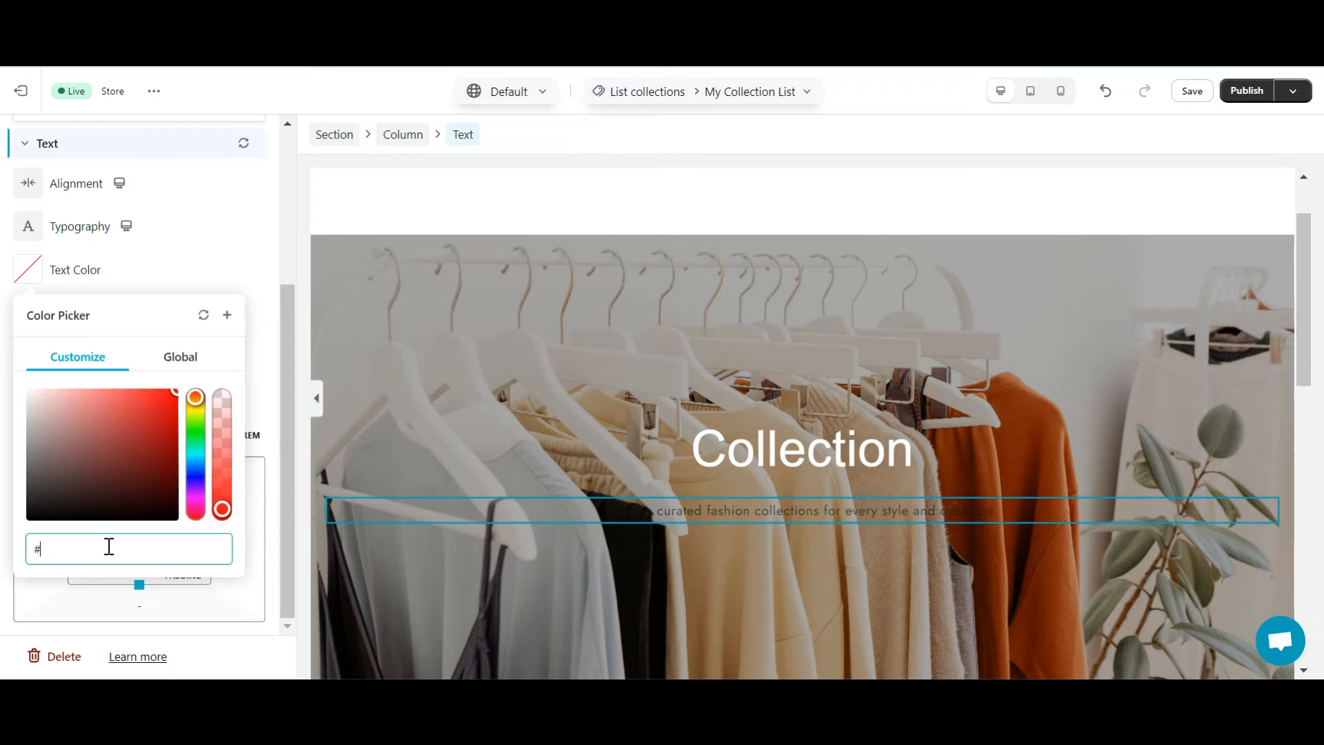
text(ffffffff)
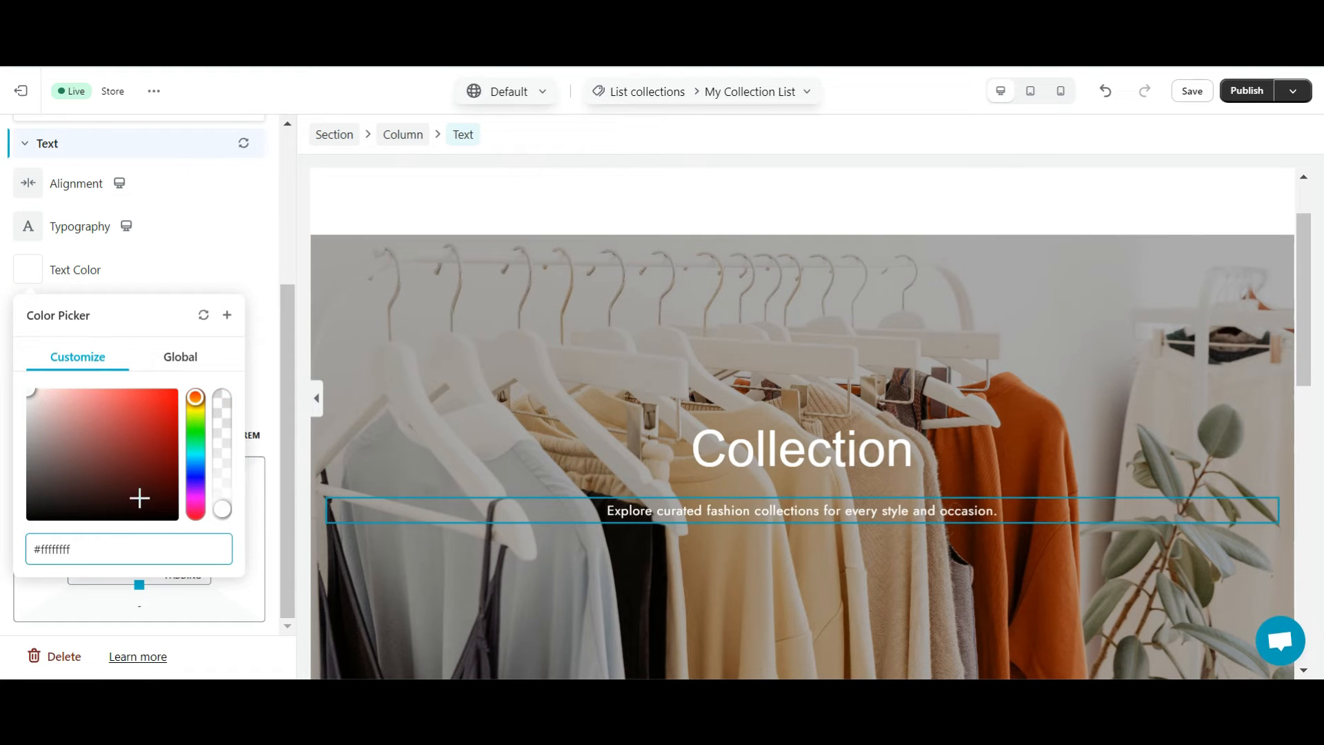
click(79, 226)
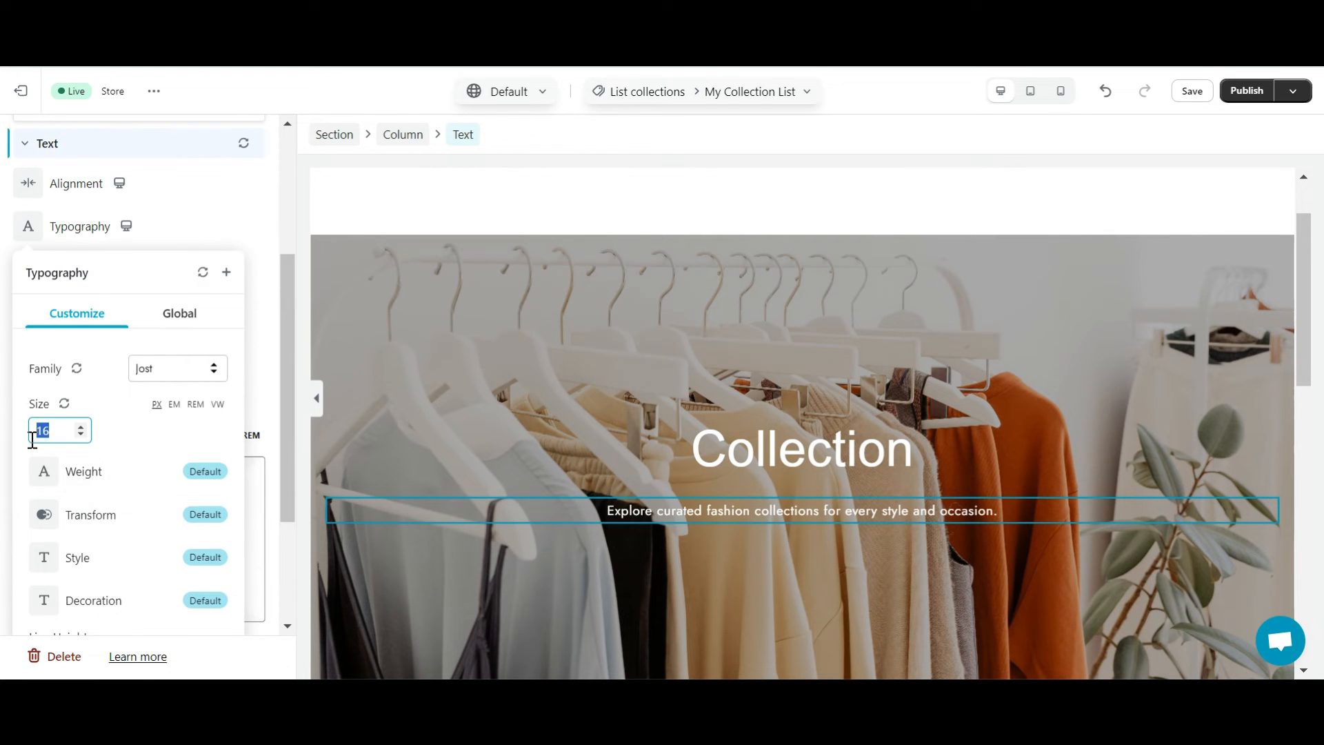
text(25)
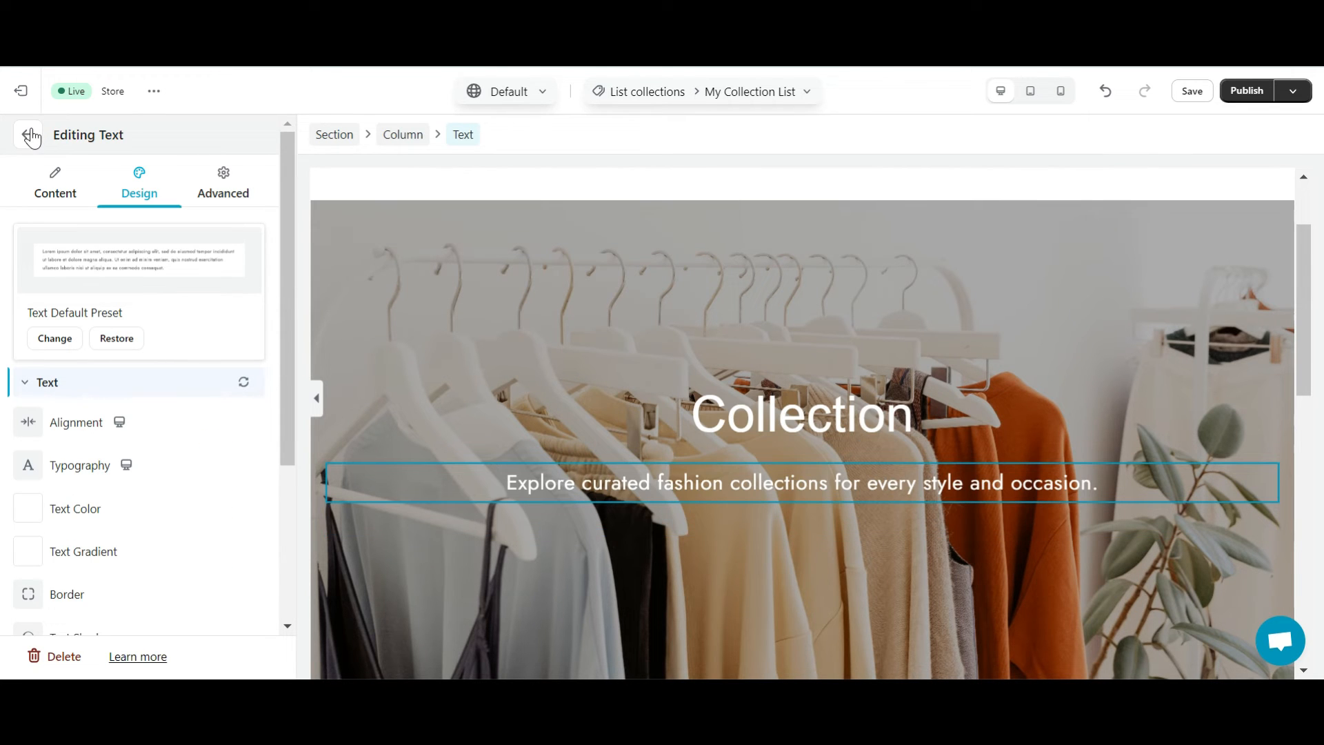
click(27, 135)
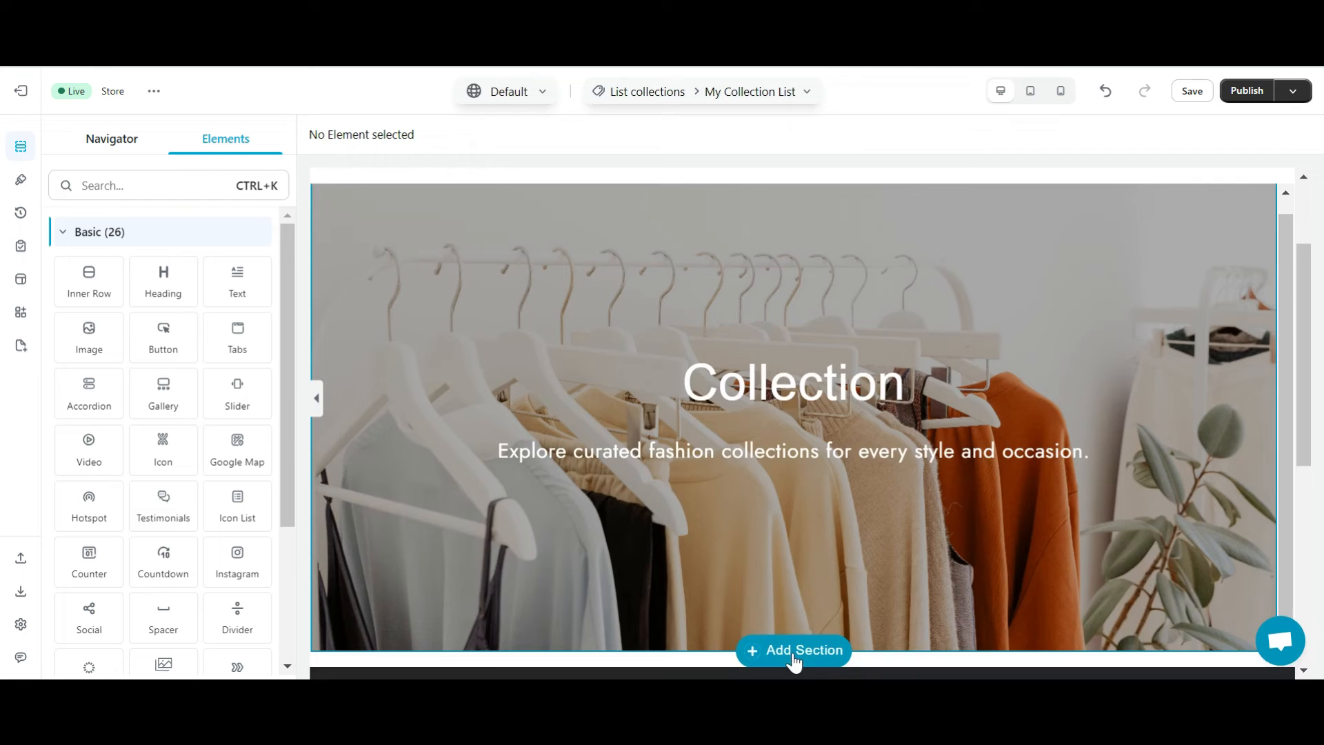
Add a new section below the hero and drop a List Collections element into it
click(794, 650)
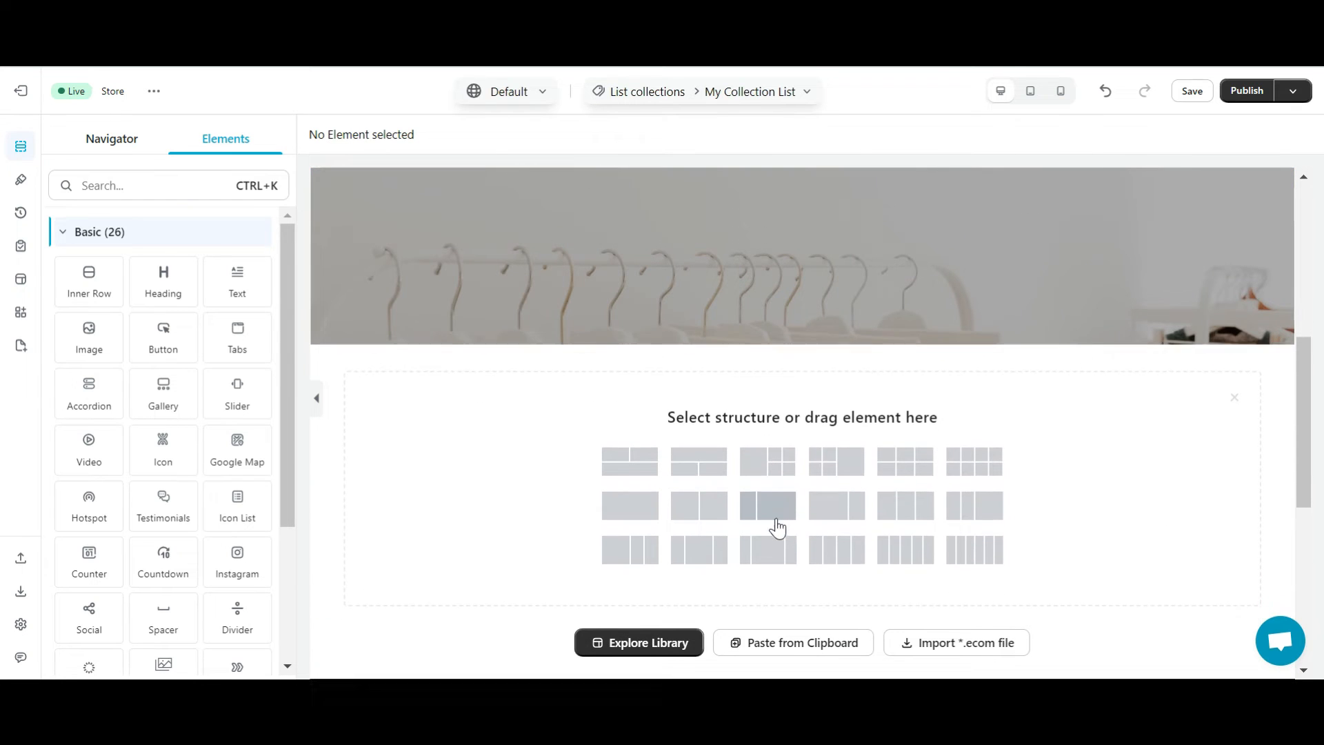
click(169, 185)
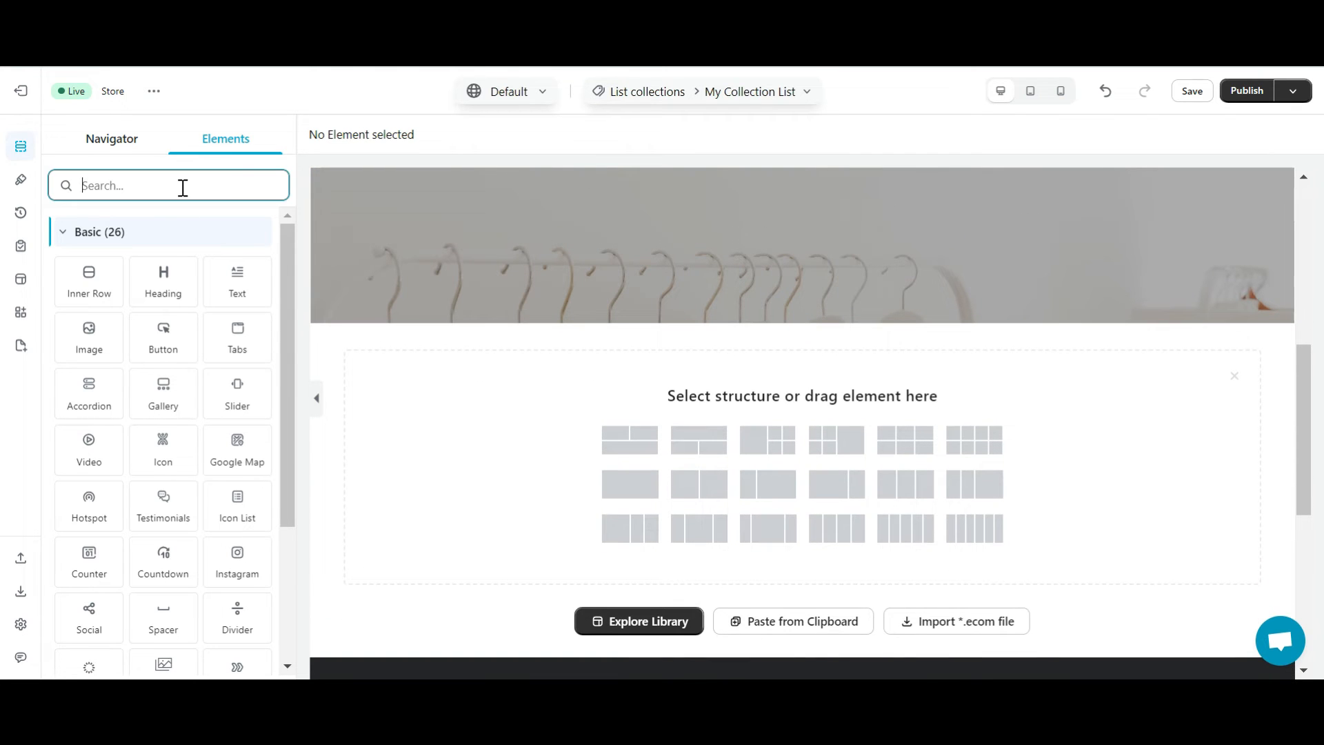
text(List)
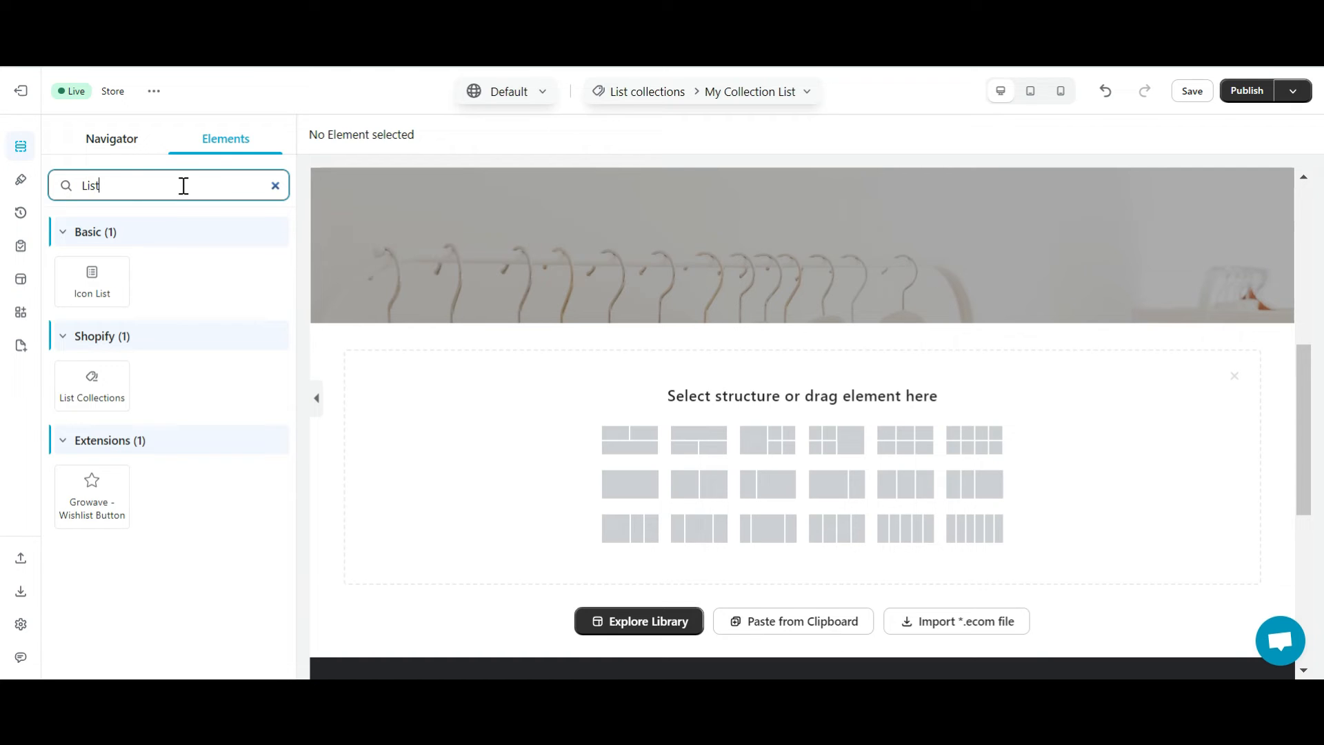
drag(91, 385, 647, 446)
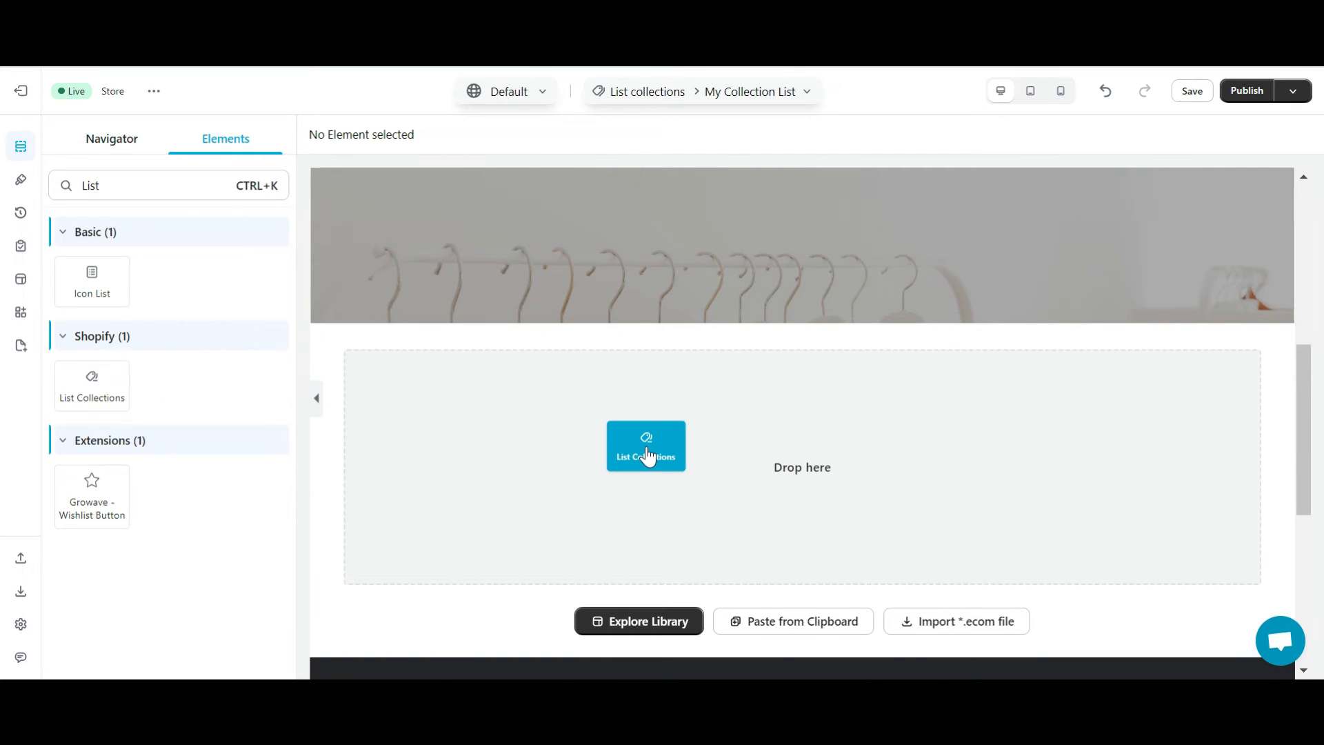
drag(646, 446, 802, 467)
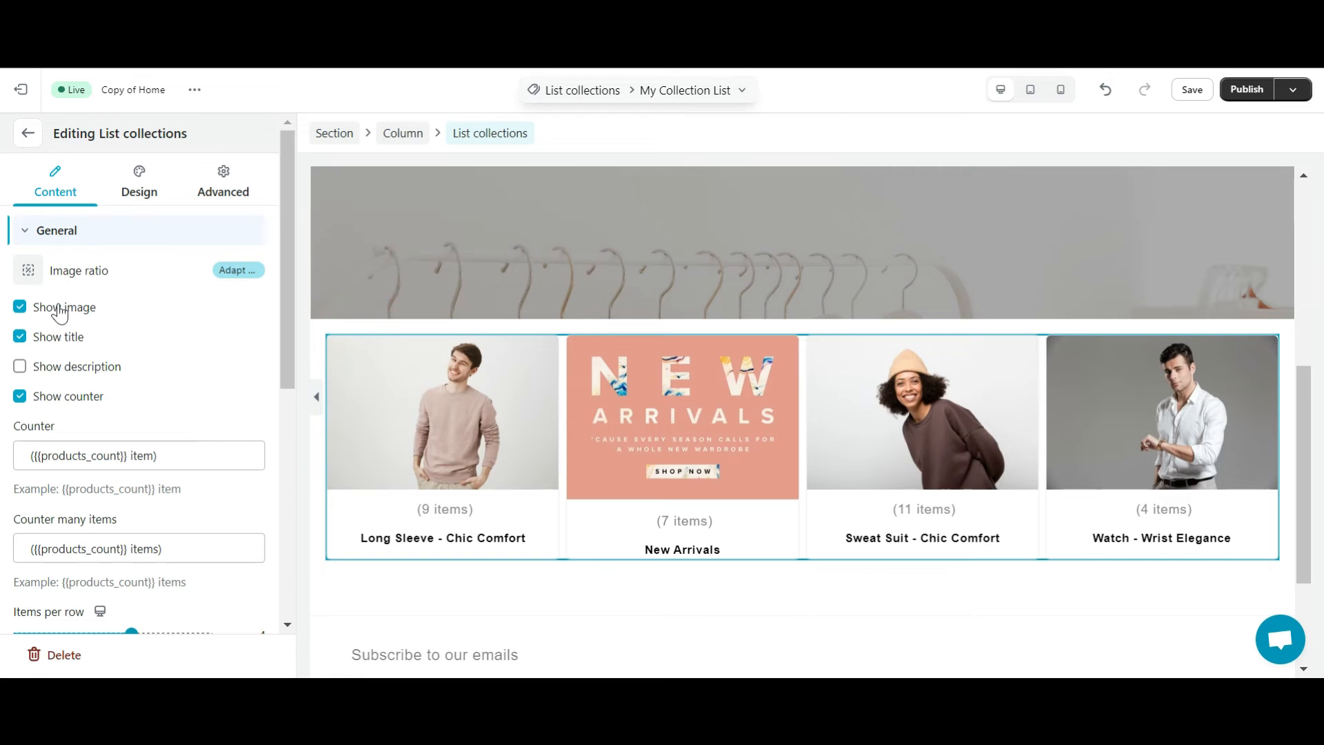
Show collection descriptions (20 words max) and review counter, items-per-row and gap options
click(20, 307)
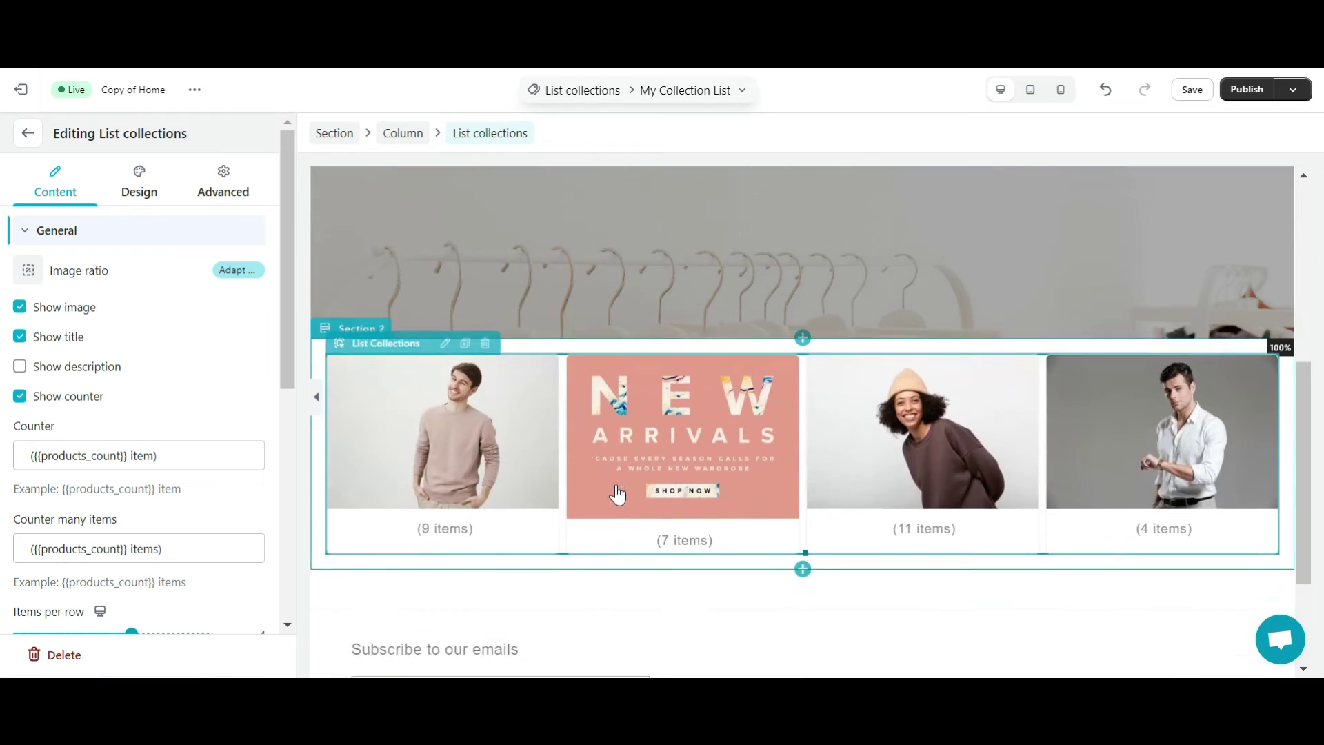
scroll(down, 3)
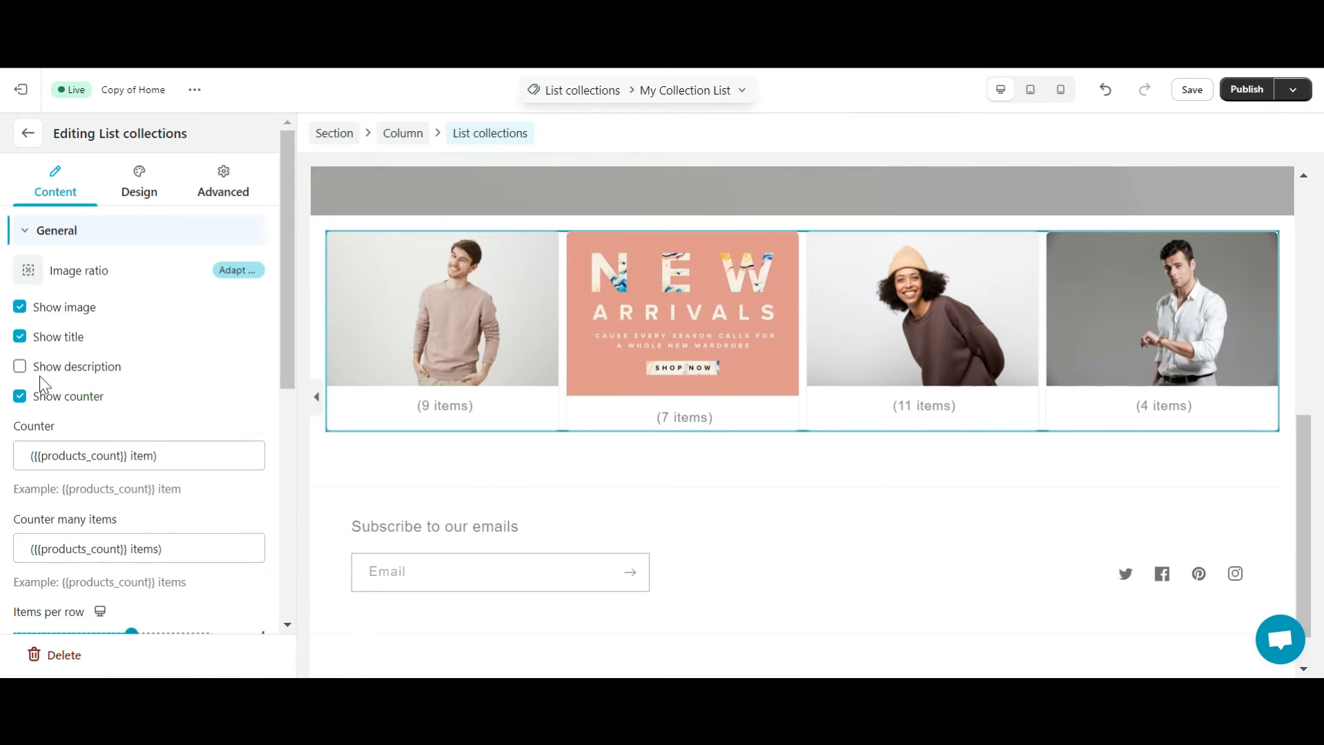
click(22, 366)
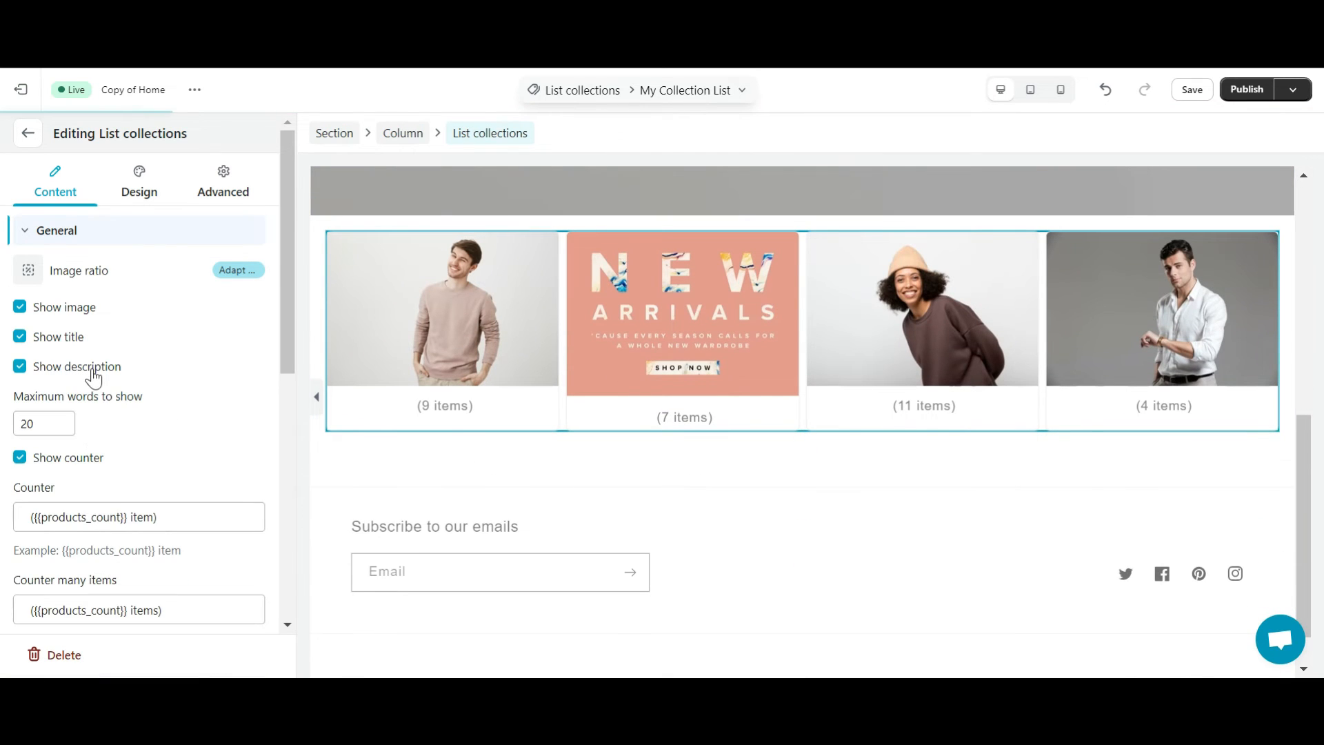
click(17, 366)
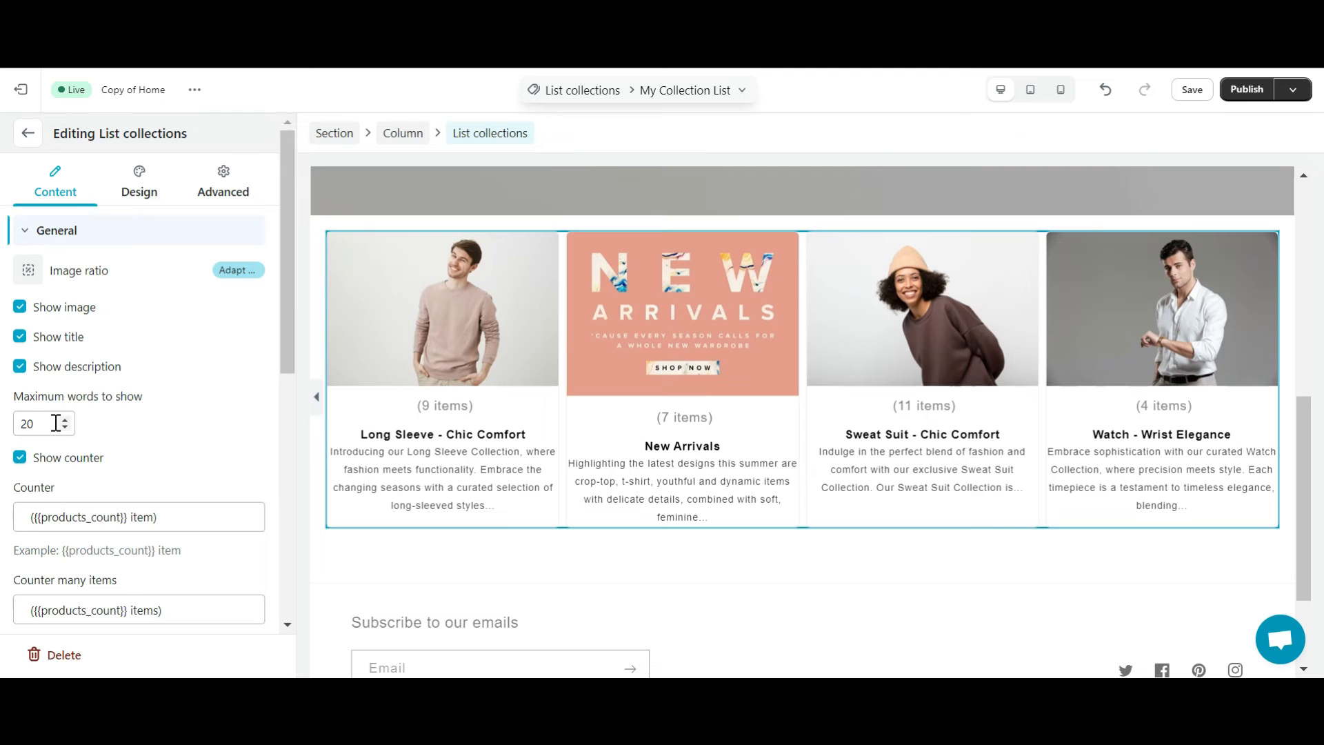
scroll(down, 3)
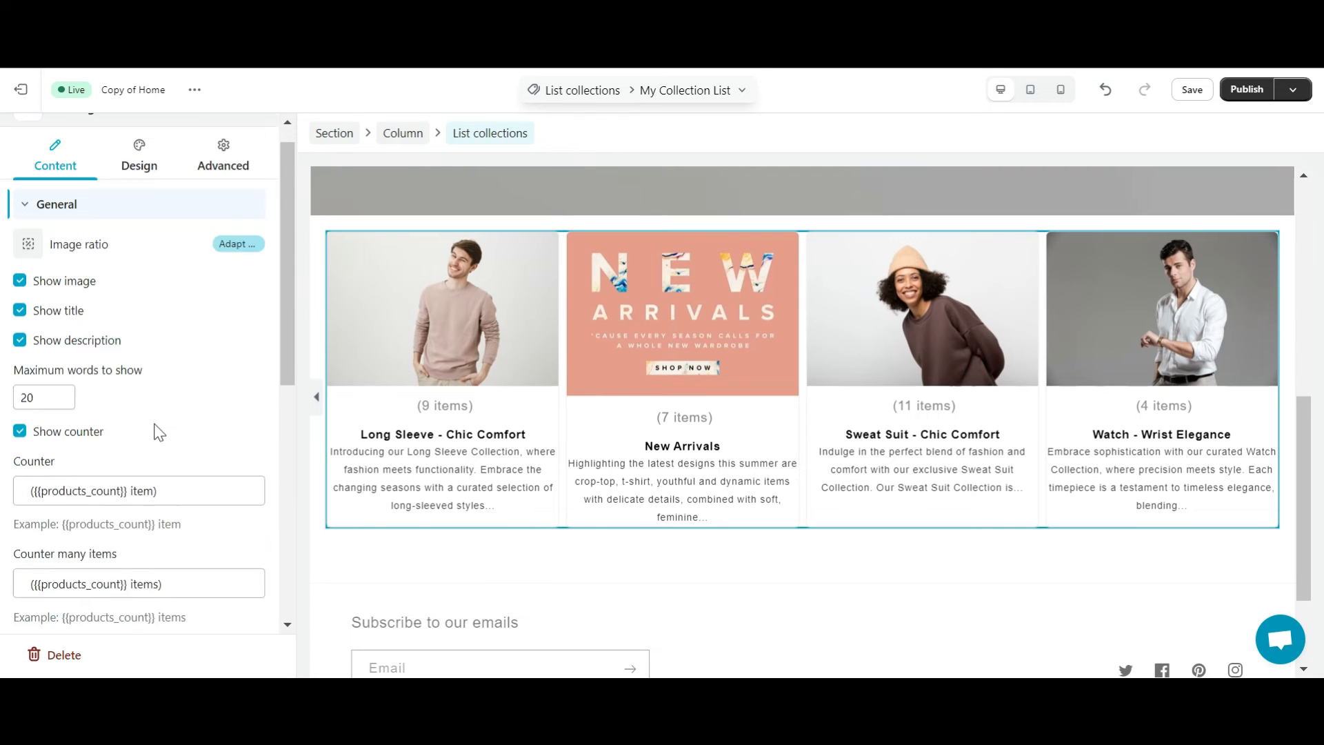
scroll(down, 3)
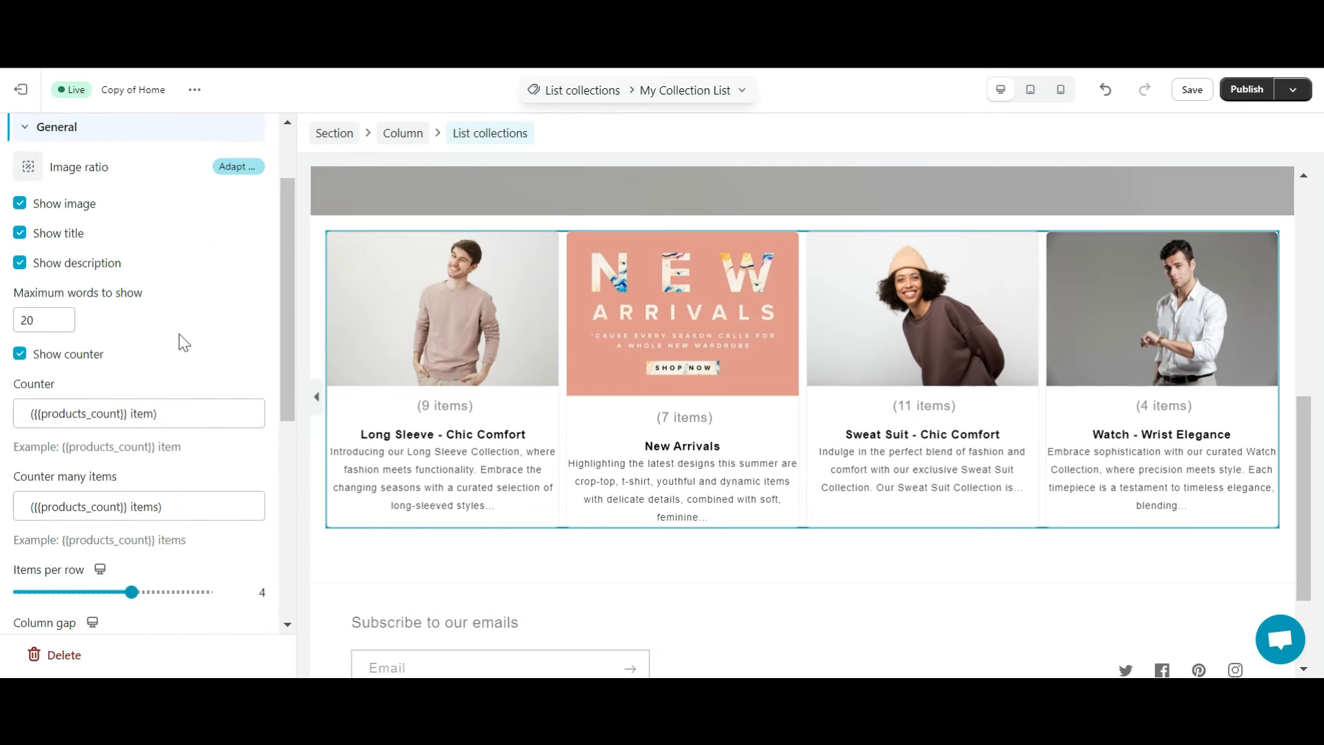
scroll(down, 3)
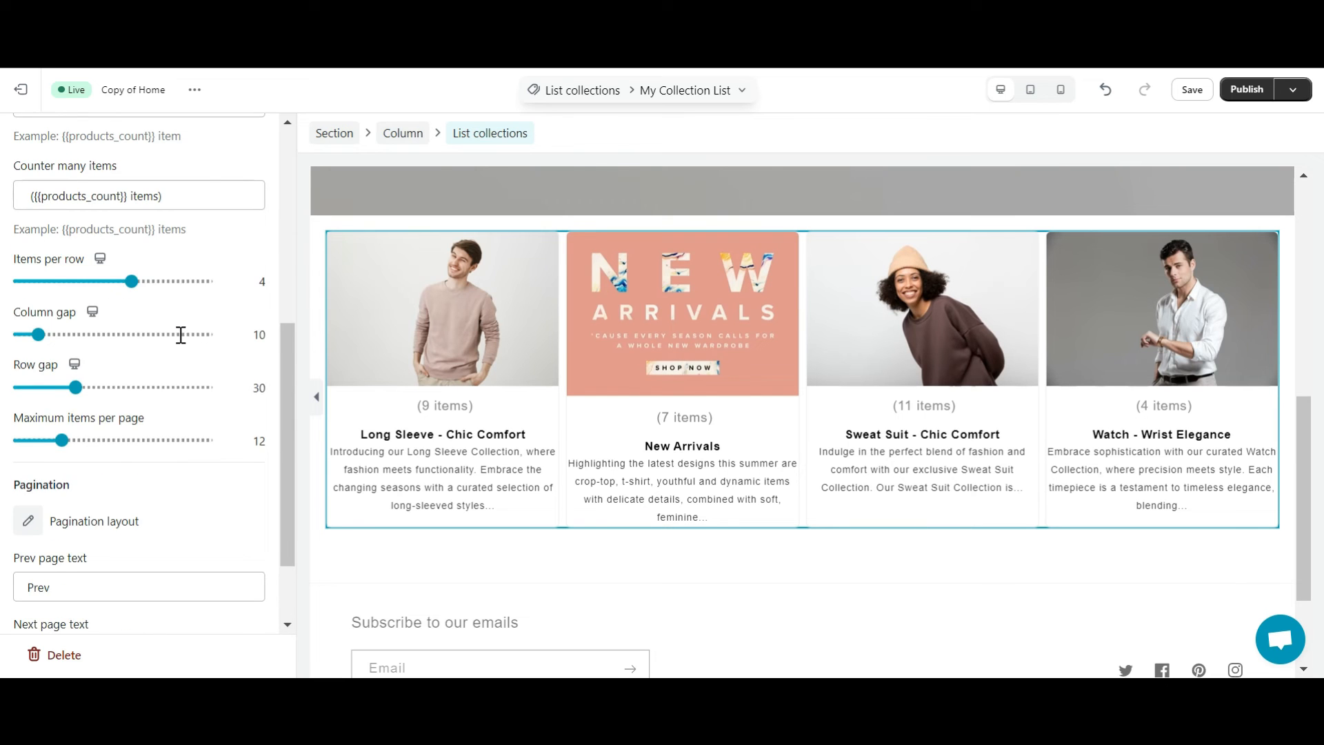
click(139, 181)
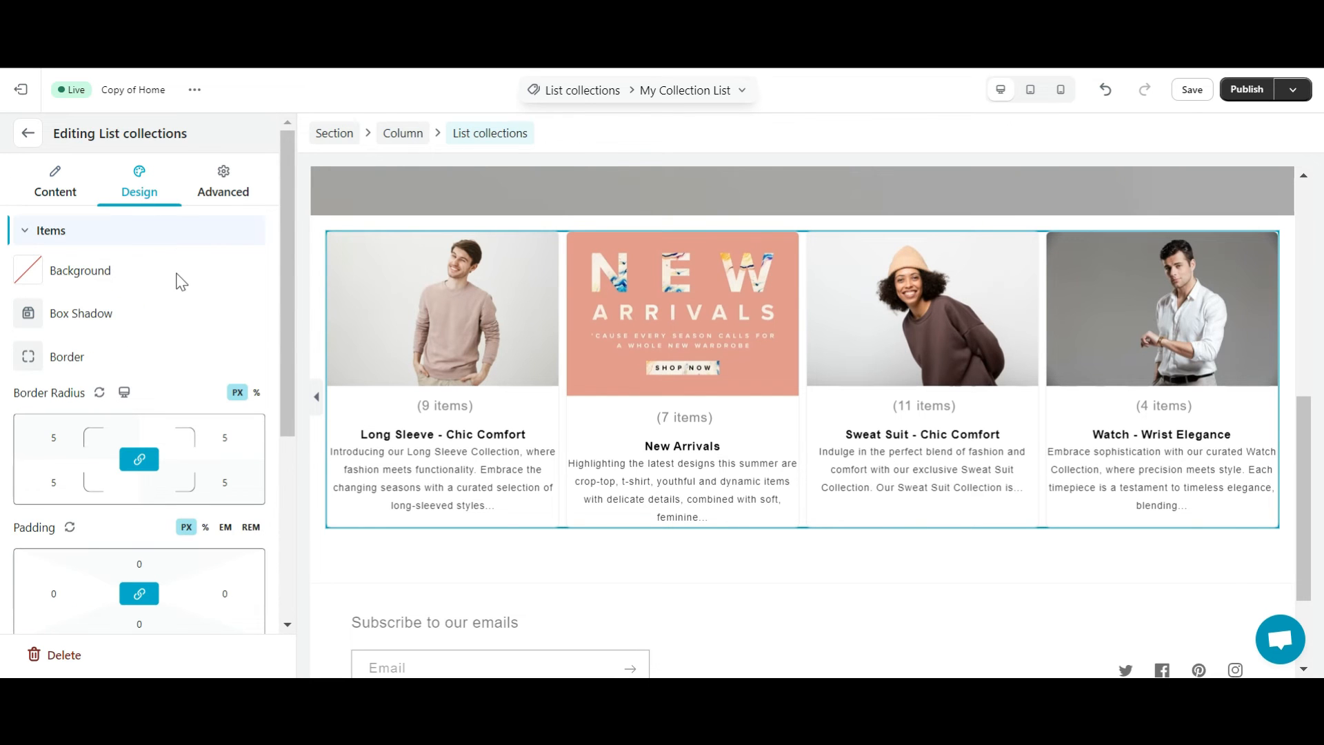
click(51, 230)
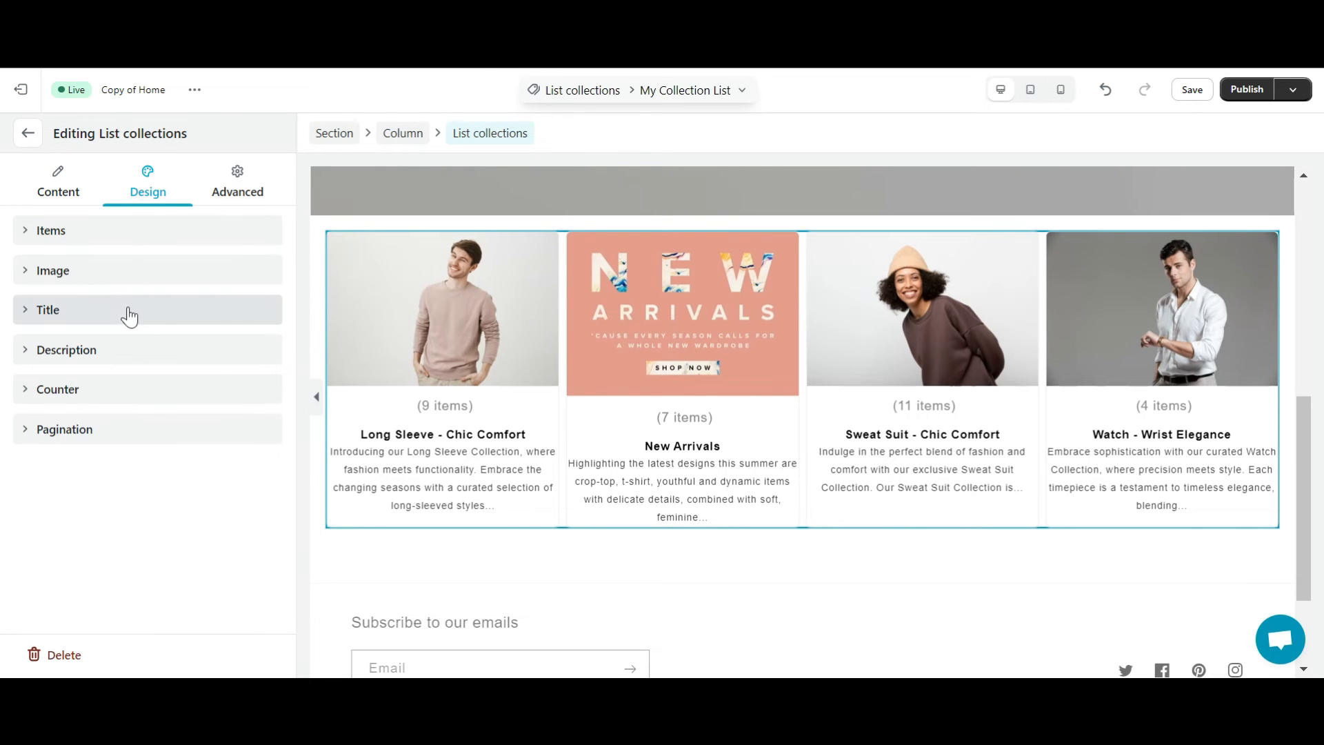
click(50, 230)
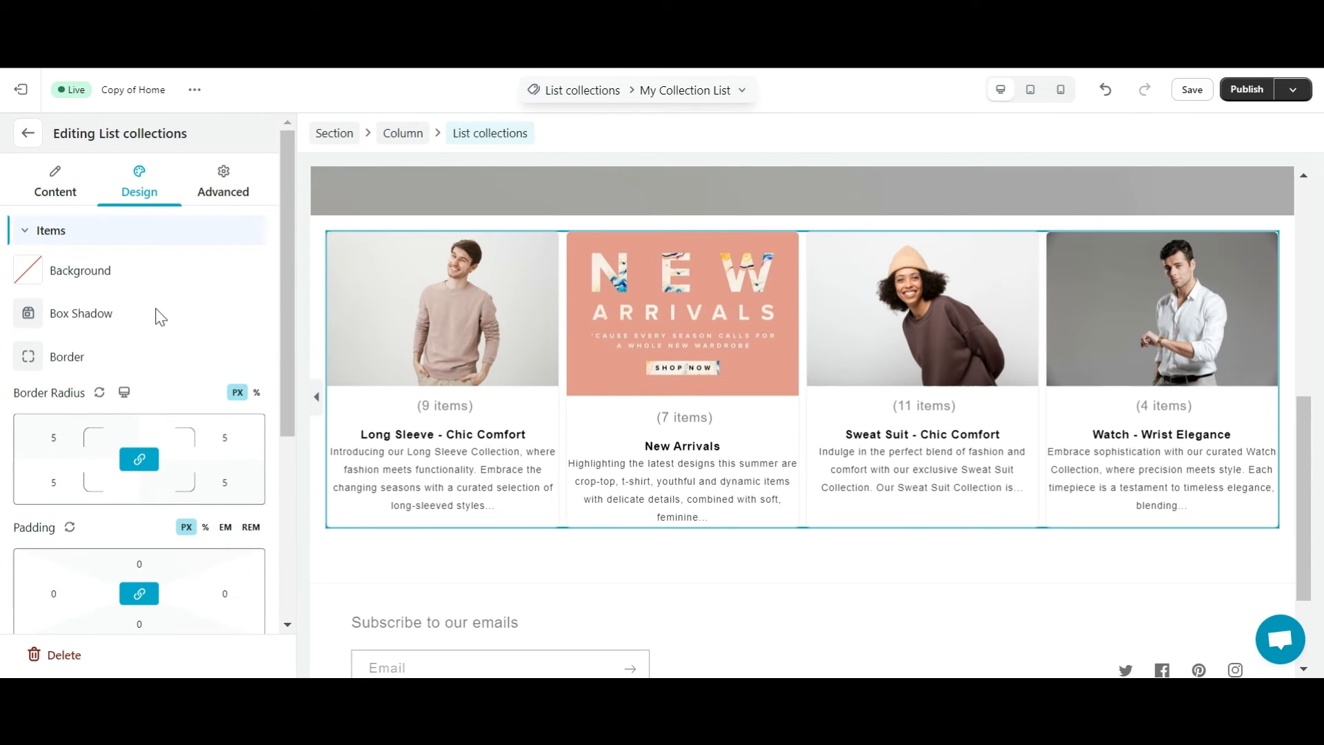
click(51, 230)
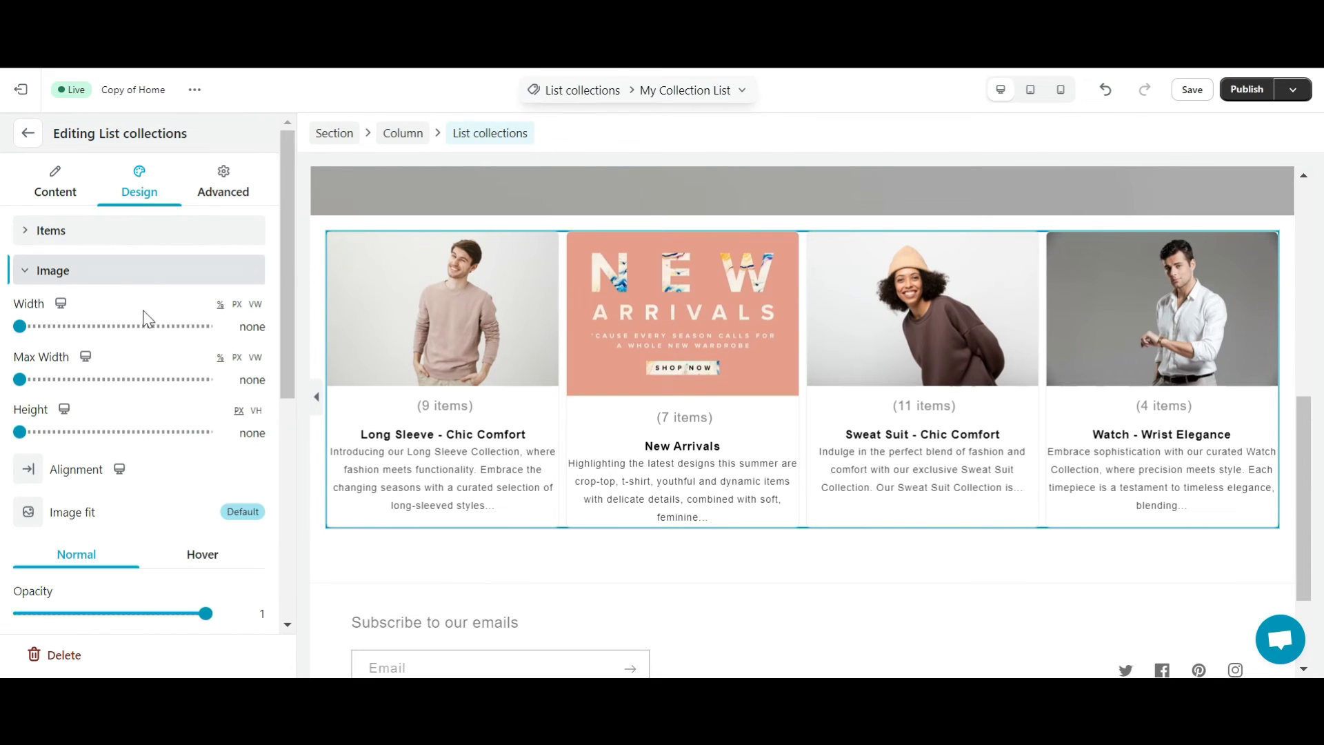
scroll(down, 3)
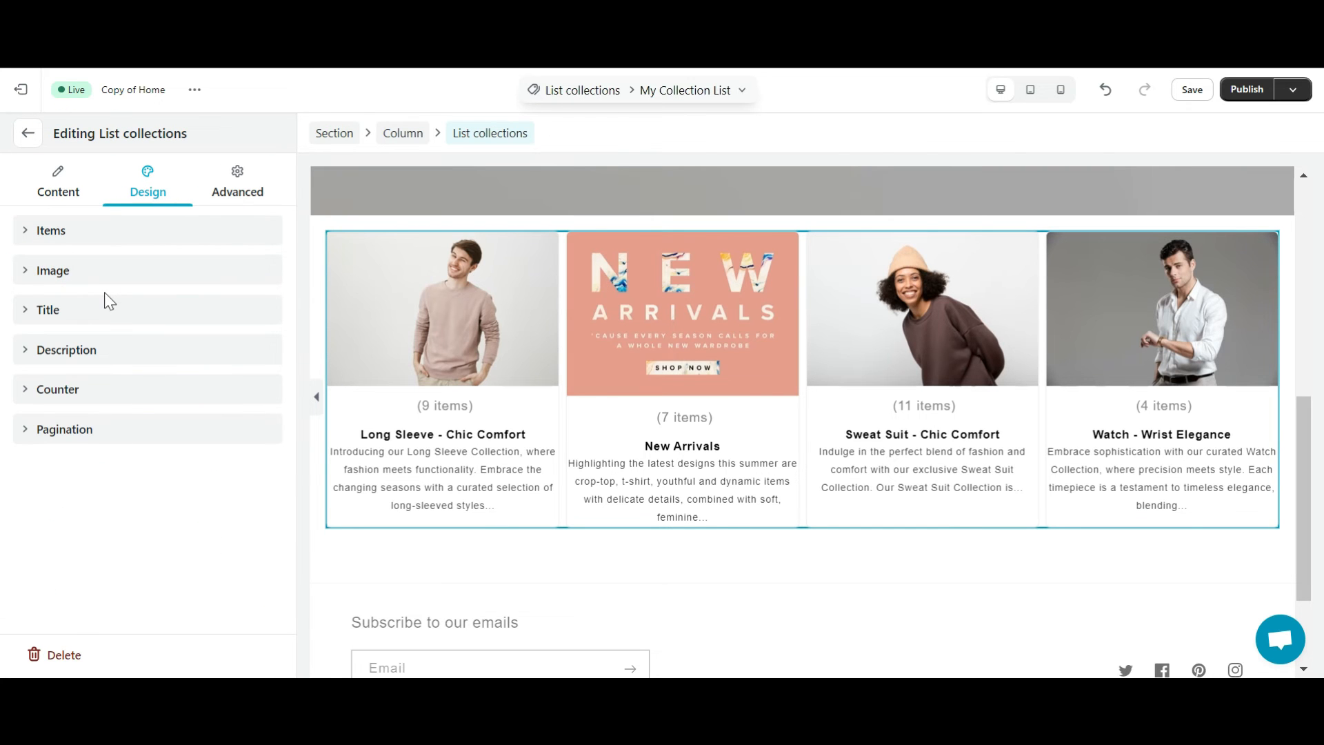
mouse_move(109, 318)
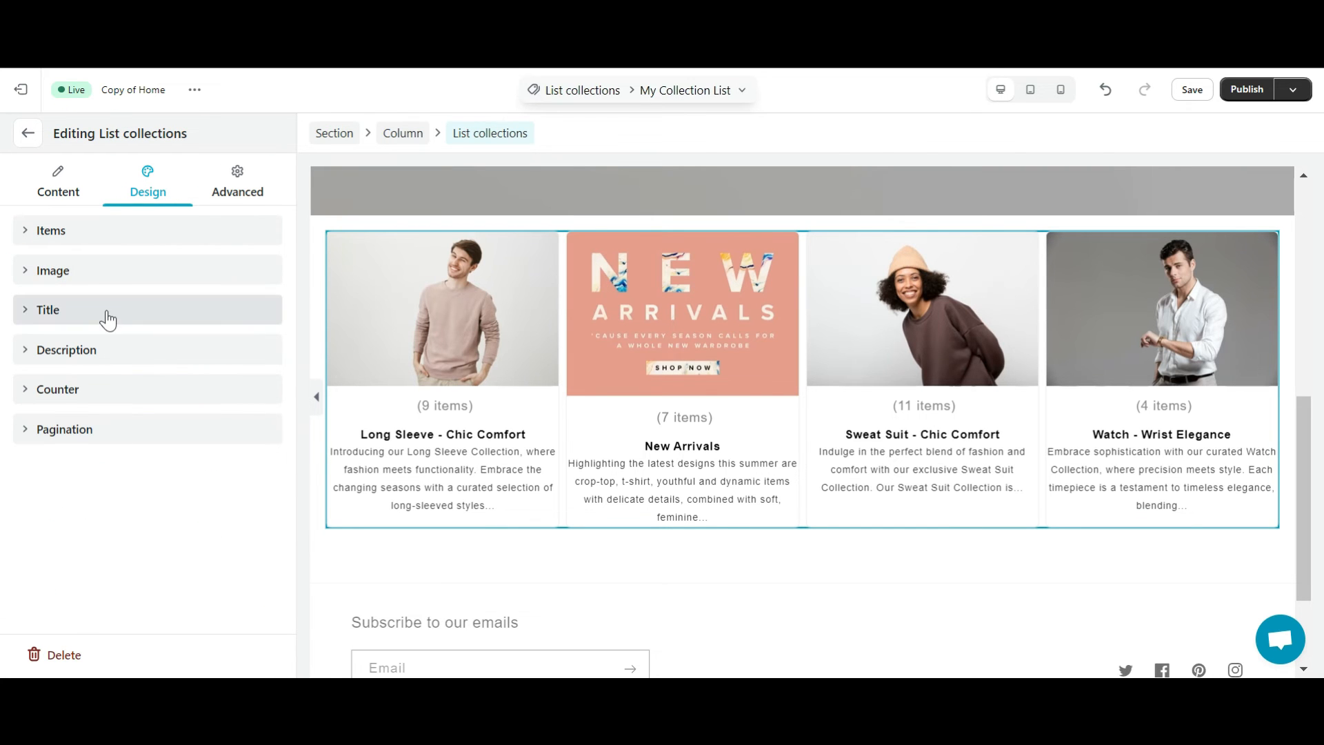
click(66, 349)
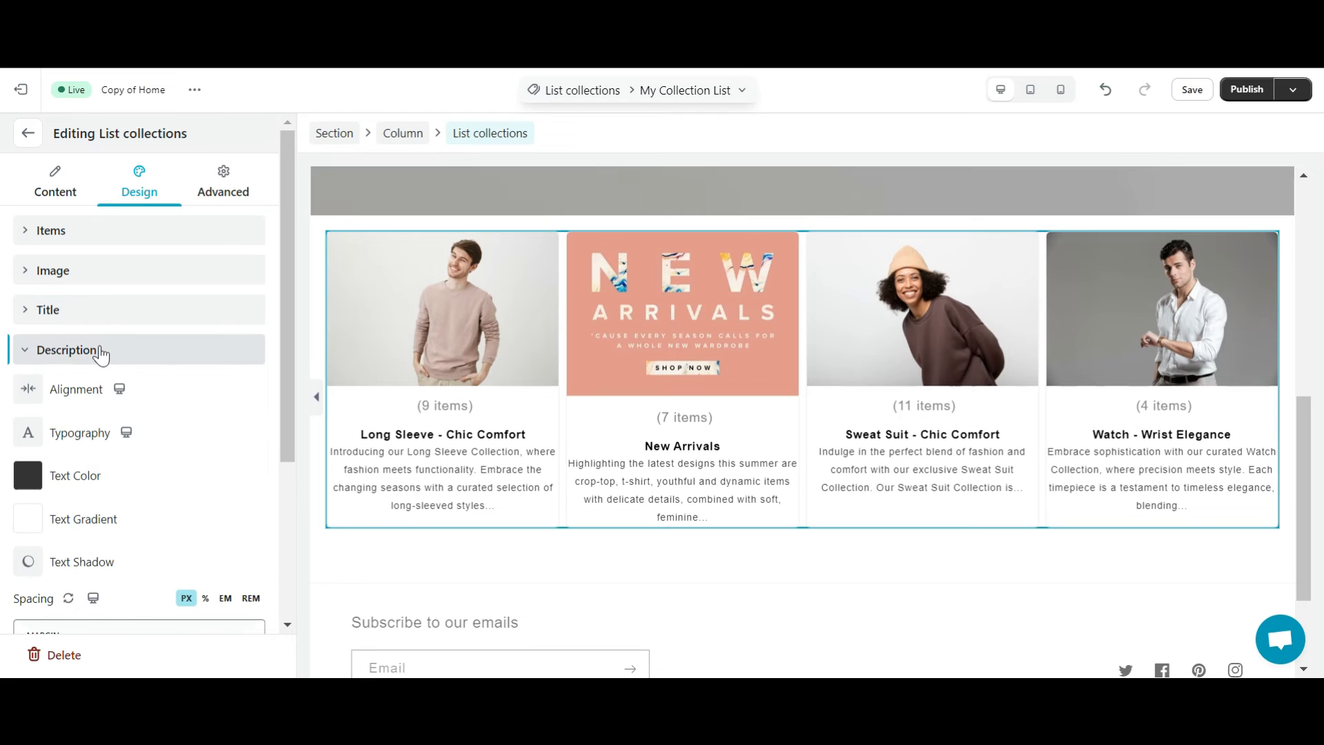
click(67, 350)
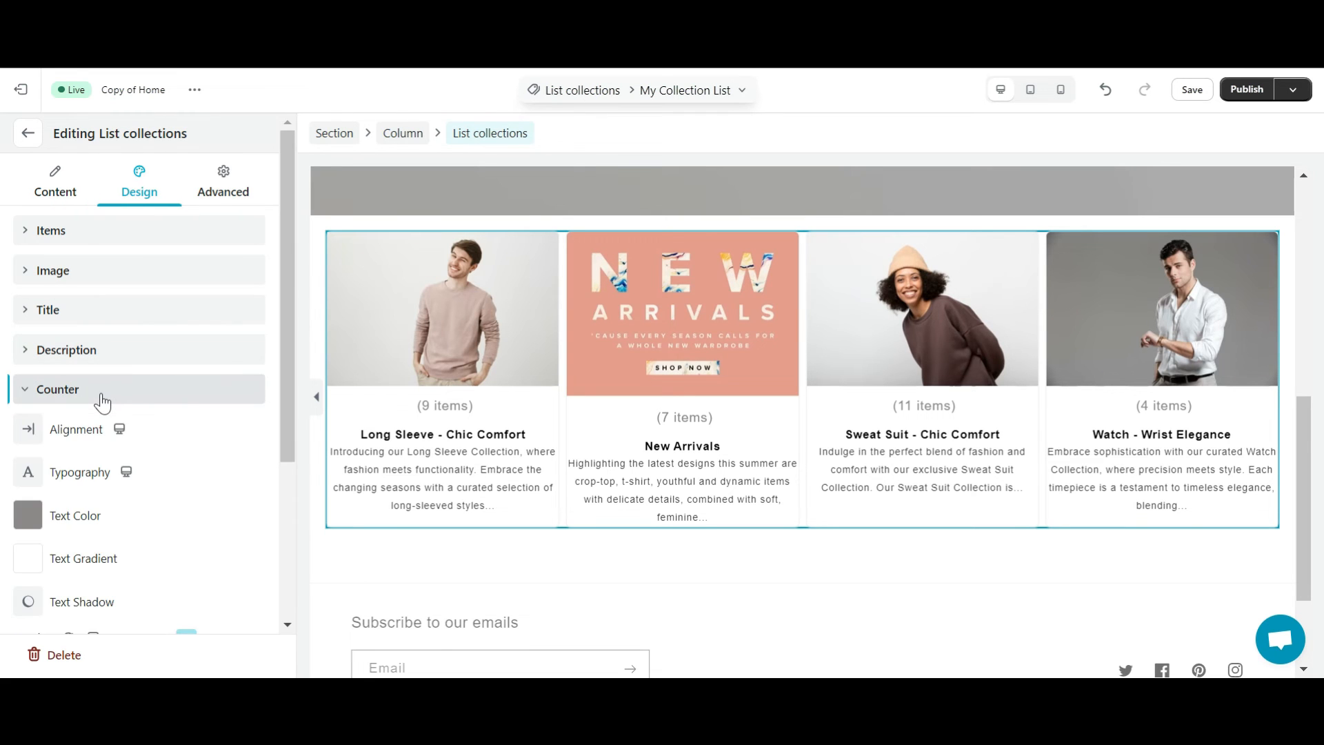
click(57, 389)
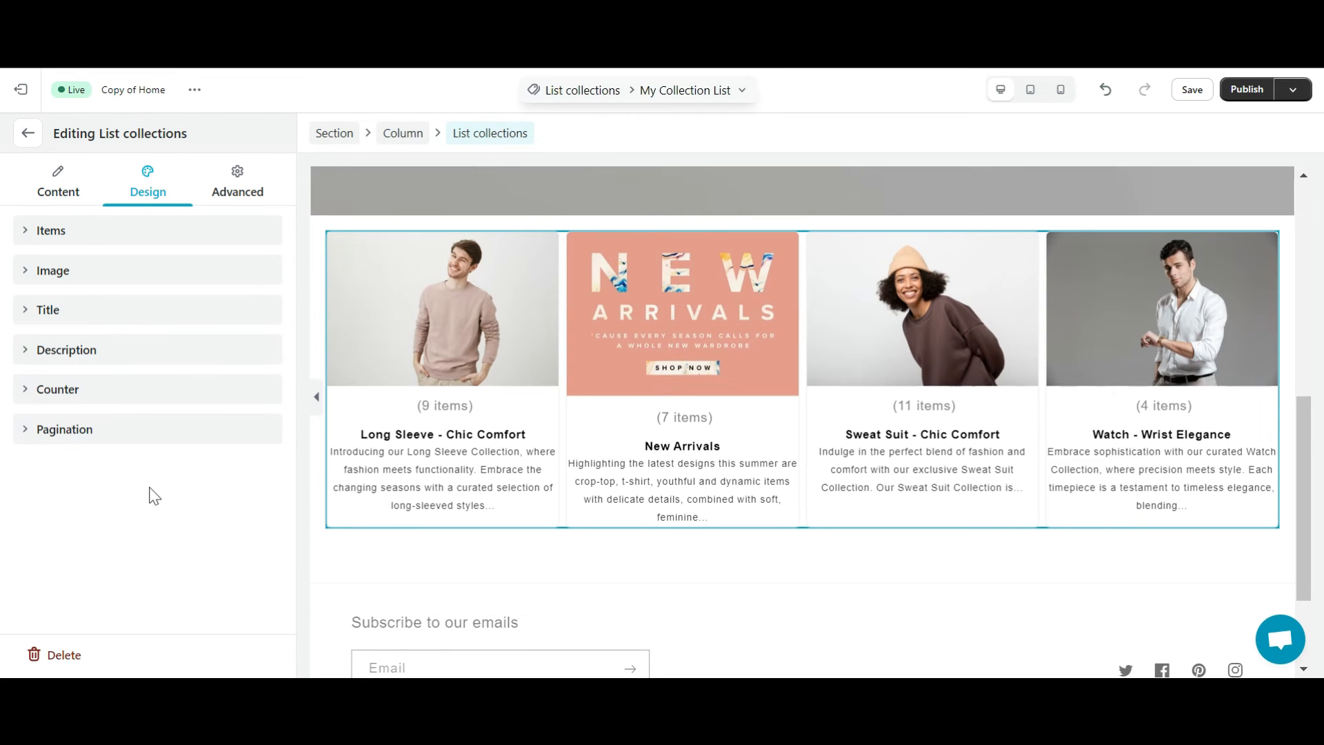
mouse_move(124, 434)
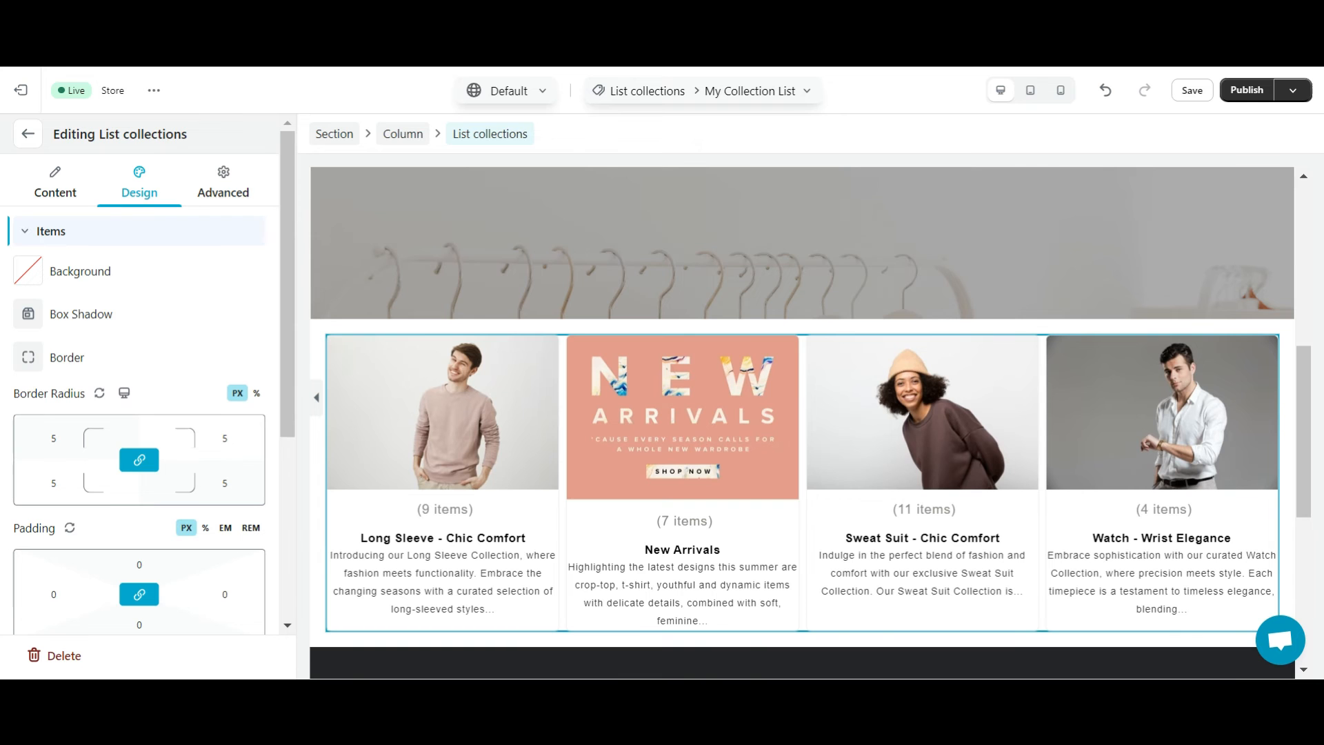
mouse_move(55, 186)
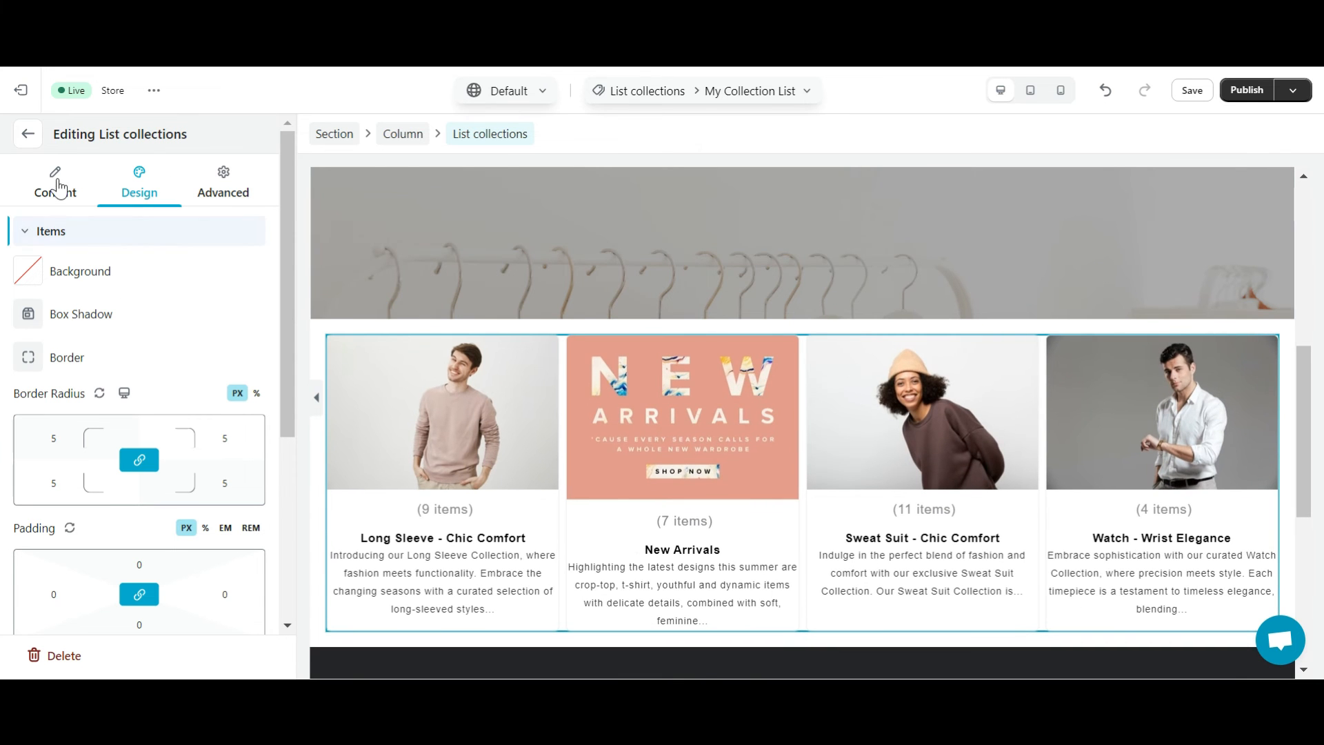
Uncheck Show description under the grid's Content > General settings
click(55, 178)
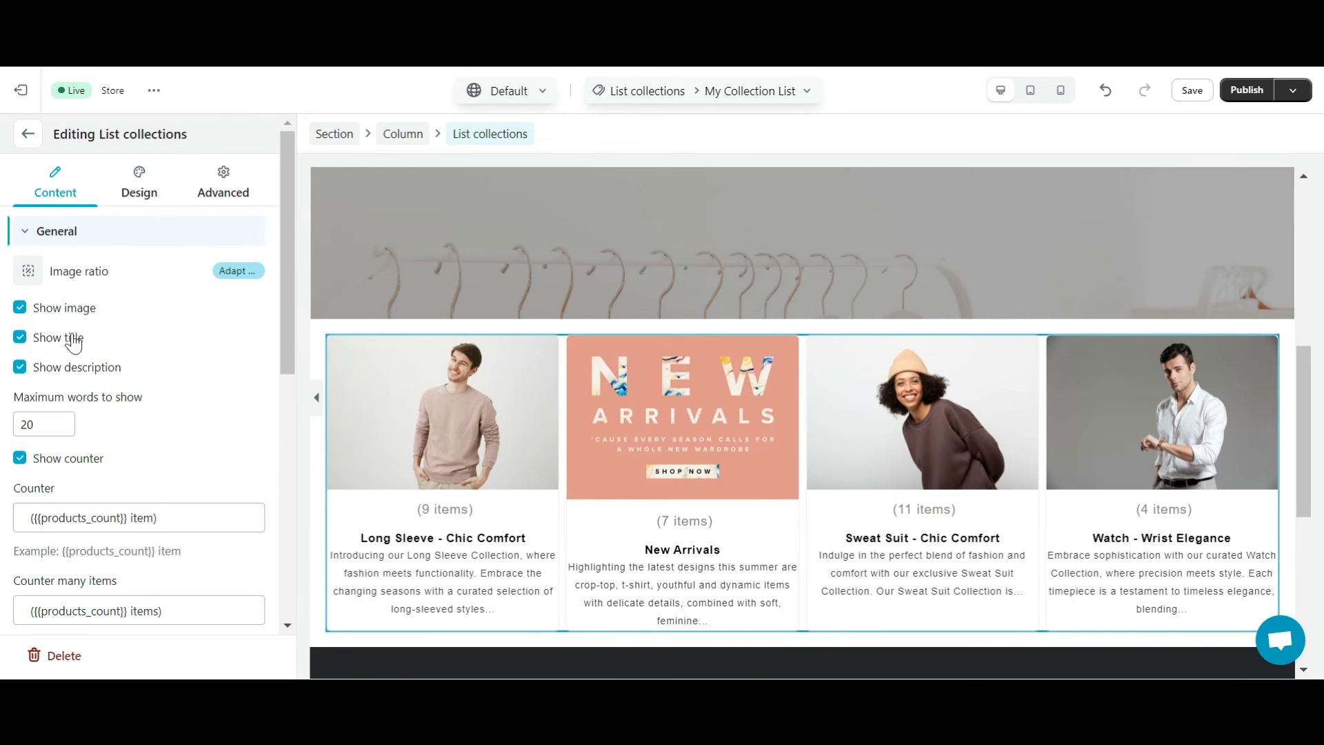
click(21, 367)
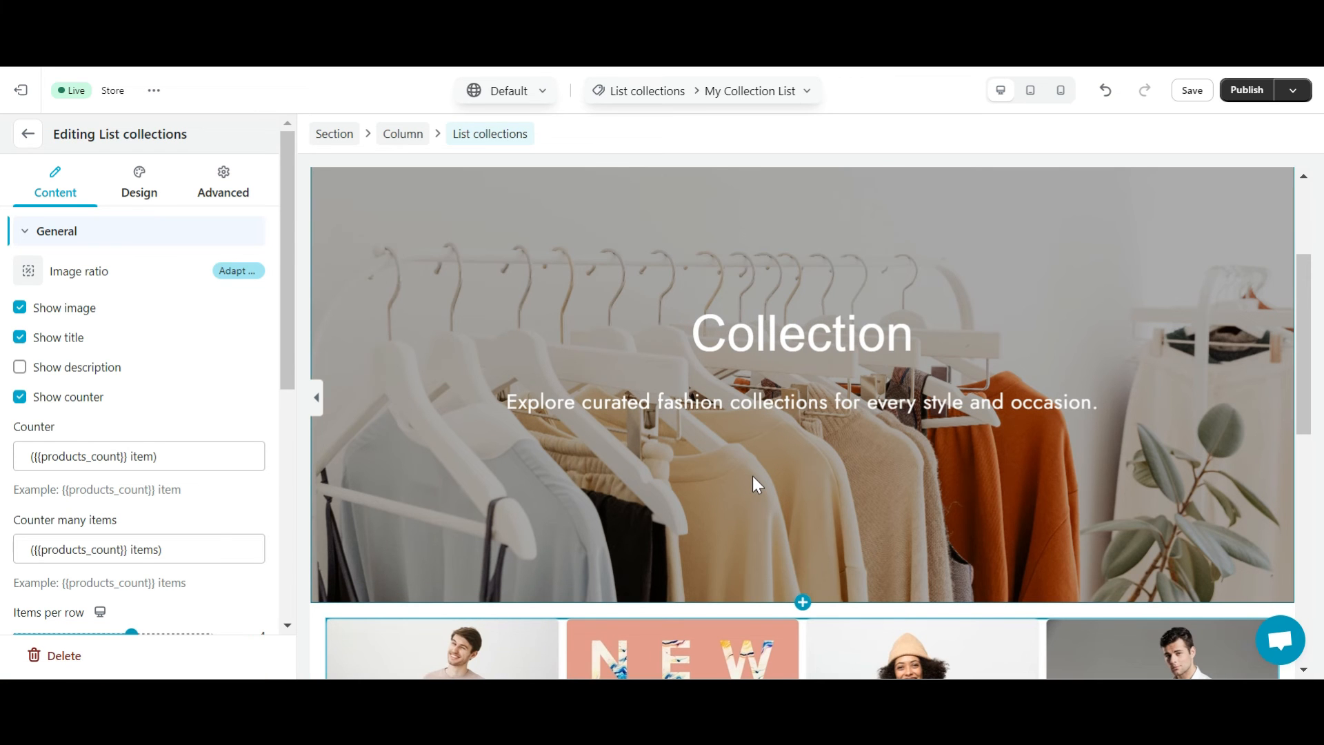
mouse_move(861, 446)
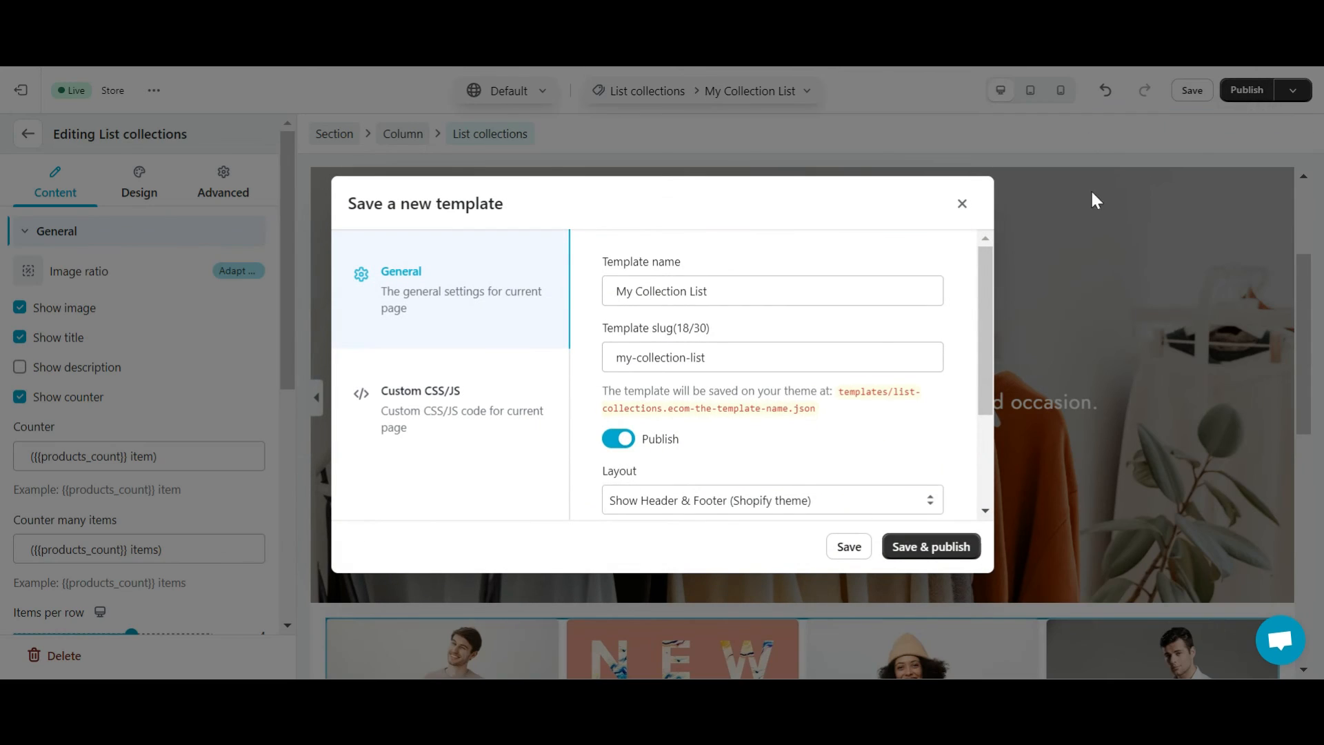
Save and publish My Collection List as the default collection template, then view it live
scroll(down, 3)
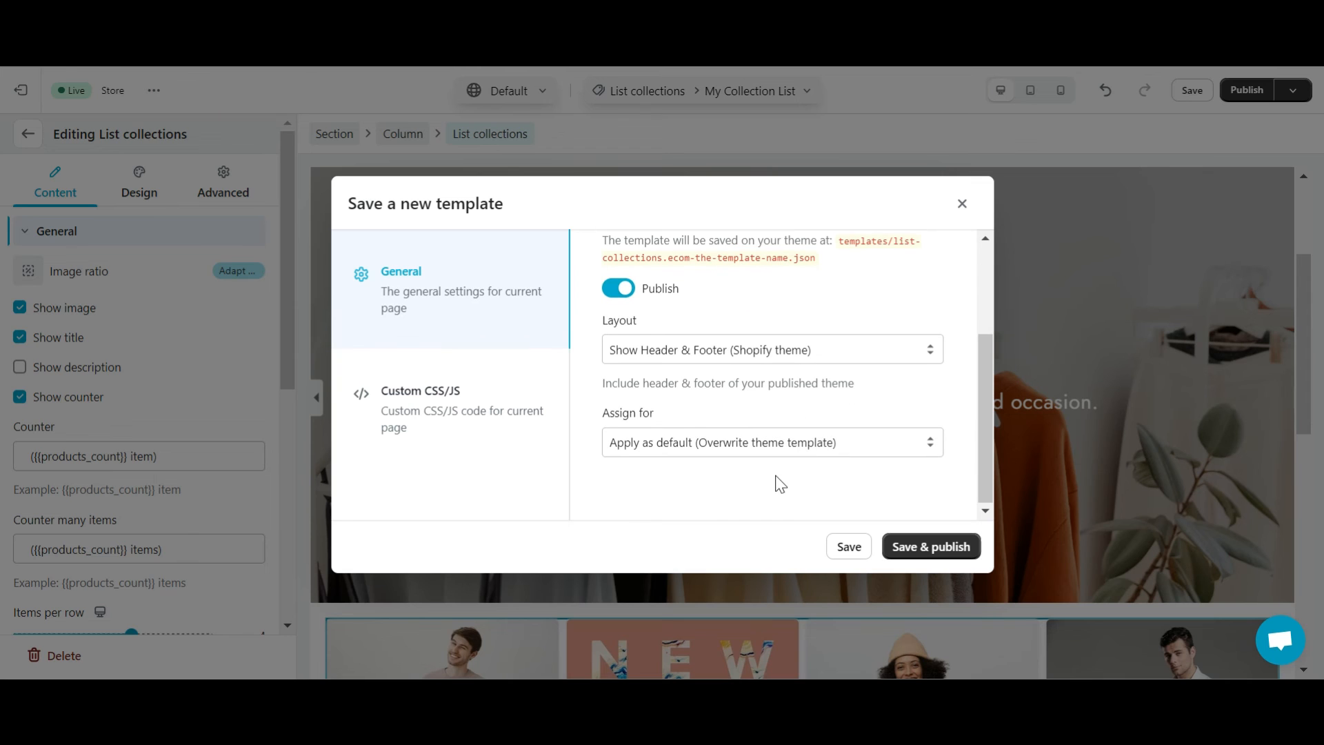
click(773, 442)
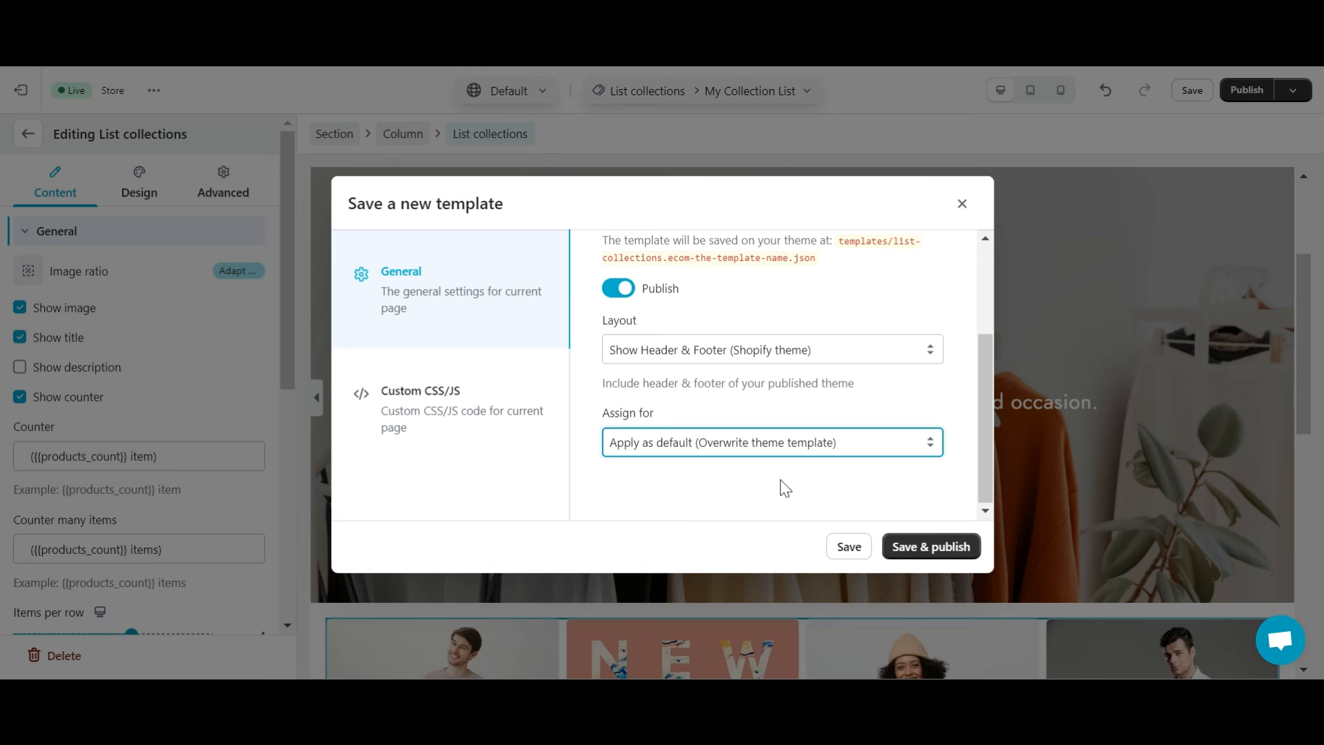
click(932, 546)
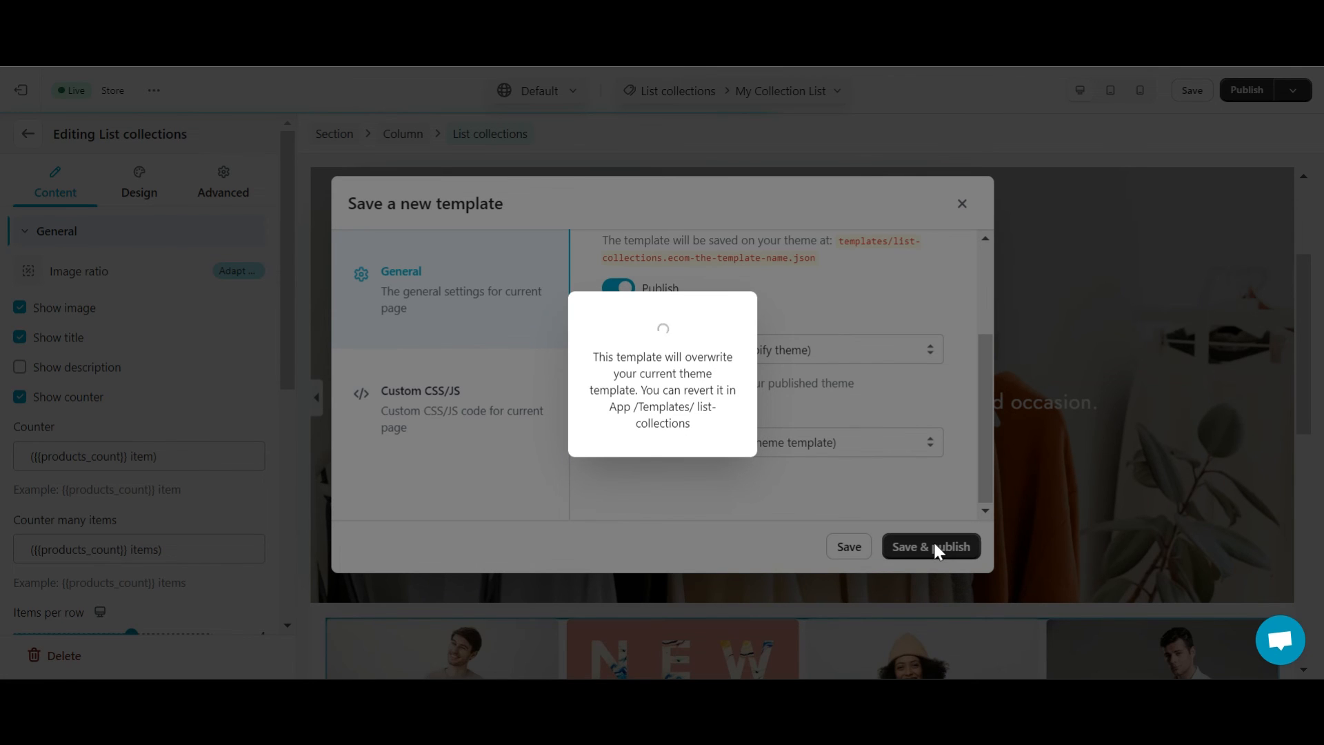
click(931, 546)
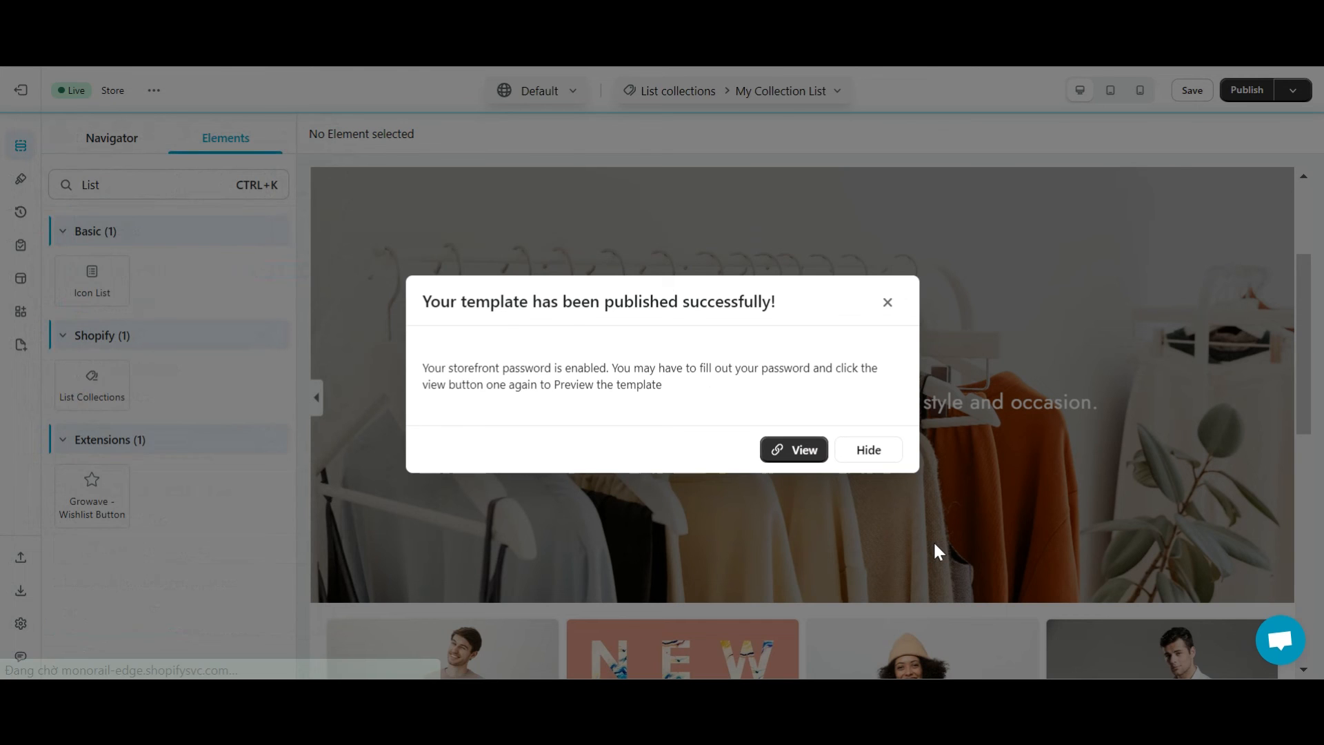
mouse_move(804, 459)
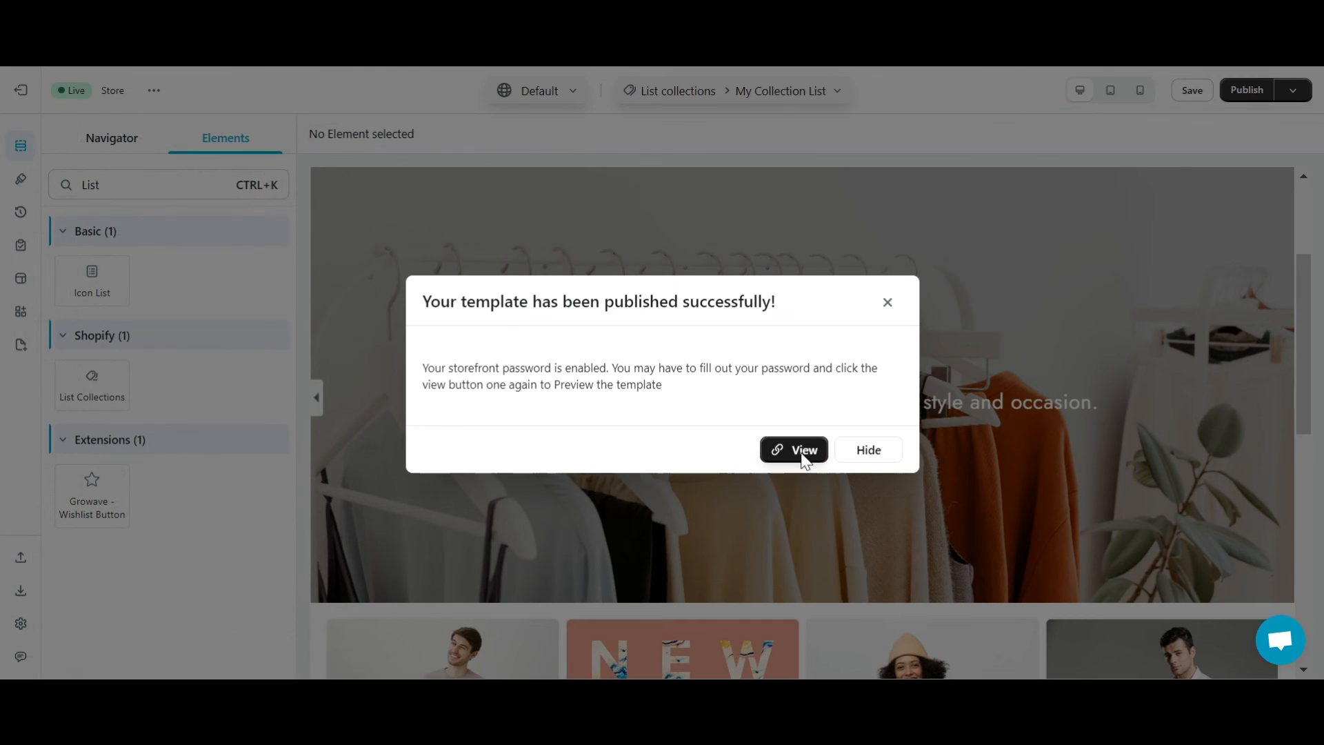
click(793, 449)
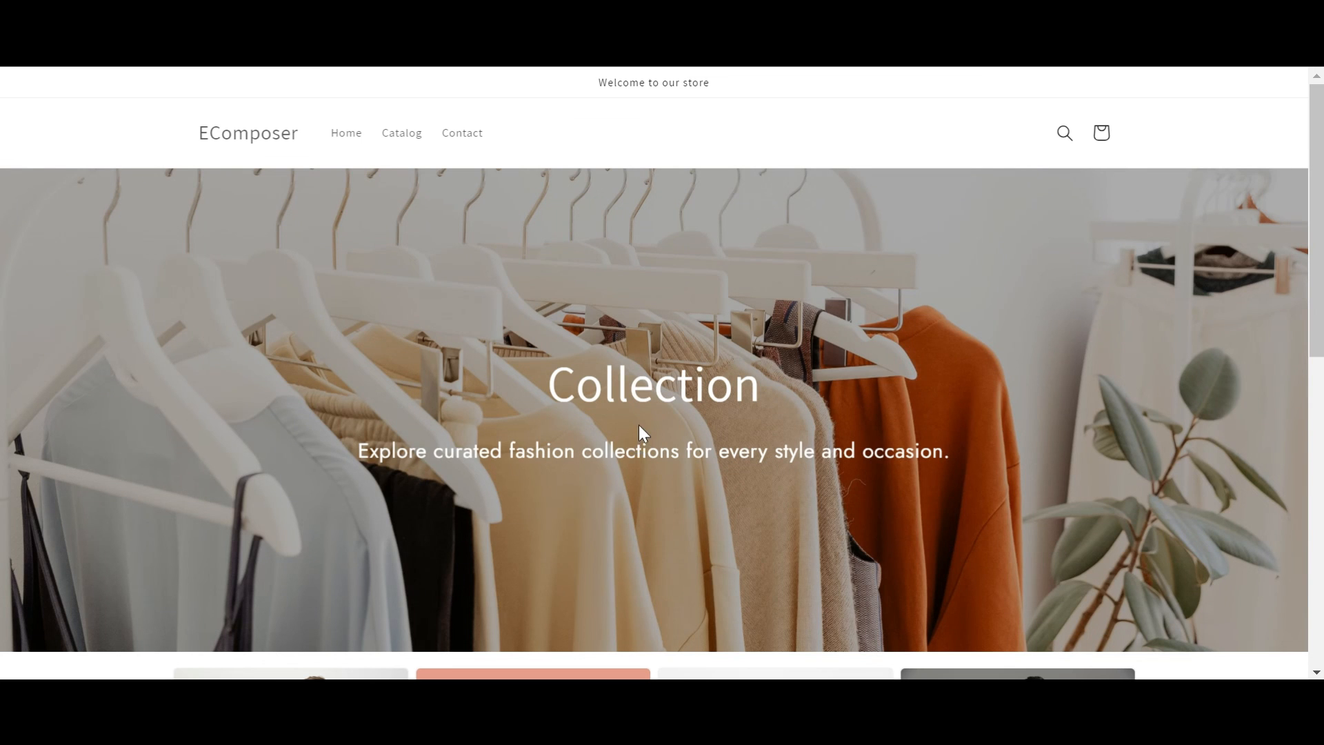
scroll(down, 3)
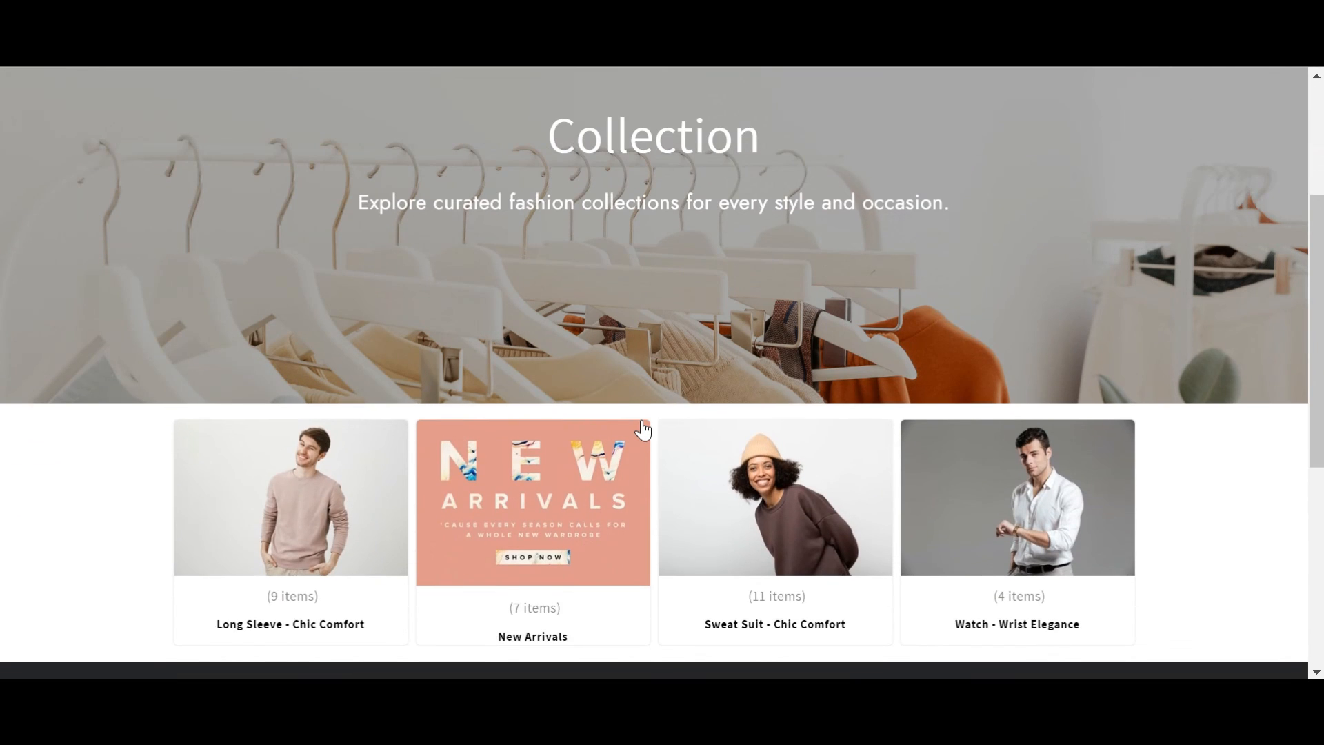
scroll(down, 3)
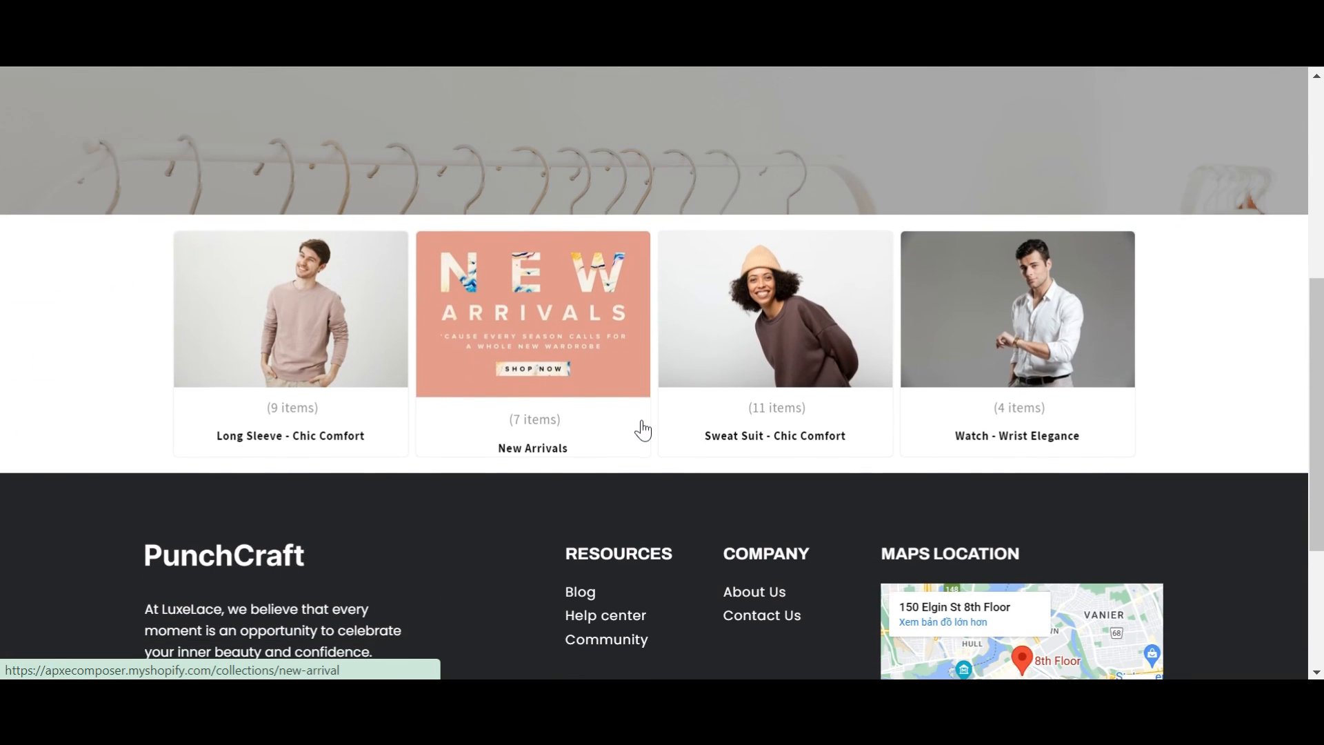